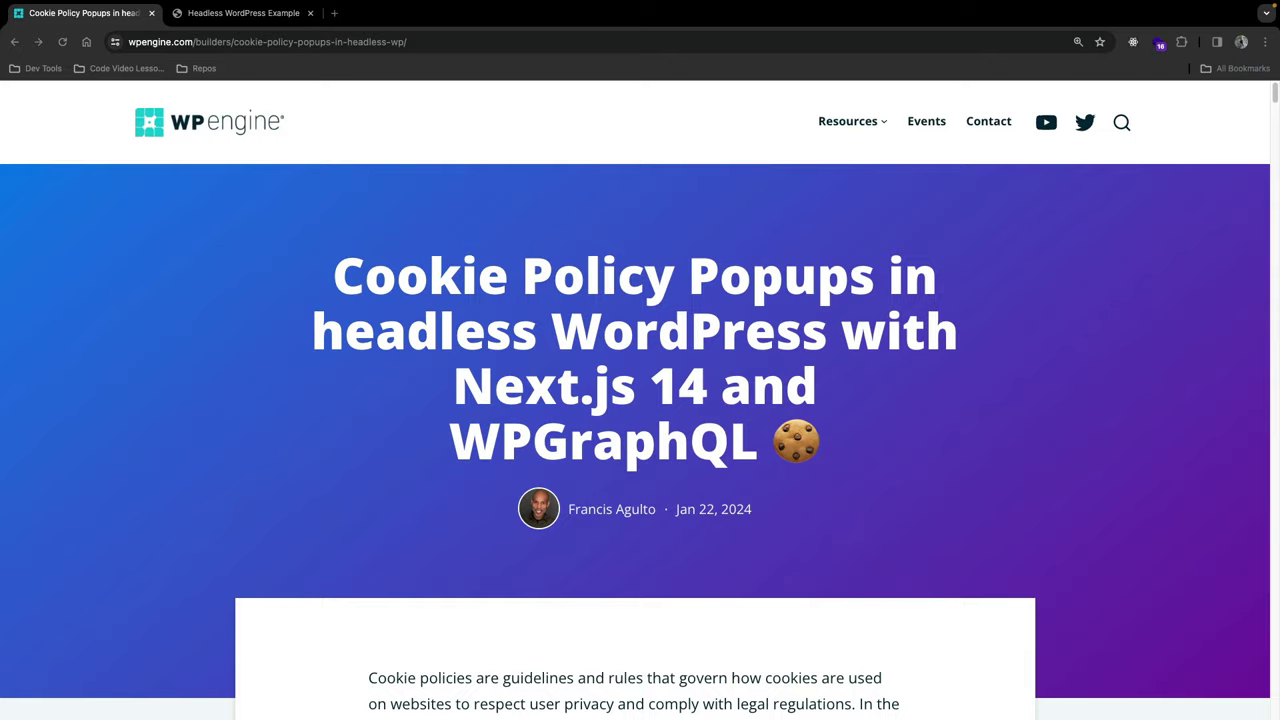
Switch Chrome to the 'Headless WordPress Example' tab at localhost:8080.
{"action": "left_click", "coordinate": [243, 13]}
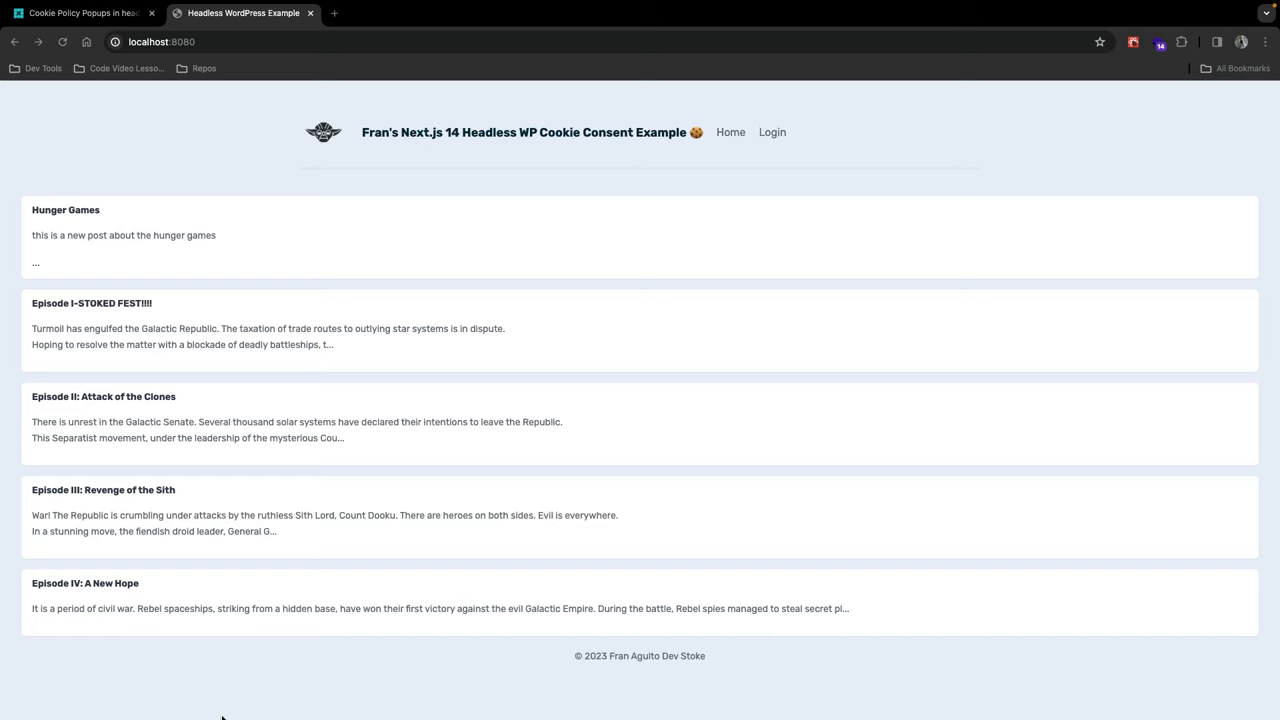
{"action": "mouse_move", "coordinate": [111, 150]}
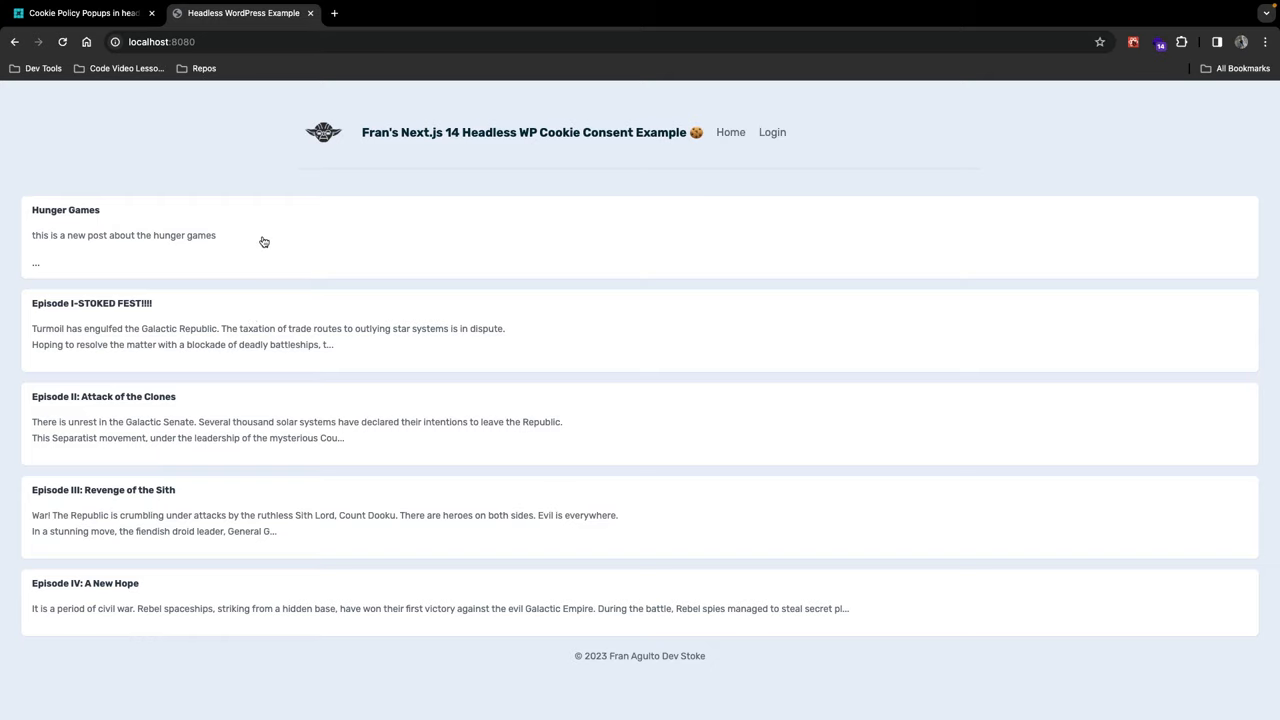
{"action": "left_click", "coordinate": [65, 210]}
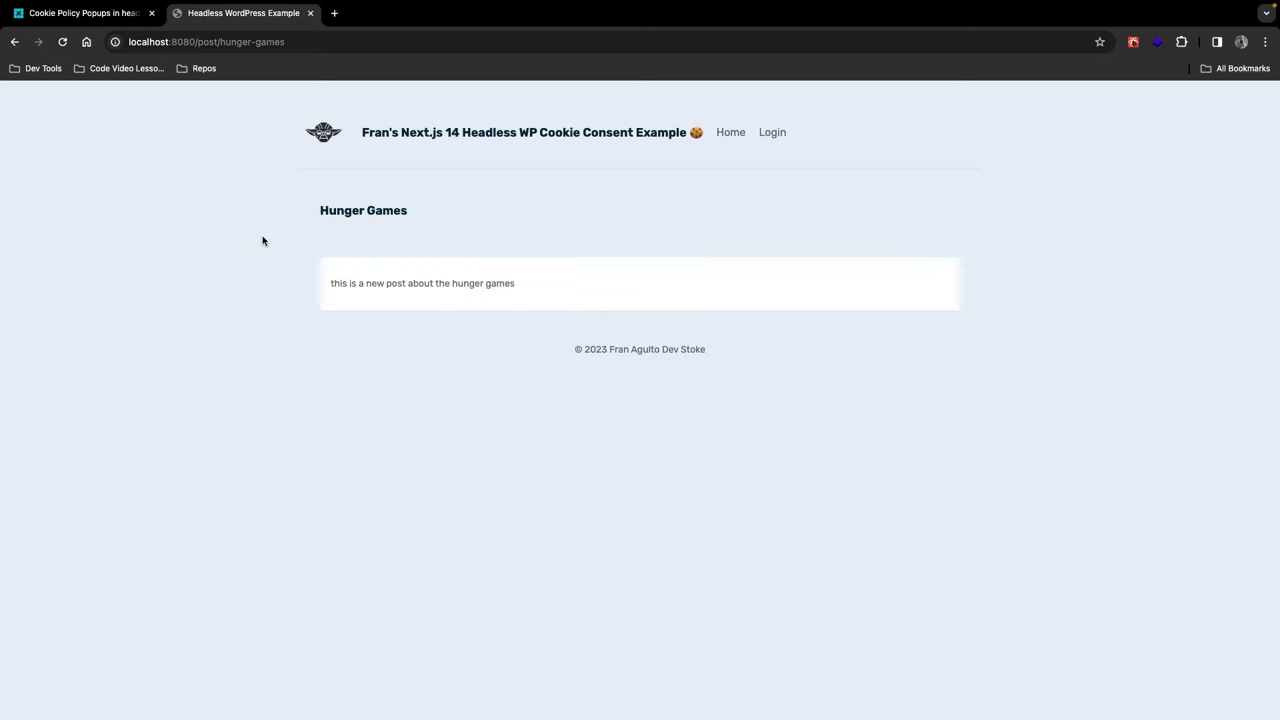
{"action": "mouse_move", "coordinate": [14, 42]}
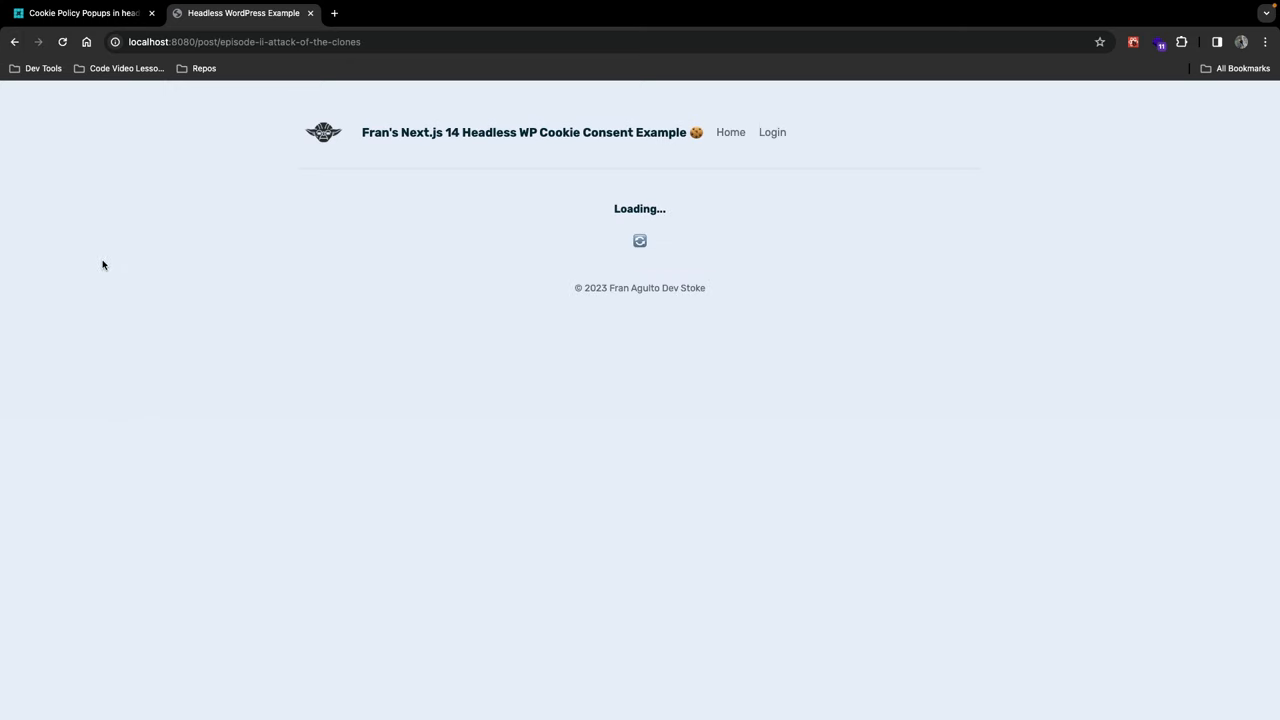
{"action": "left_click", "coordinate": [730, 132]}
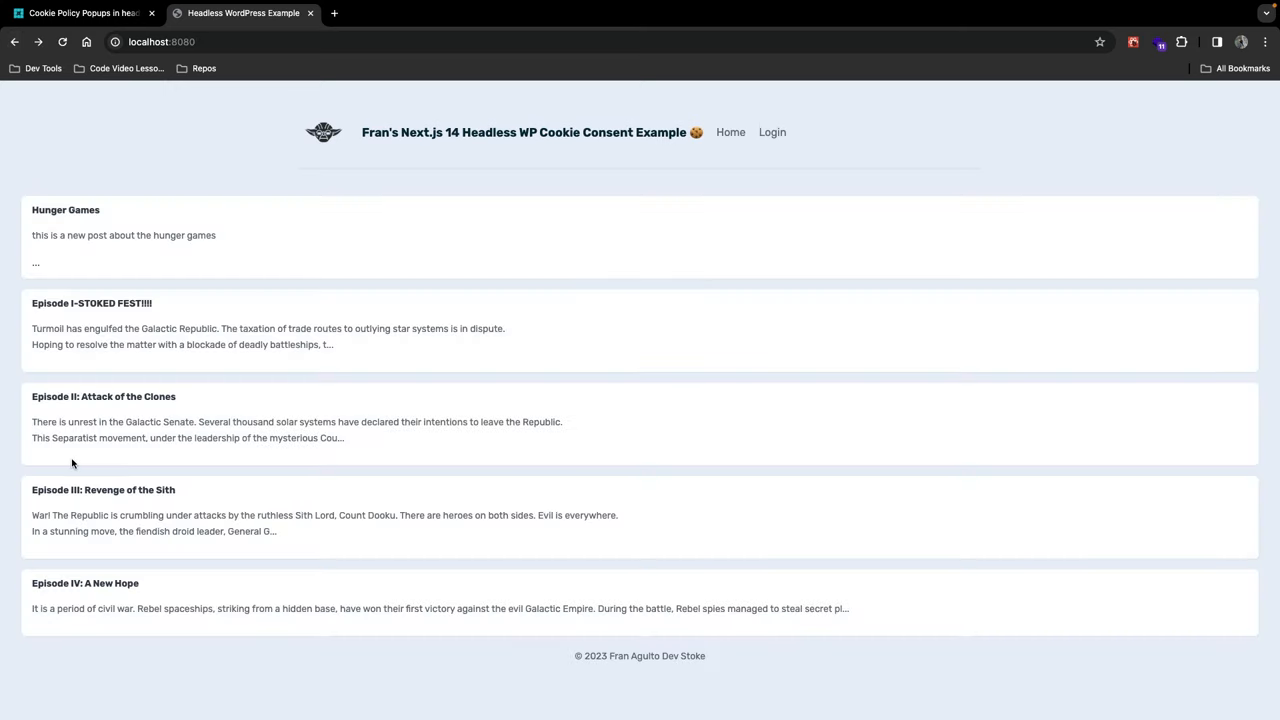
{"action": "left_click", "coordinate": [103, 490]}
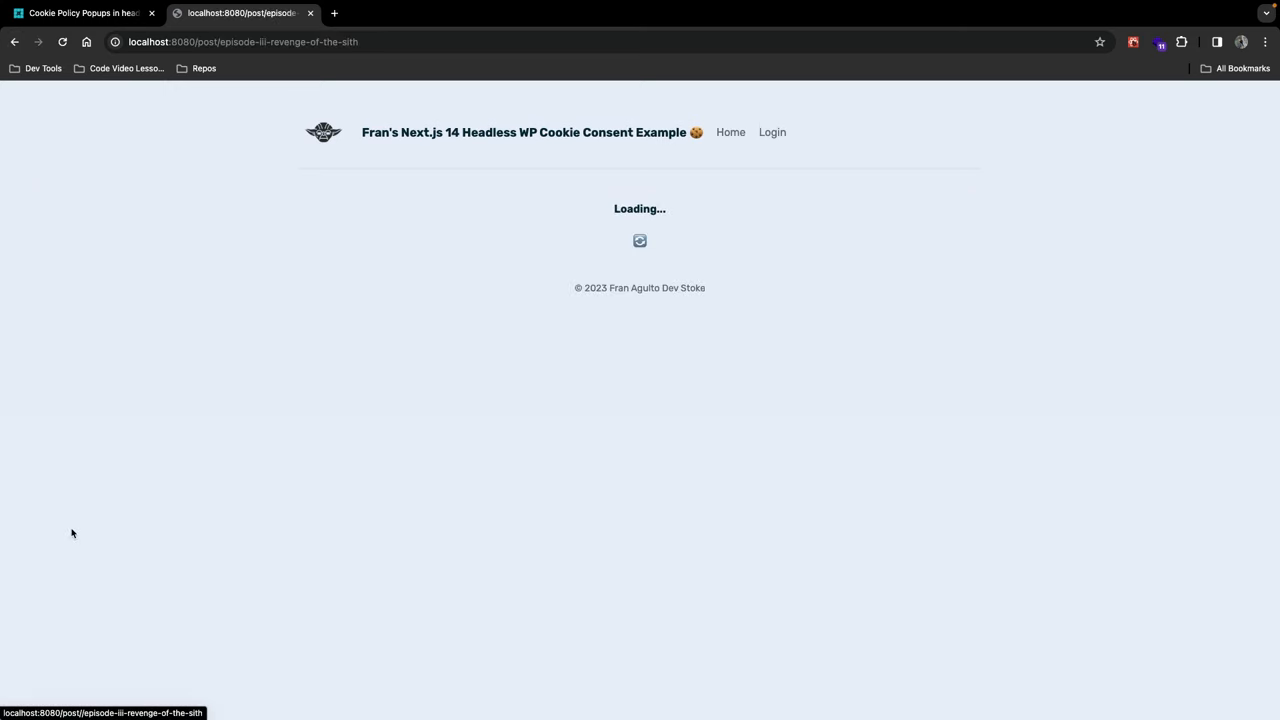
{"action": "left_click", "coordinate": [730, 132]}
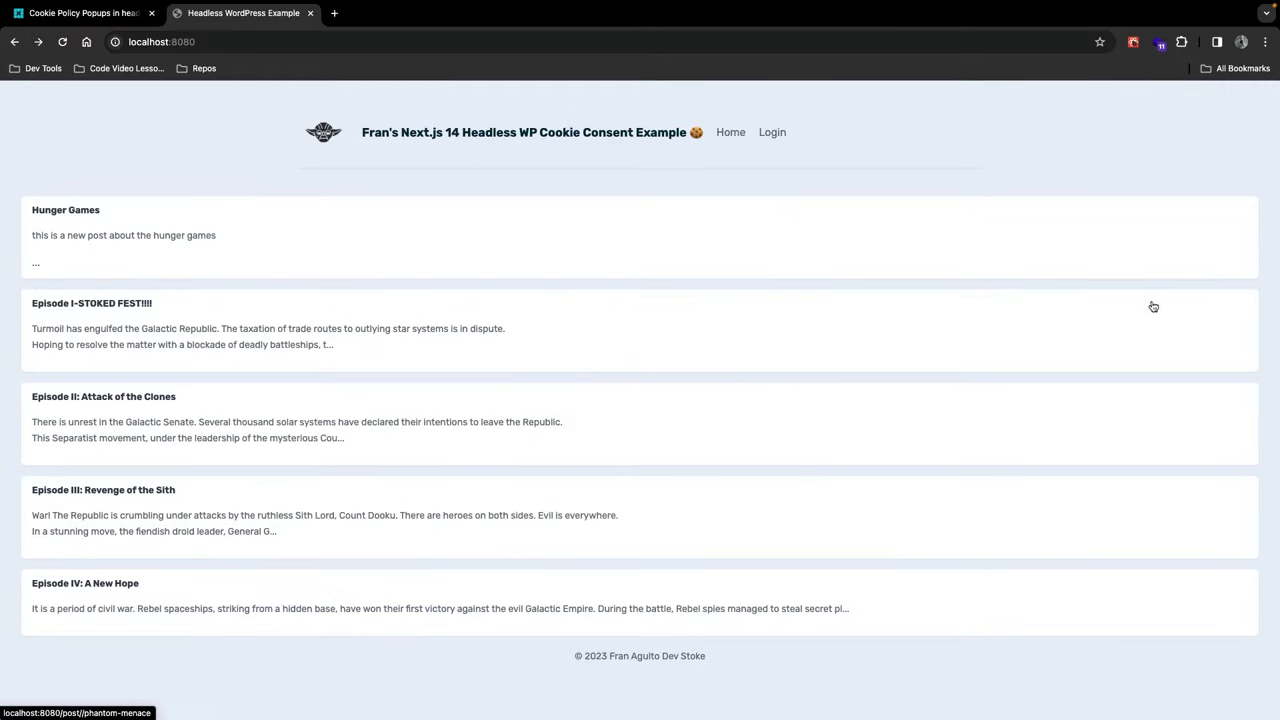
{"action": "left_click", "coordinate": [1265, 42]}
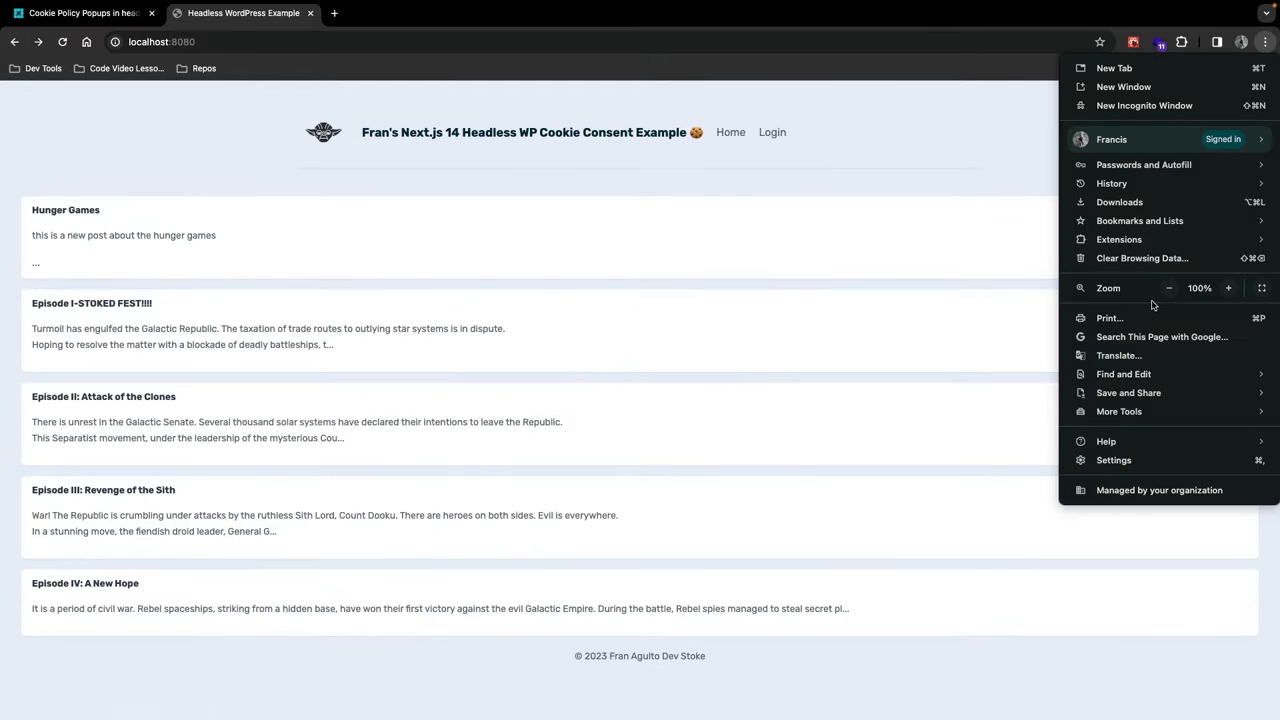
{"action": "left_click", "coordinate": [1228, 288]}
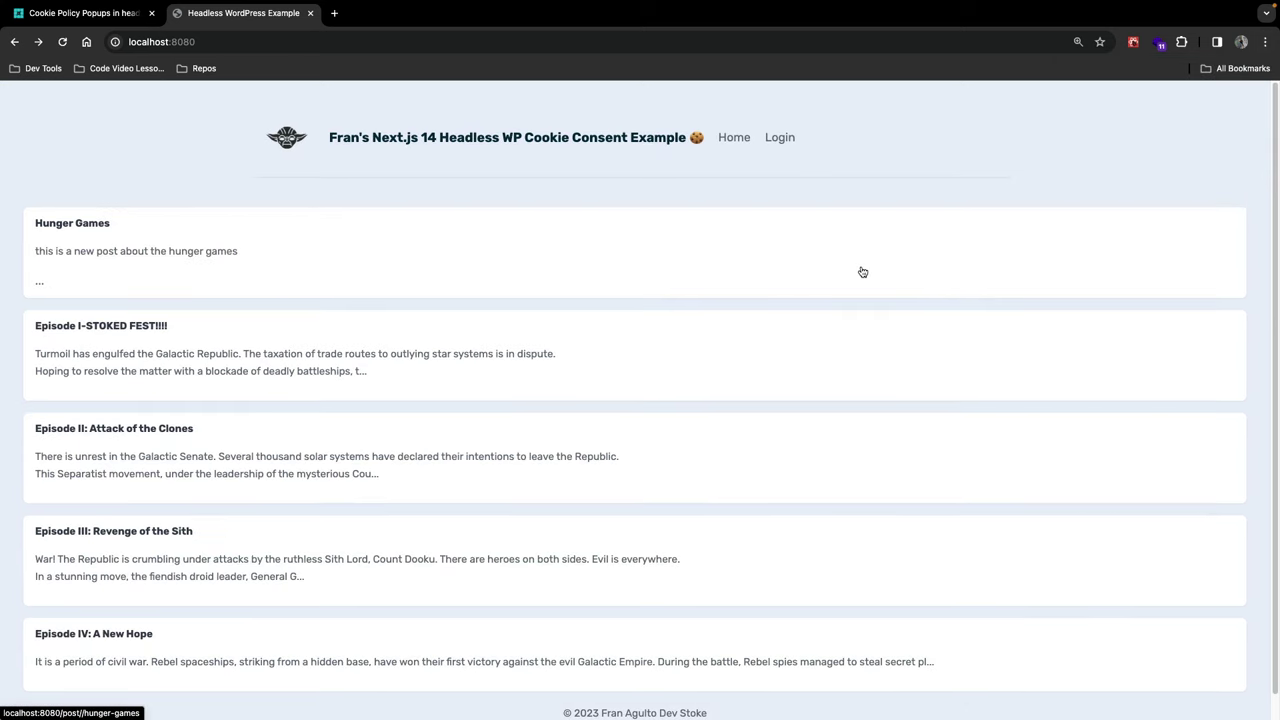
{"action": "mouse_move", "coordinate": [687, 367]}
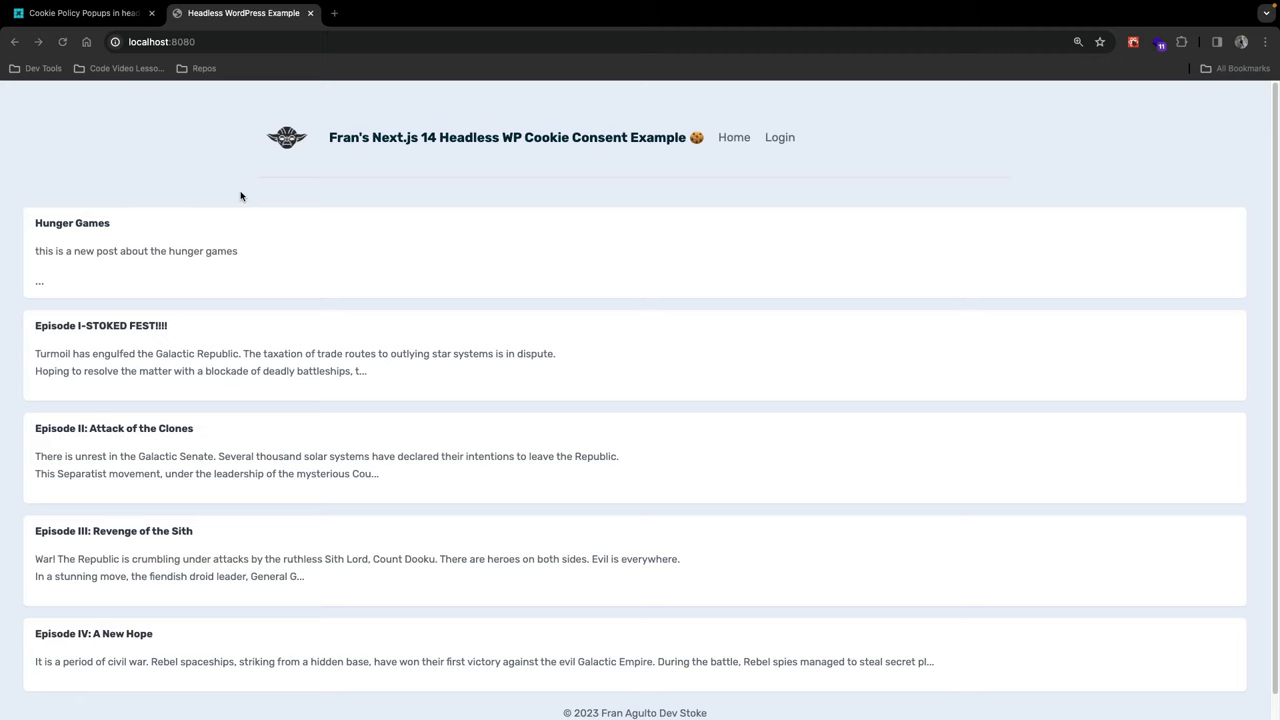
Search 'cookies npm' in a new tab and open the cookies-next npm page.
{"action": "left_click", "coordinate": [360, 13]}
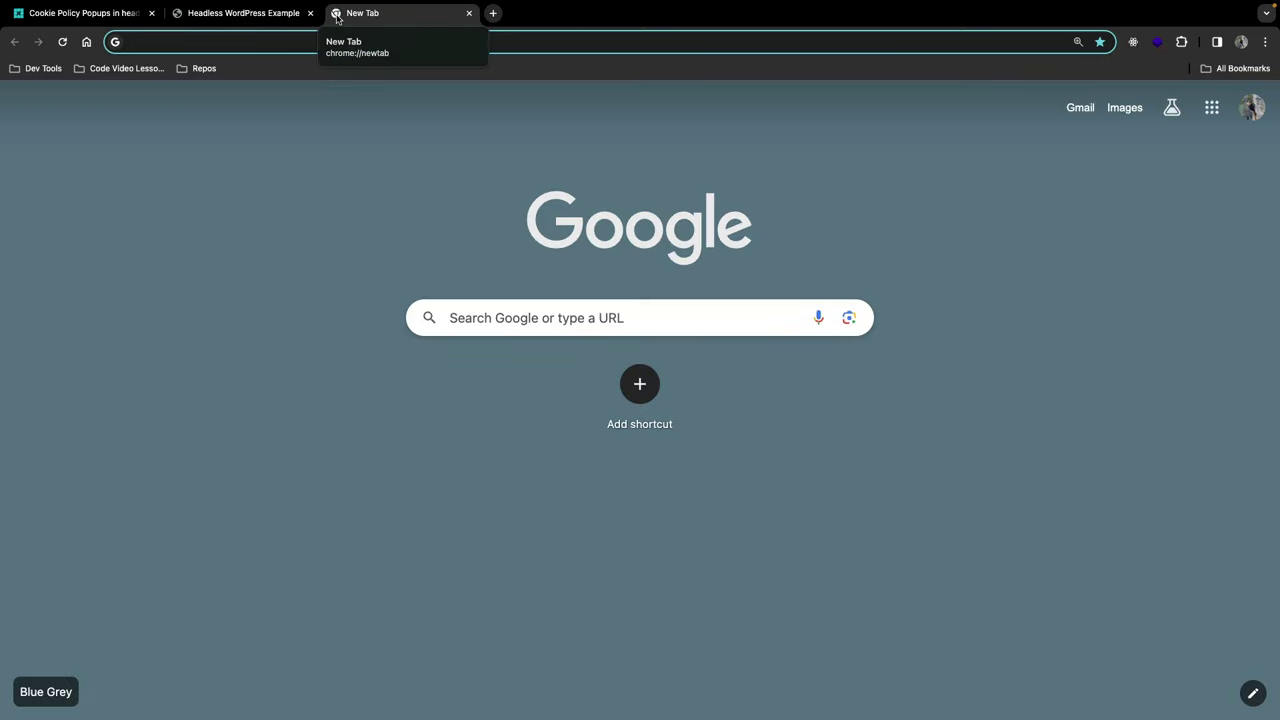
{"action": "type", "text": "cookies npm"}
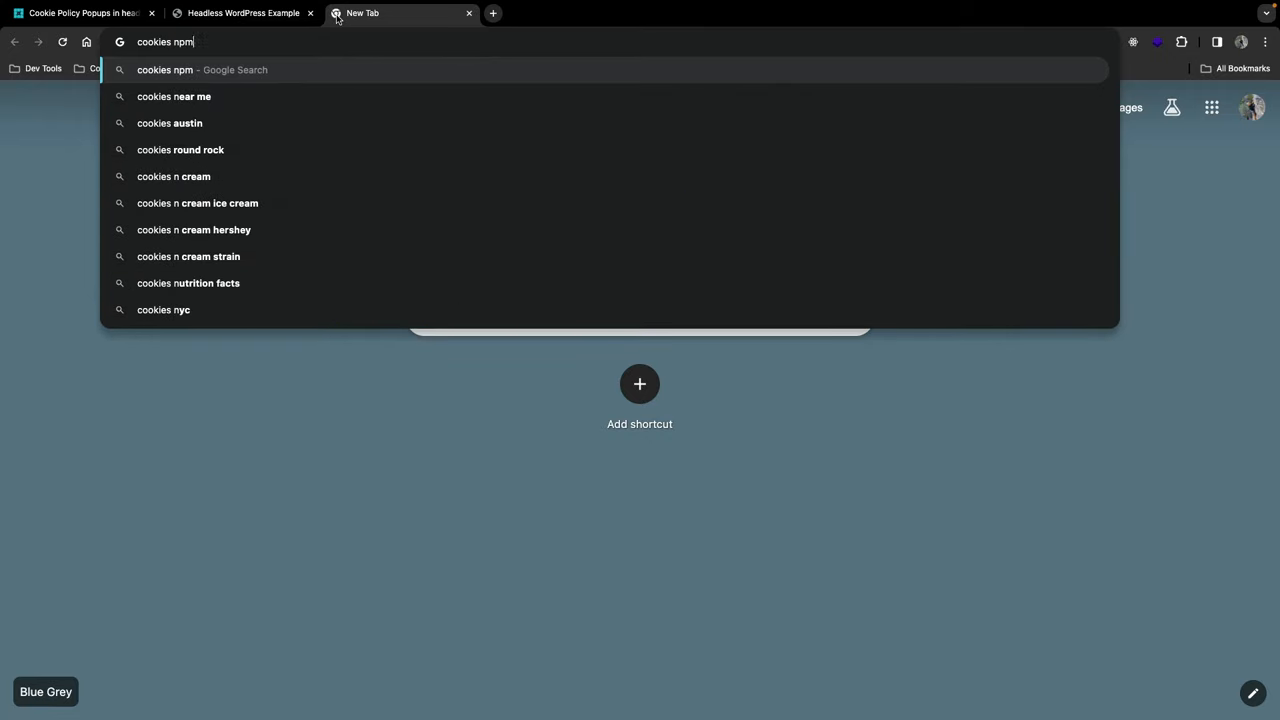
{"action": "key", "text": "Return"}
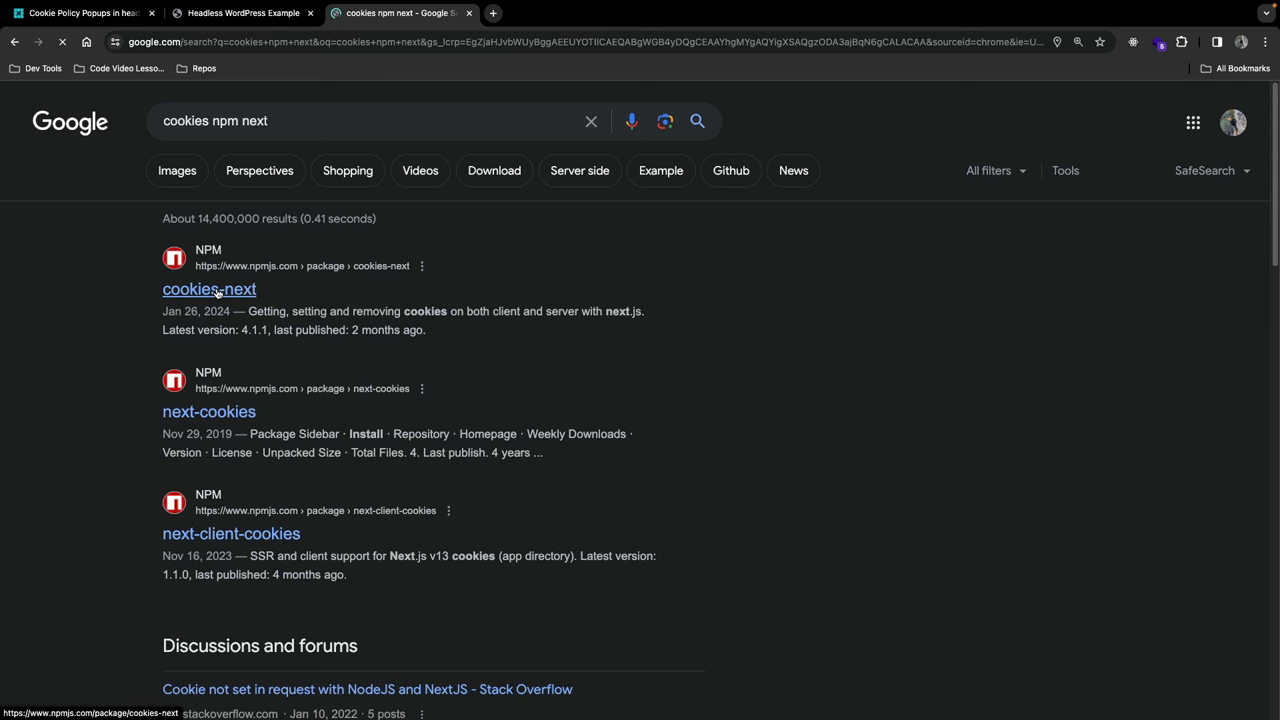
{"action": "left_click", "coordinate": [209, 289]}
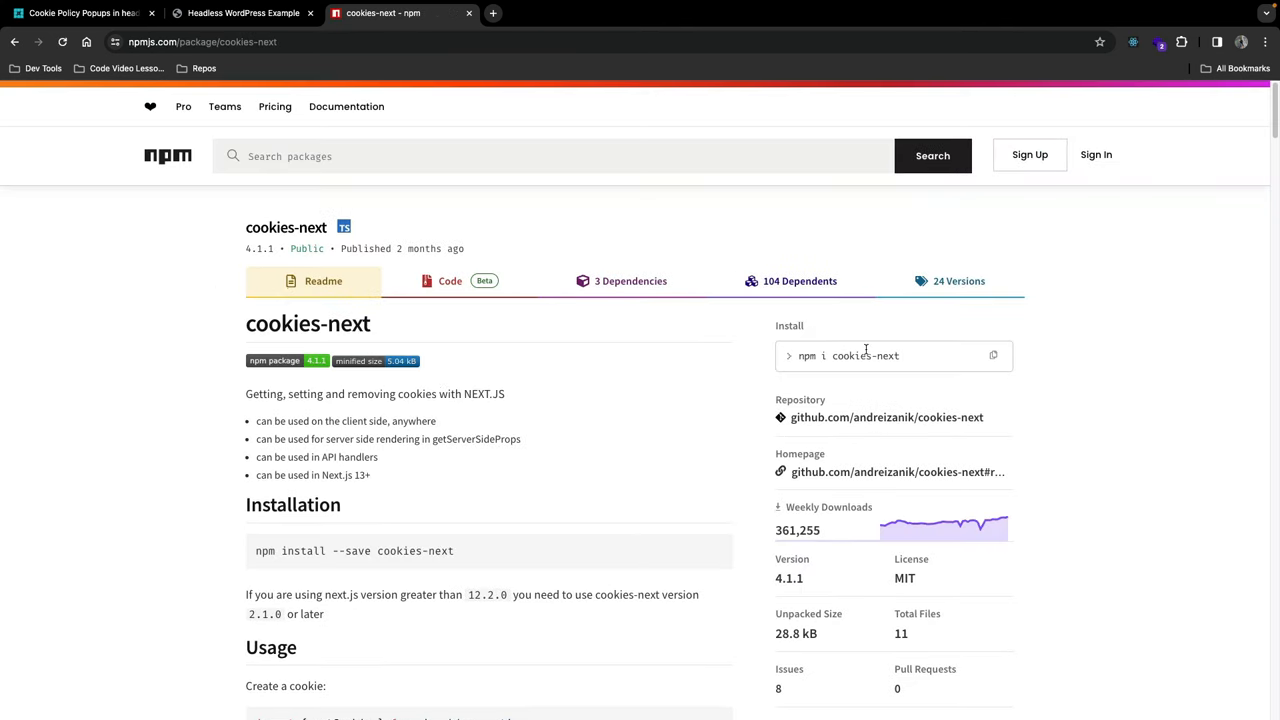
{"action": "mouse_move", "coordinate": [363, 695]}
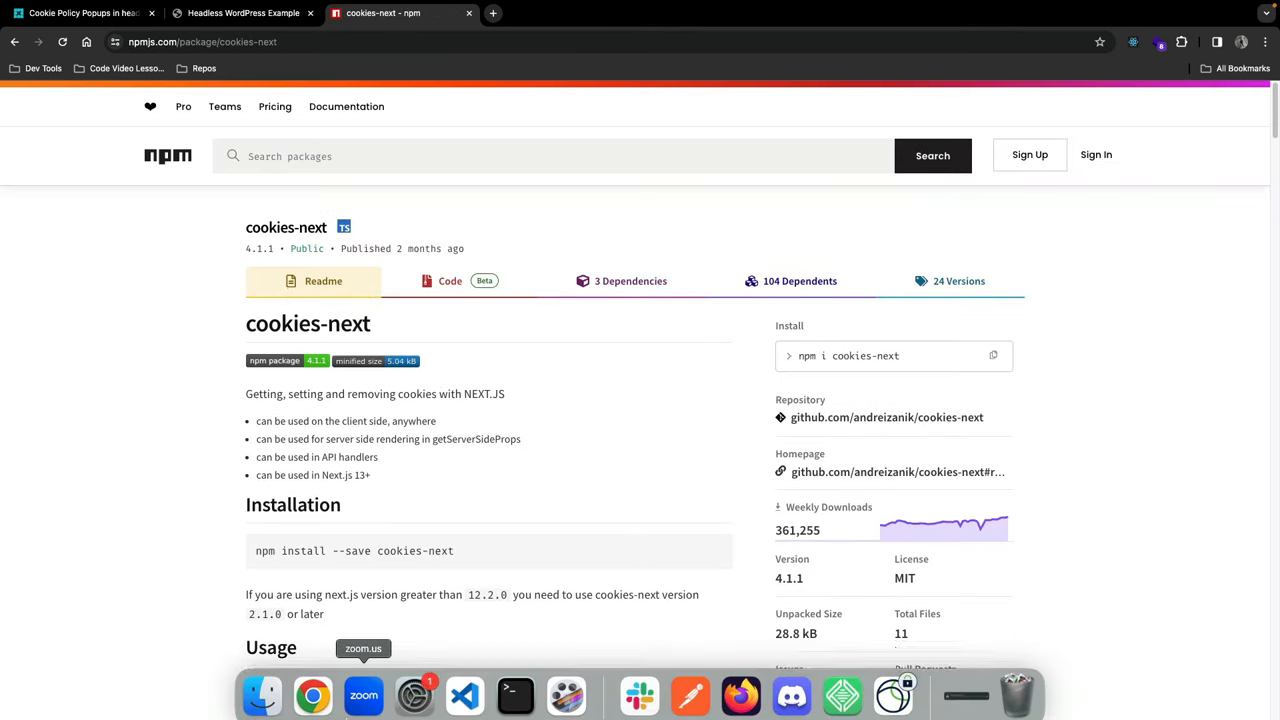
Check package.json lists cookies-next ^4.1.0, then expand the app and components folders.
{"action": "left_click", "coordinate": [463, 695]}
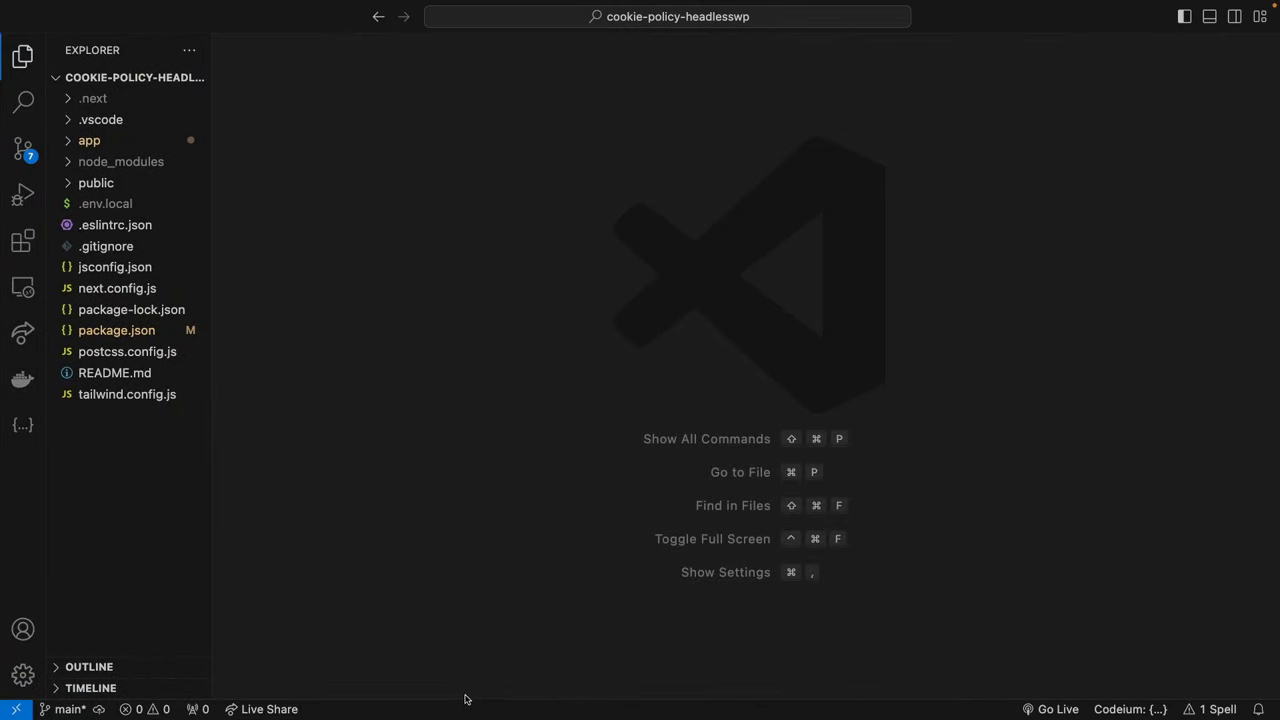
{"action": "left_click", "coordinate": [116, 330]}
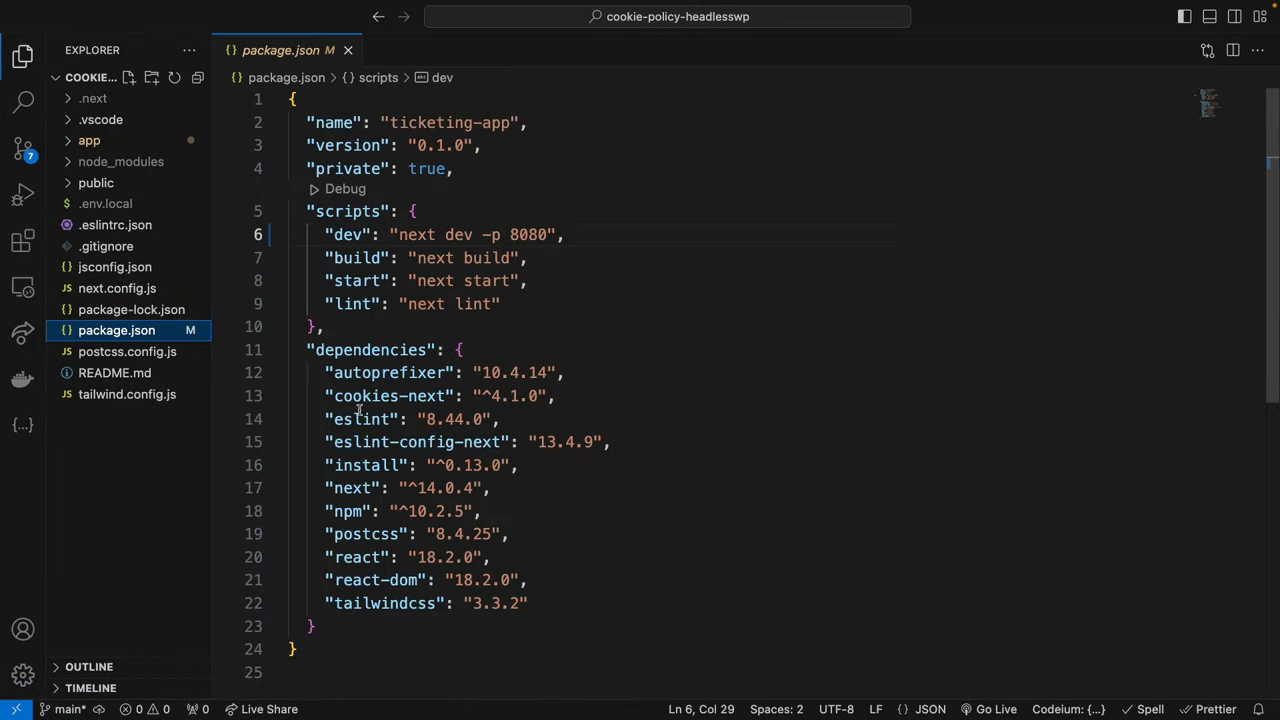
{"action": "mouse_move", "coordinate": [388, 396]}
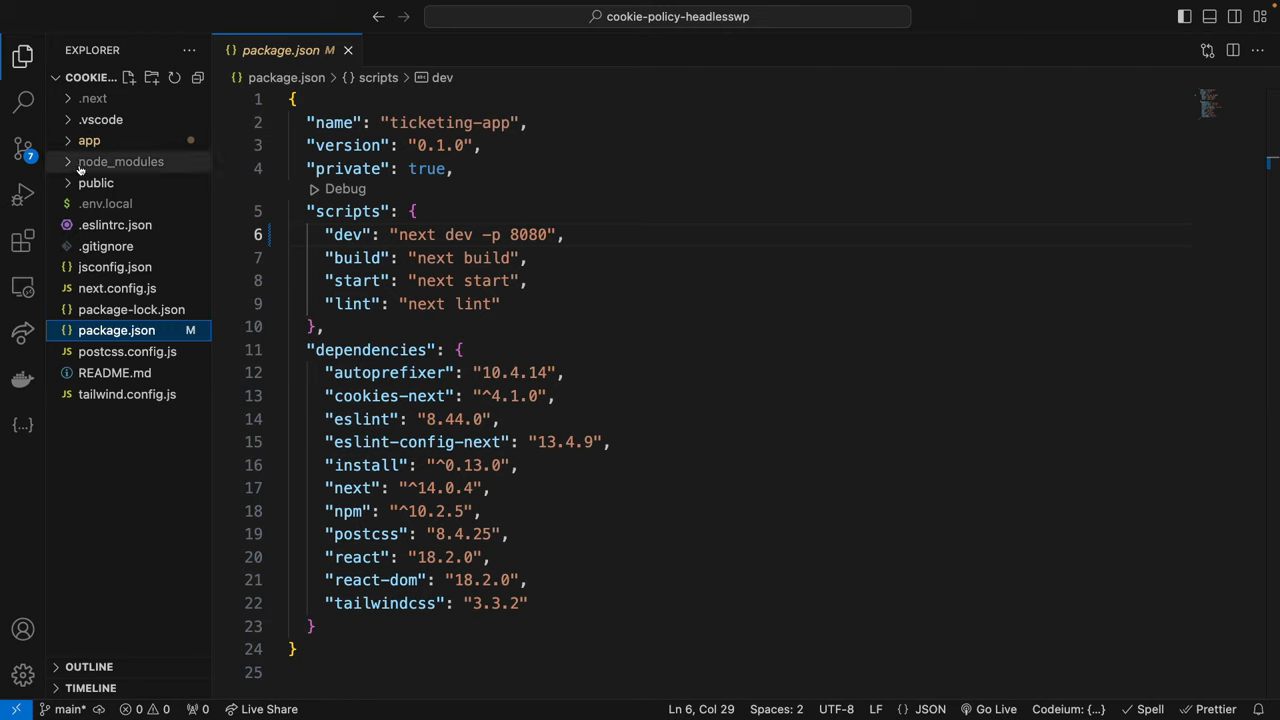
{"action": "left_click", "coordinate": [89, 140]}
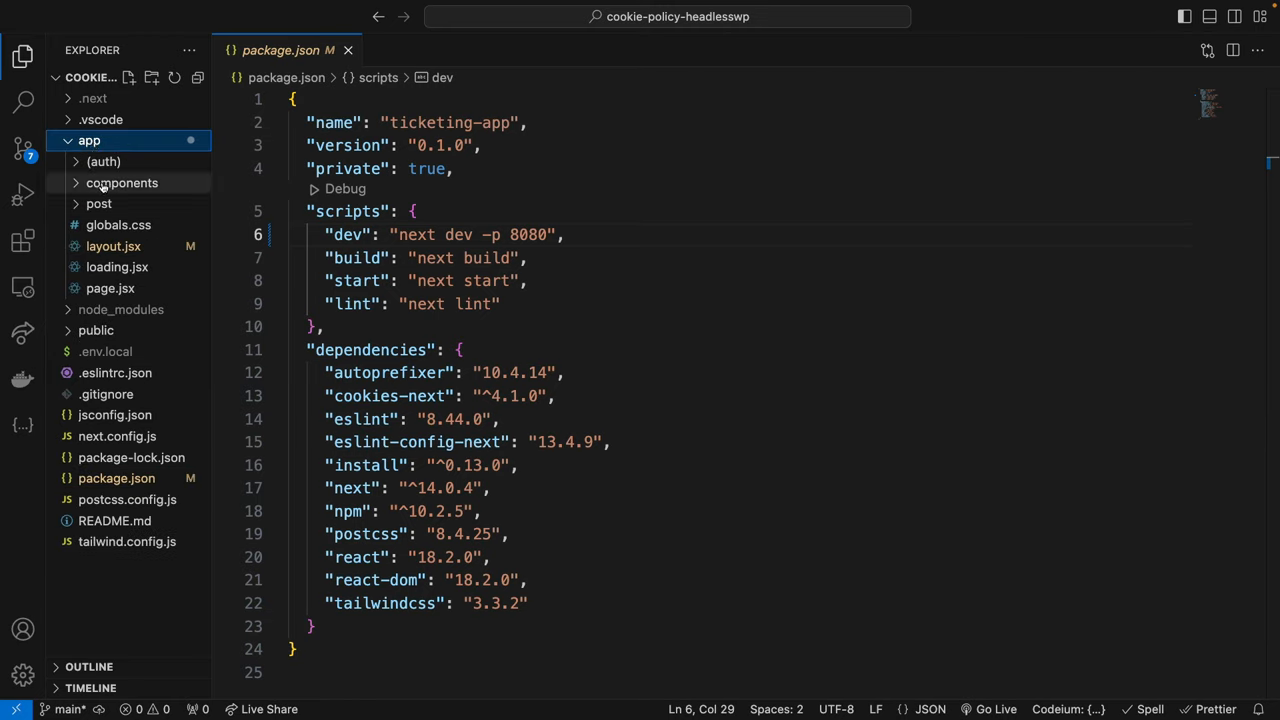
{"action": "left_click", "coordinate": [122, 182]}
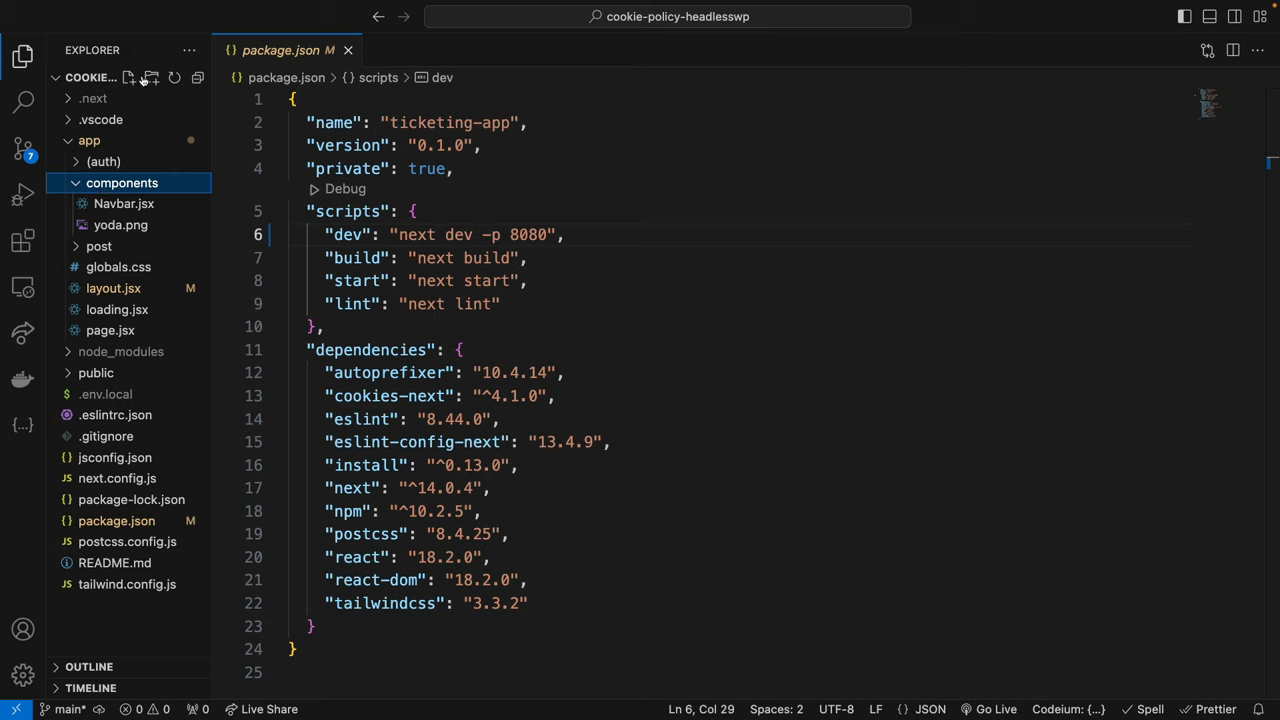
Create CookieConsent.jsx with 'use client' plus react, cookies-next and next/link imports.
{"action": "left_click", "coordinate": [128, 78]}
{"action": "type", "text": "CookieConsent.jsx"}
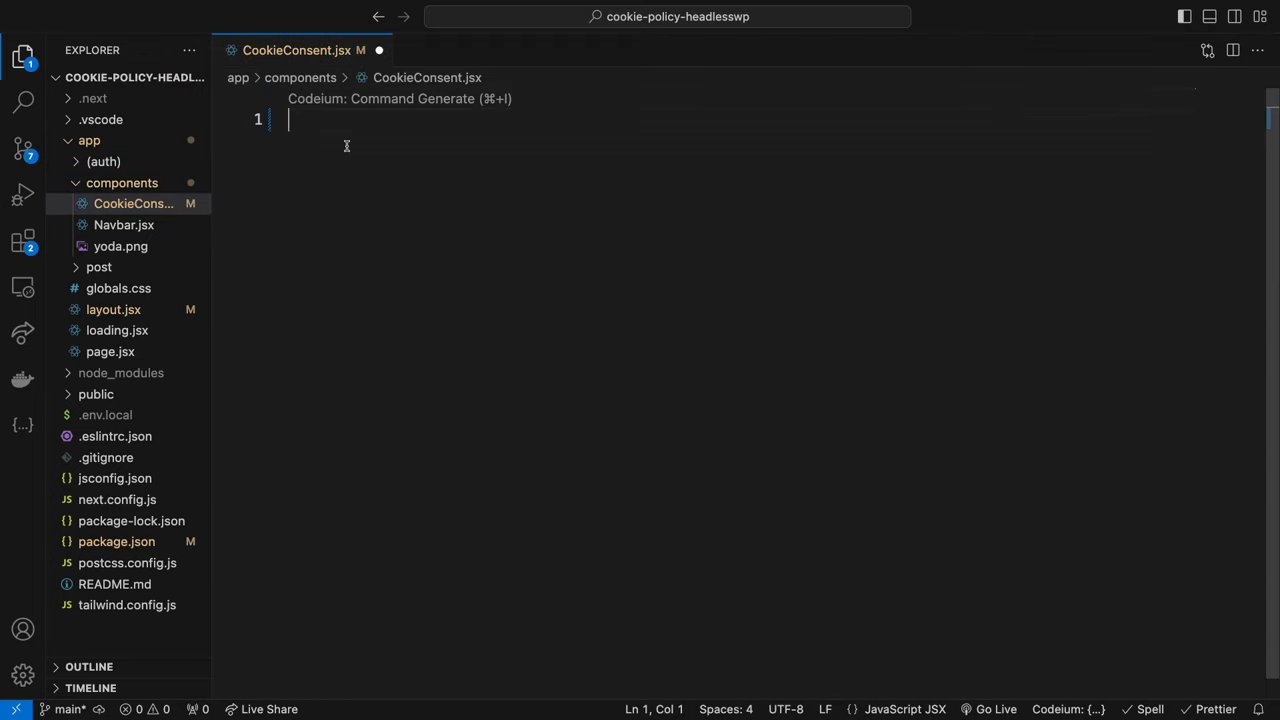
{"action": "type", "text": "\"use\""}
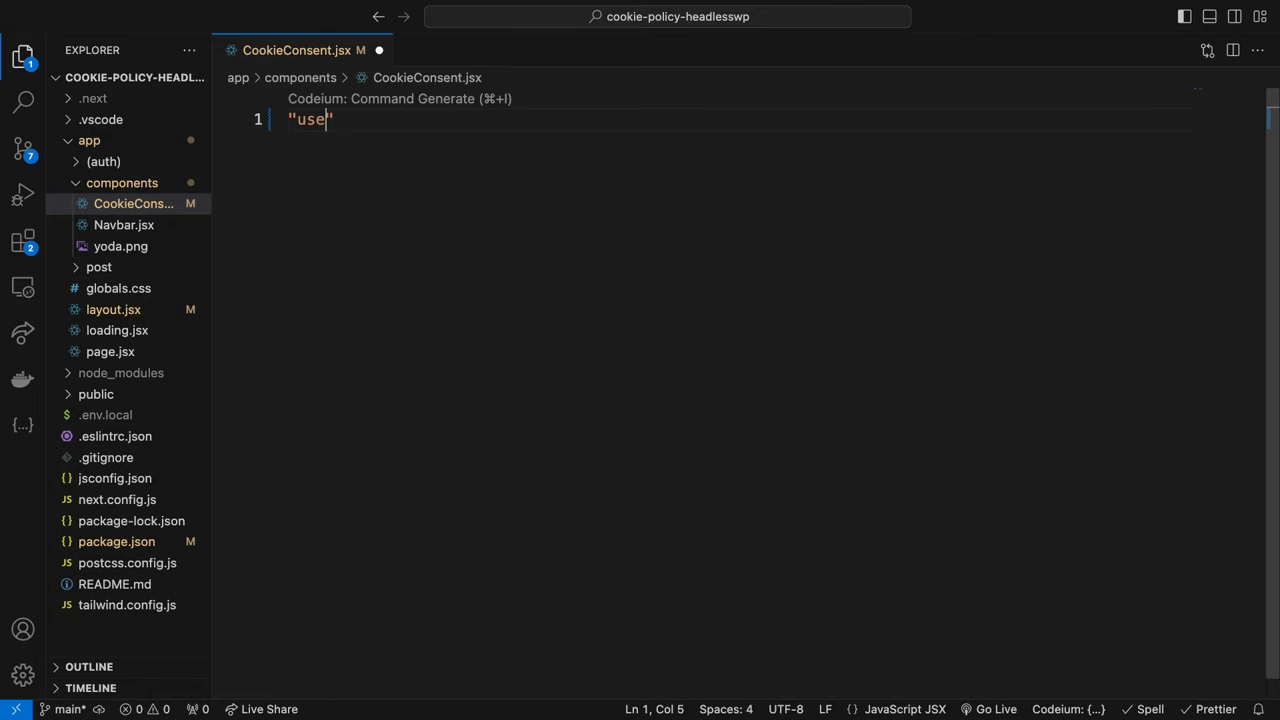
{"action": "type", "text": "client"}
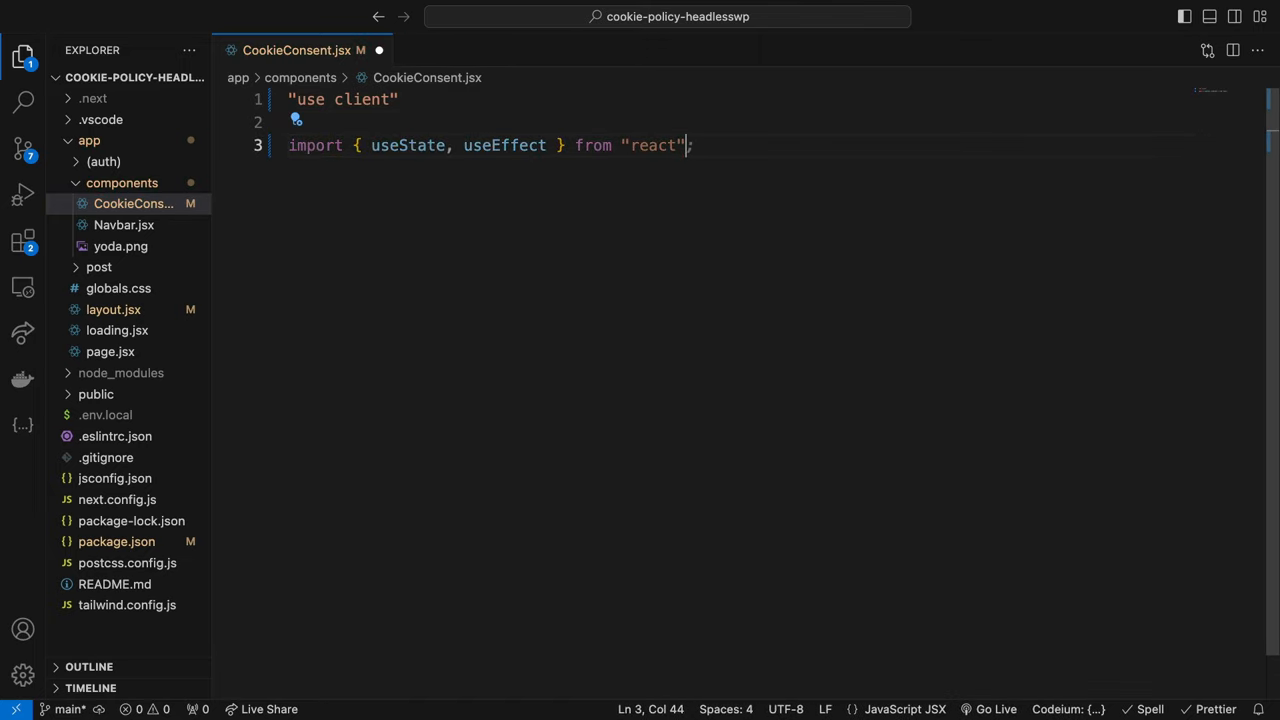
{"action": "type", "text": "import {"}
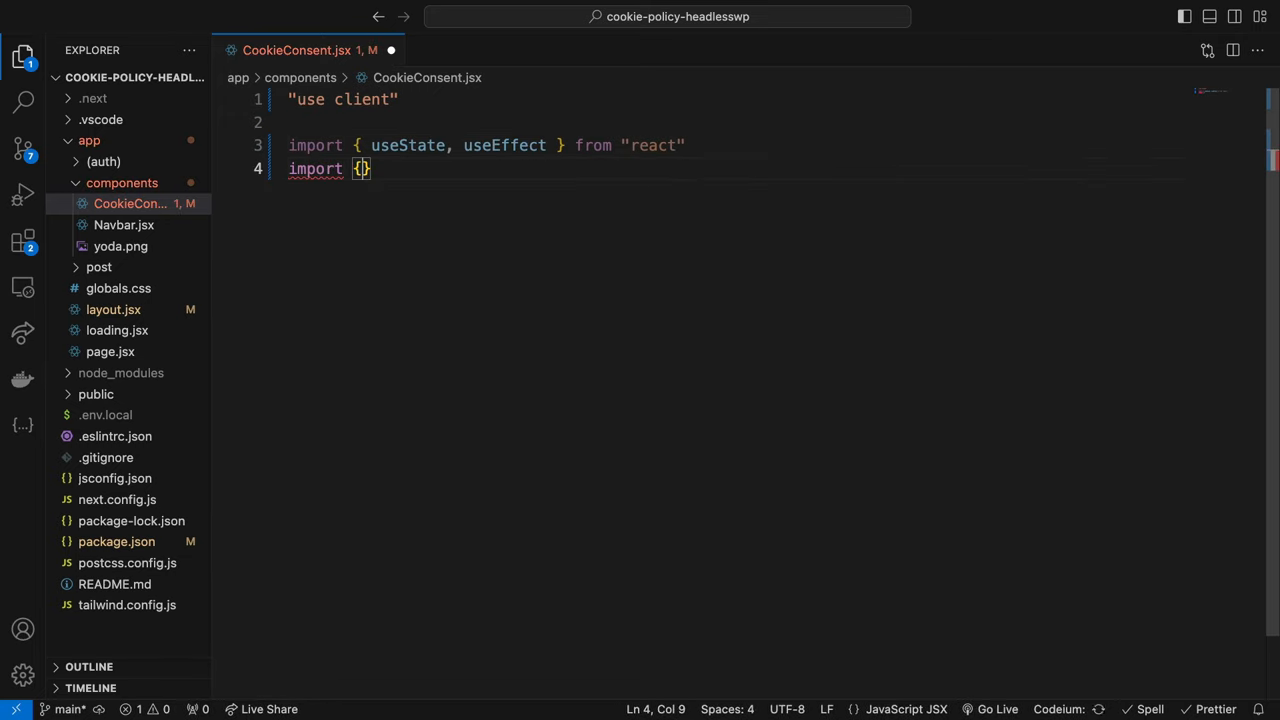
{"action": "type", "text": "hasCookie, setCookie"}
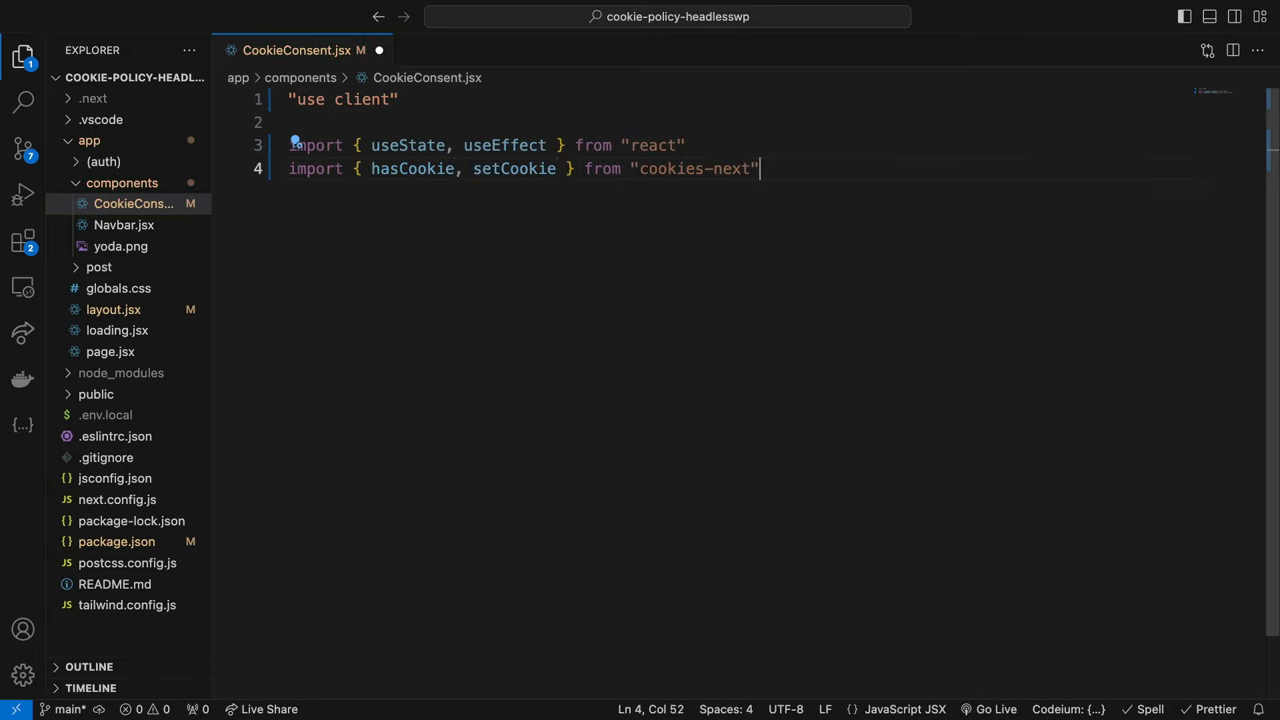
{"action": "type", "text": "i"}
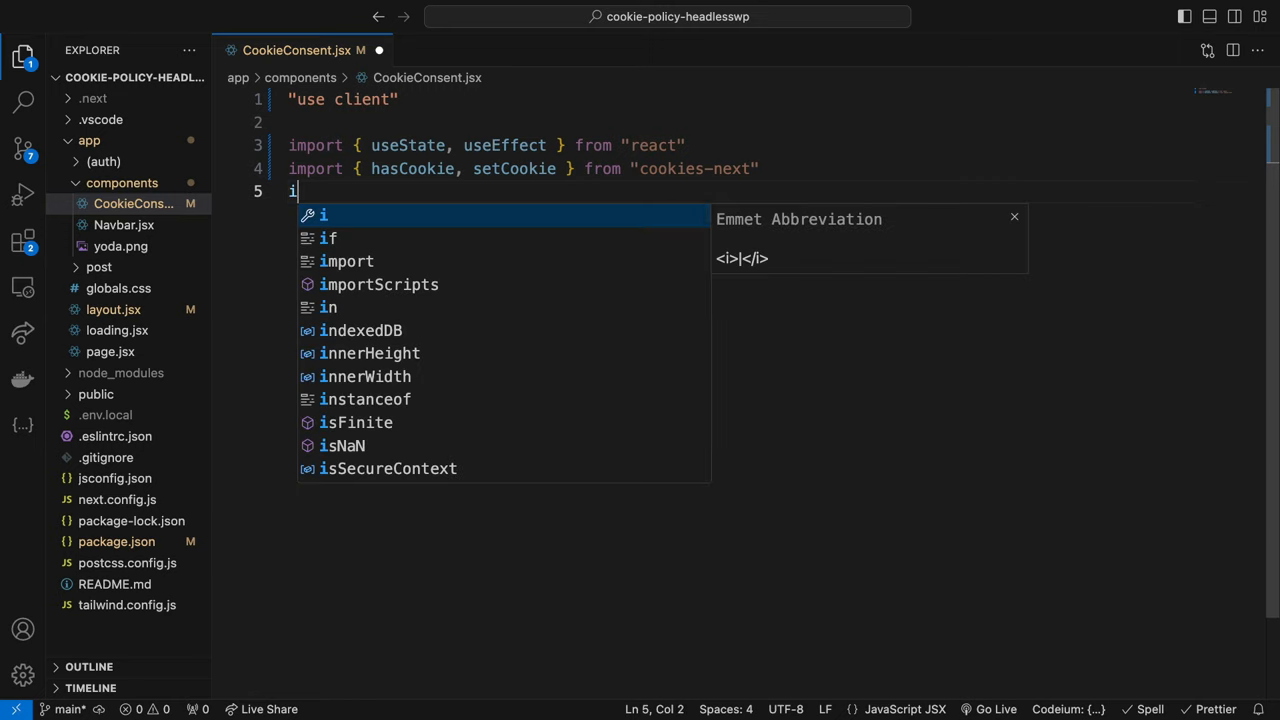
{"action": "type", "text": "mport Link from \"next/link"}
{"action": "type", "text": "export default functi"}
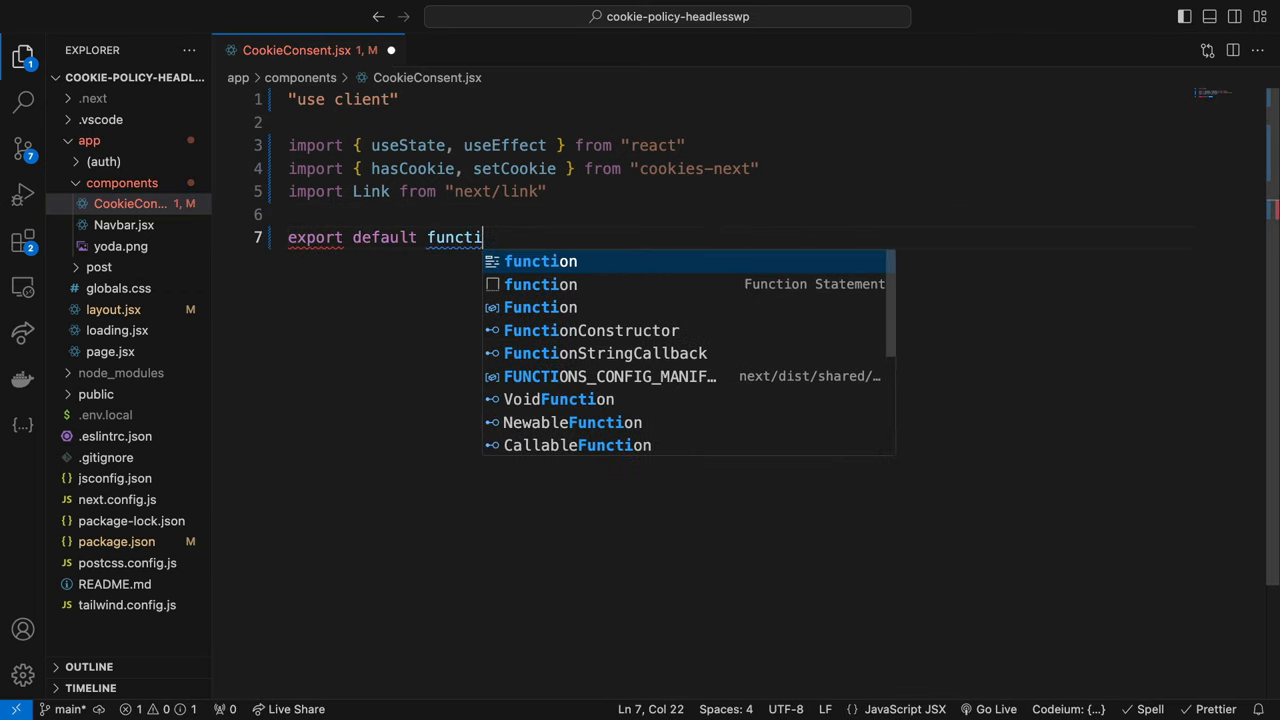
Give CookieConsent a showConsent state defaulting to true and a hasCookie('localConsent') effect.
{"action": "type", "text": "on"}
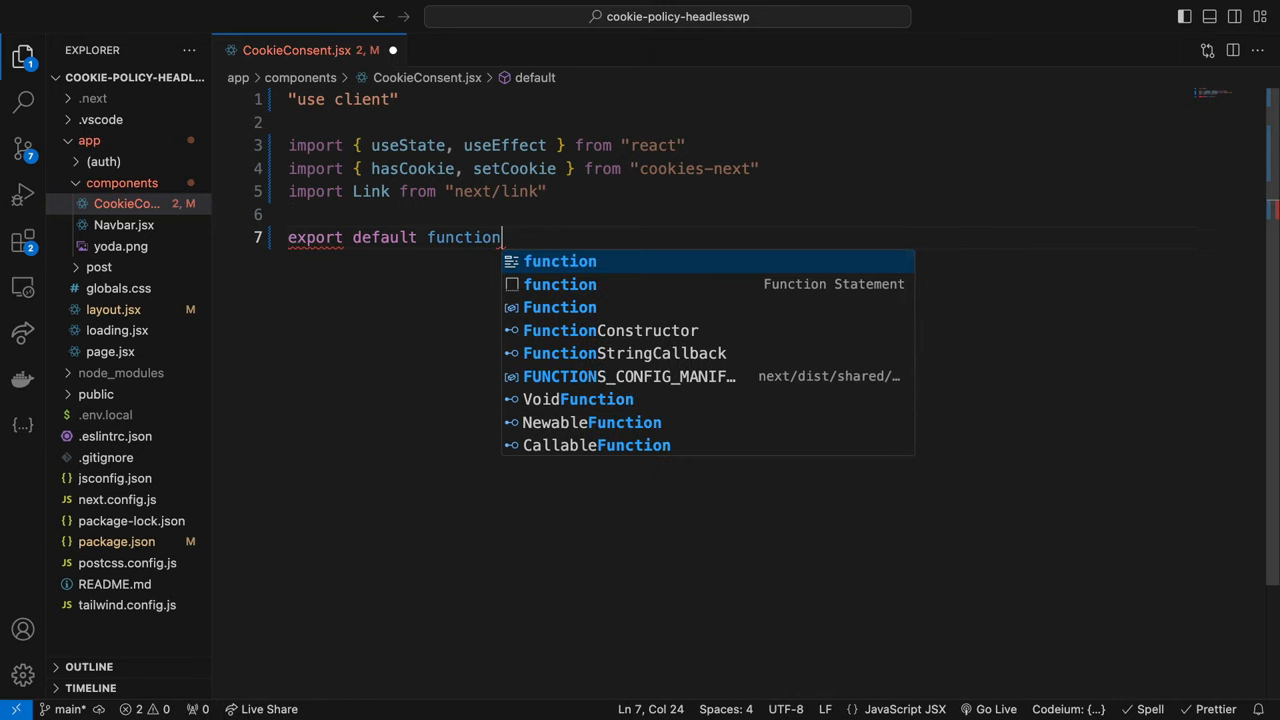
{"action": "type", "text": "CookieConsent(){"}
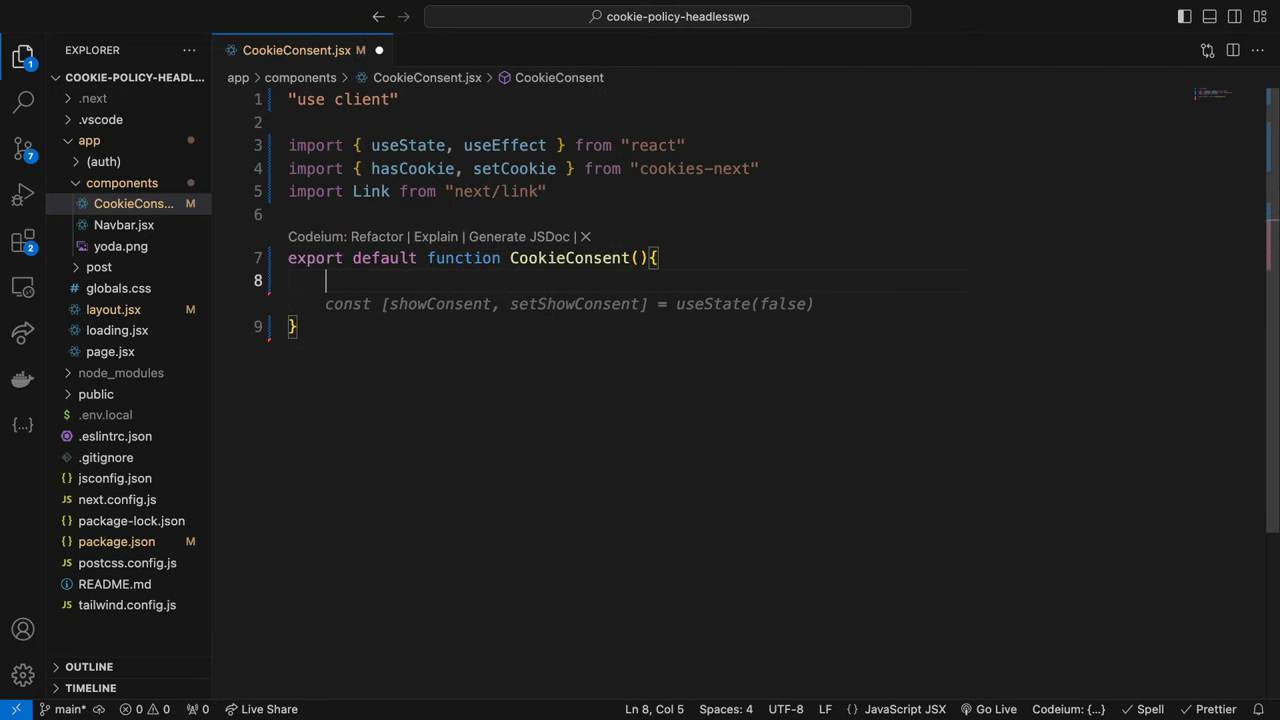
{"action": "type", "text": "co"}
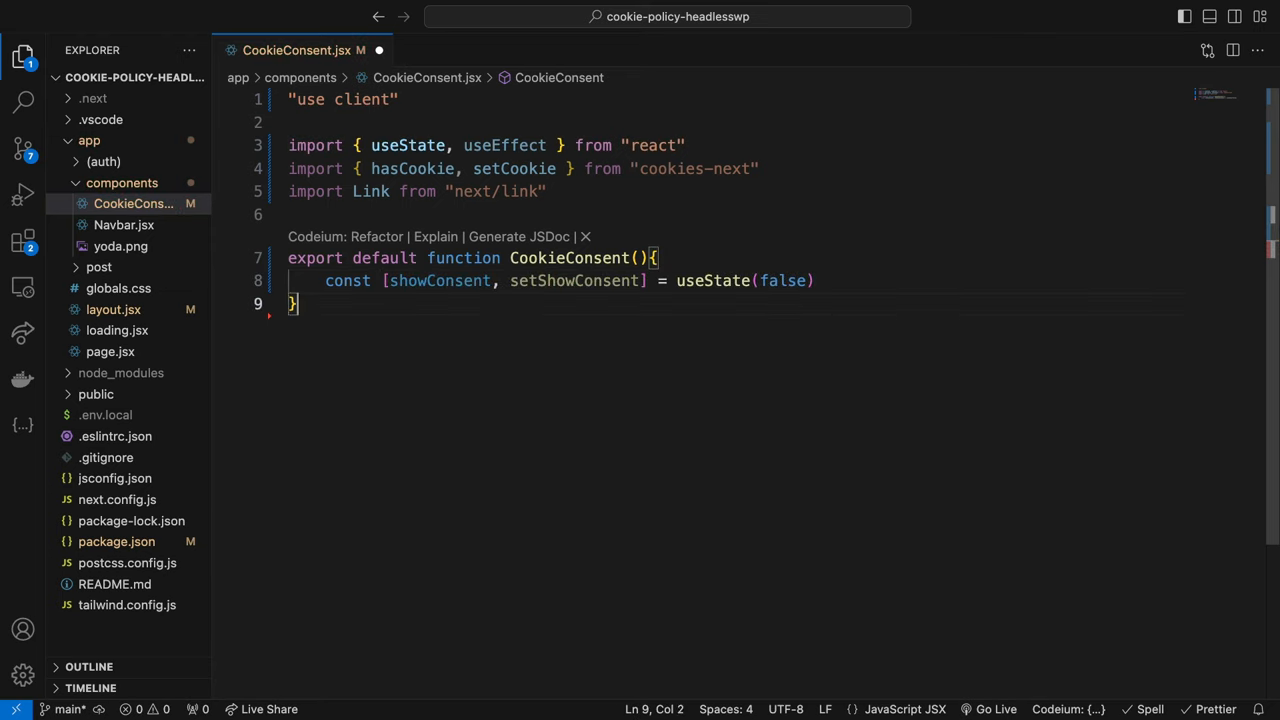
{"action": "mouse_move", "coordinate": [812, 281]}
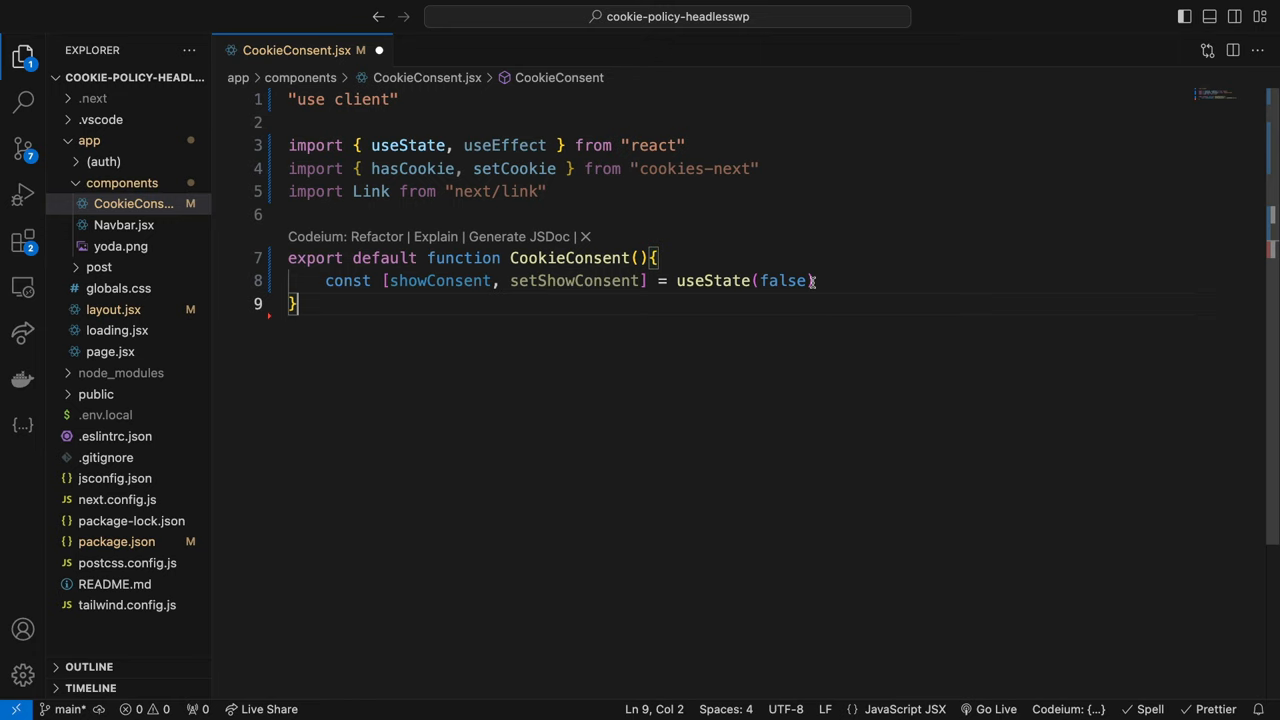
{"action": "left_click", "coordinate": [770, 280]}
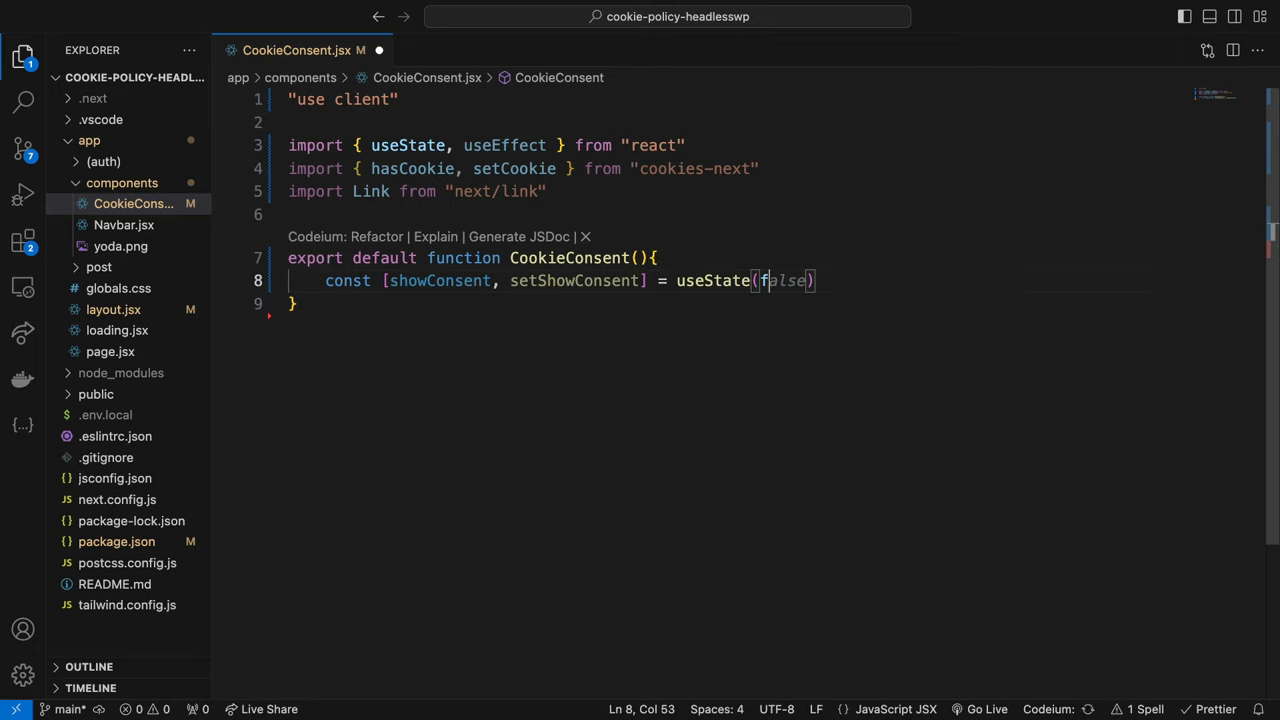
{"action": "type", "text": "true"}
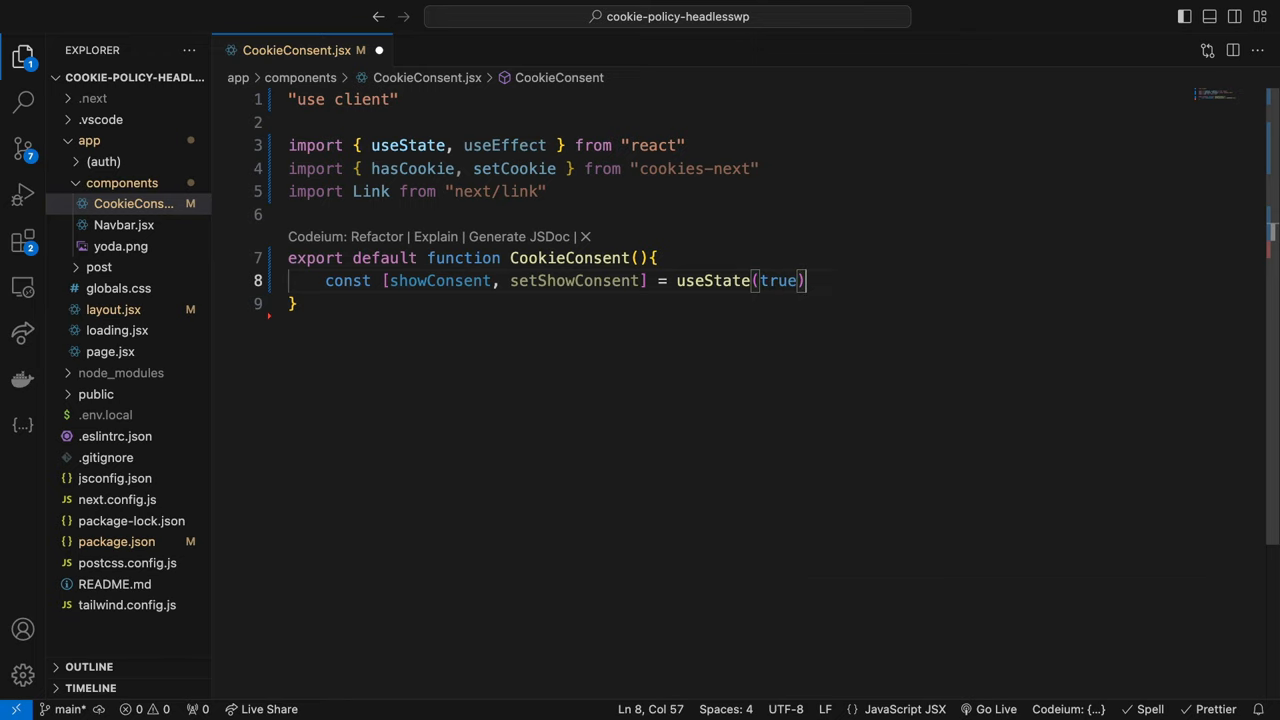
{"action": "type", "text": "const acceptCookie = () => {"}
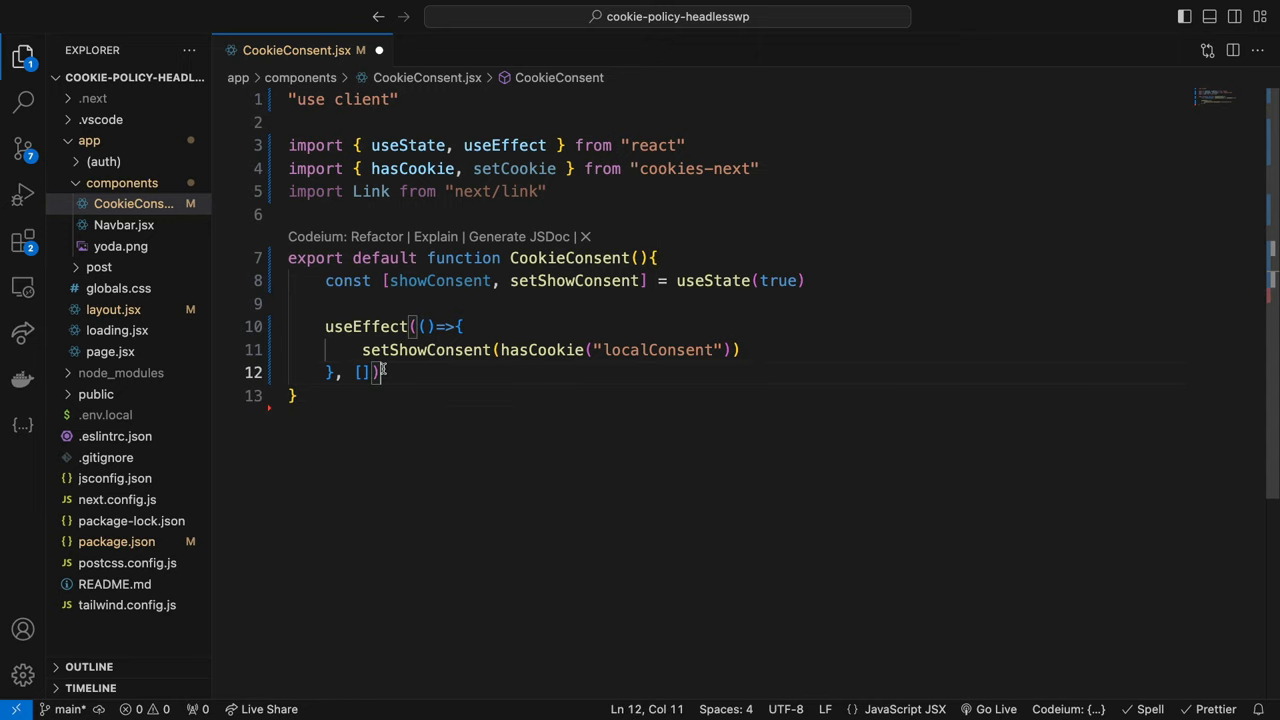
Add acceptCookie setting the localConsent cookie, and return null when showConsent is true.
{"action": "key", "text": "enter"}
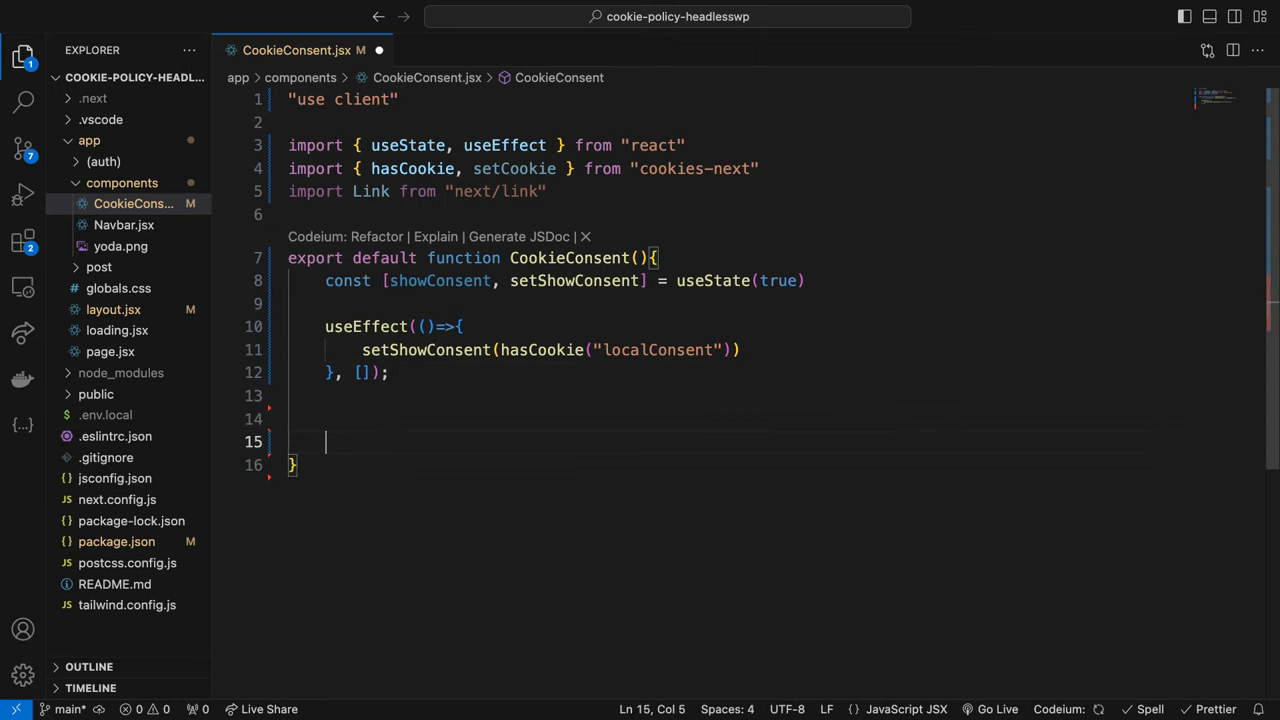
{"action": "type", "text": "const accep"}
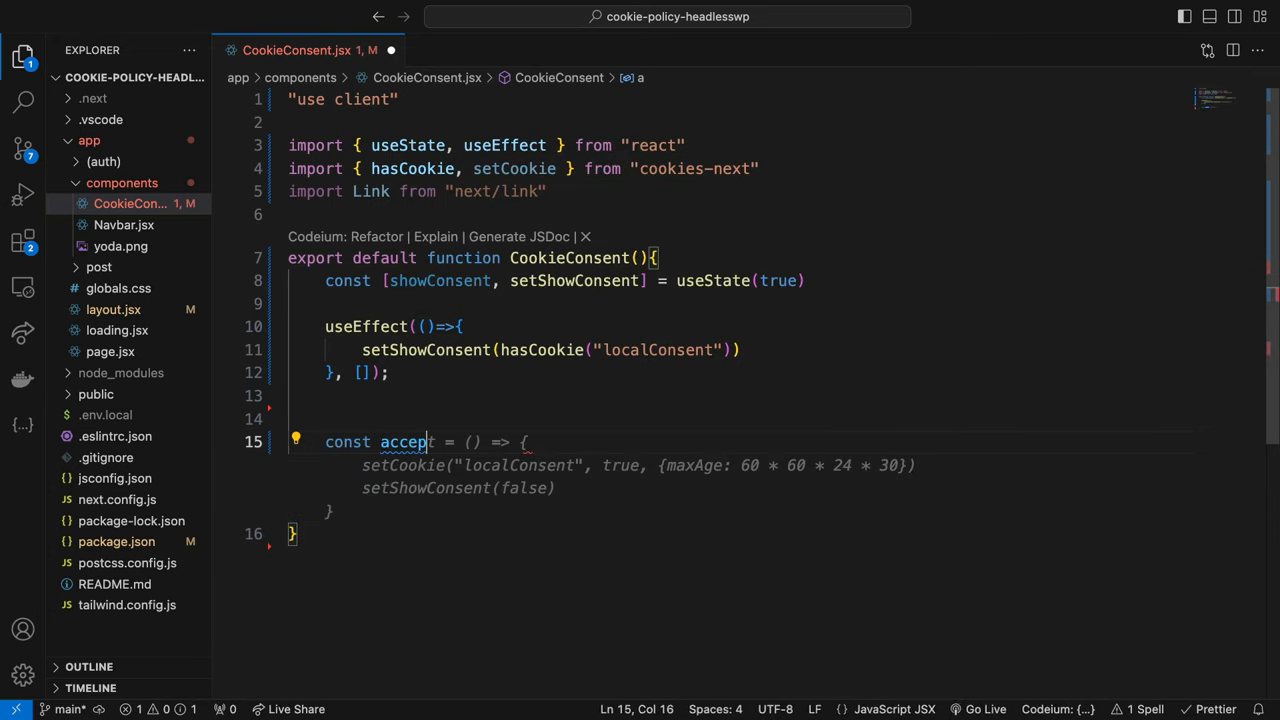
{"action": "type", "text": "Cookie-"}
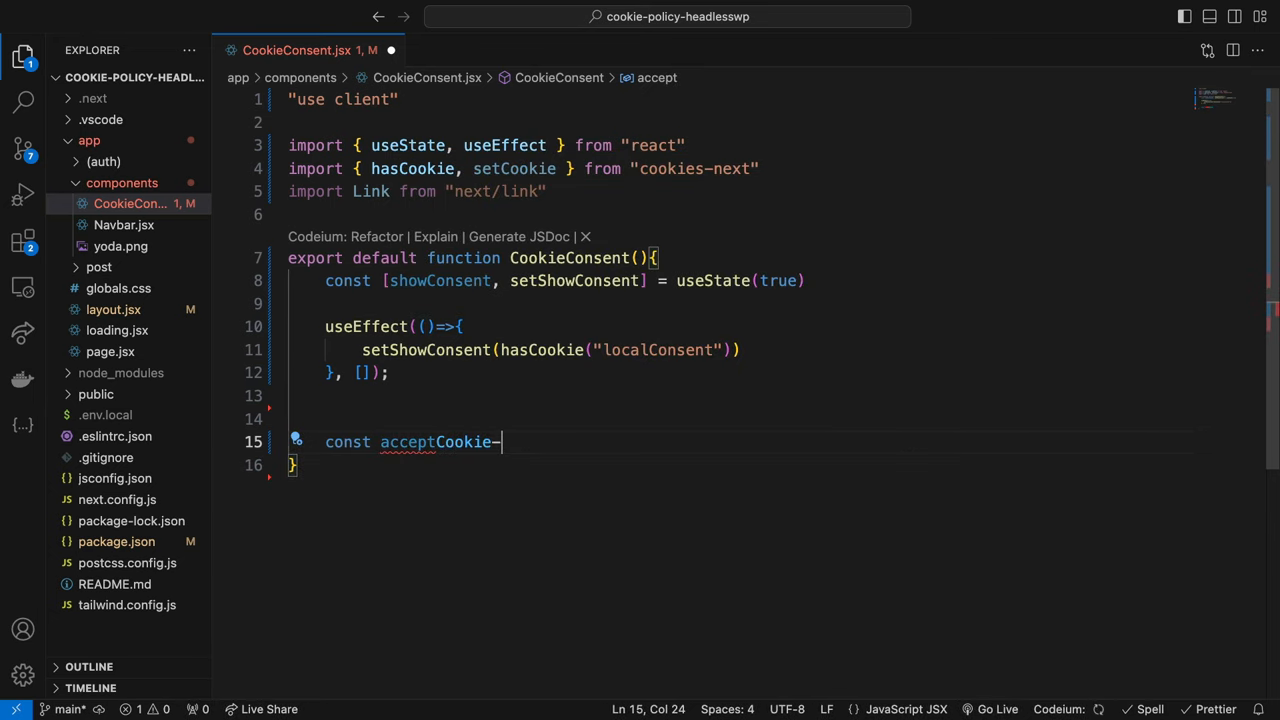
{"action": "type", "text": "=()=>{"}
{"action": "type", "text": "if"}
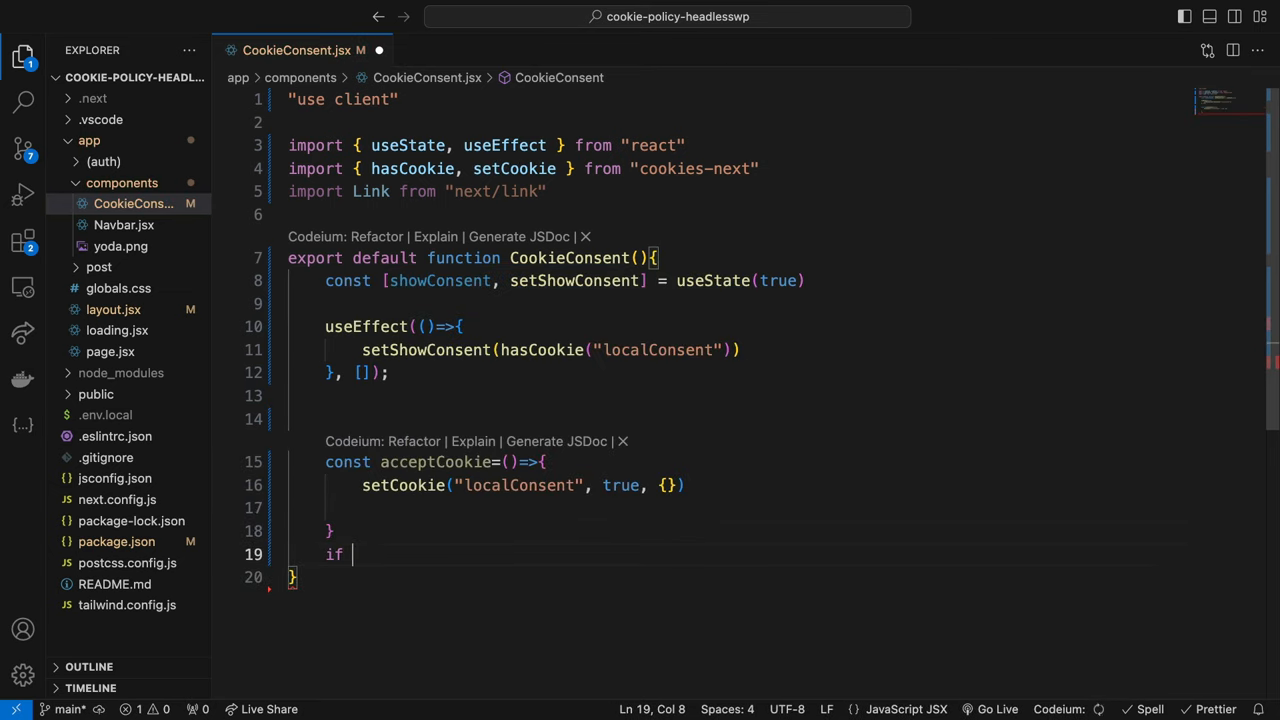
{"action": "type", "text": "(showConsent"}
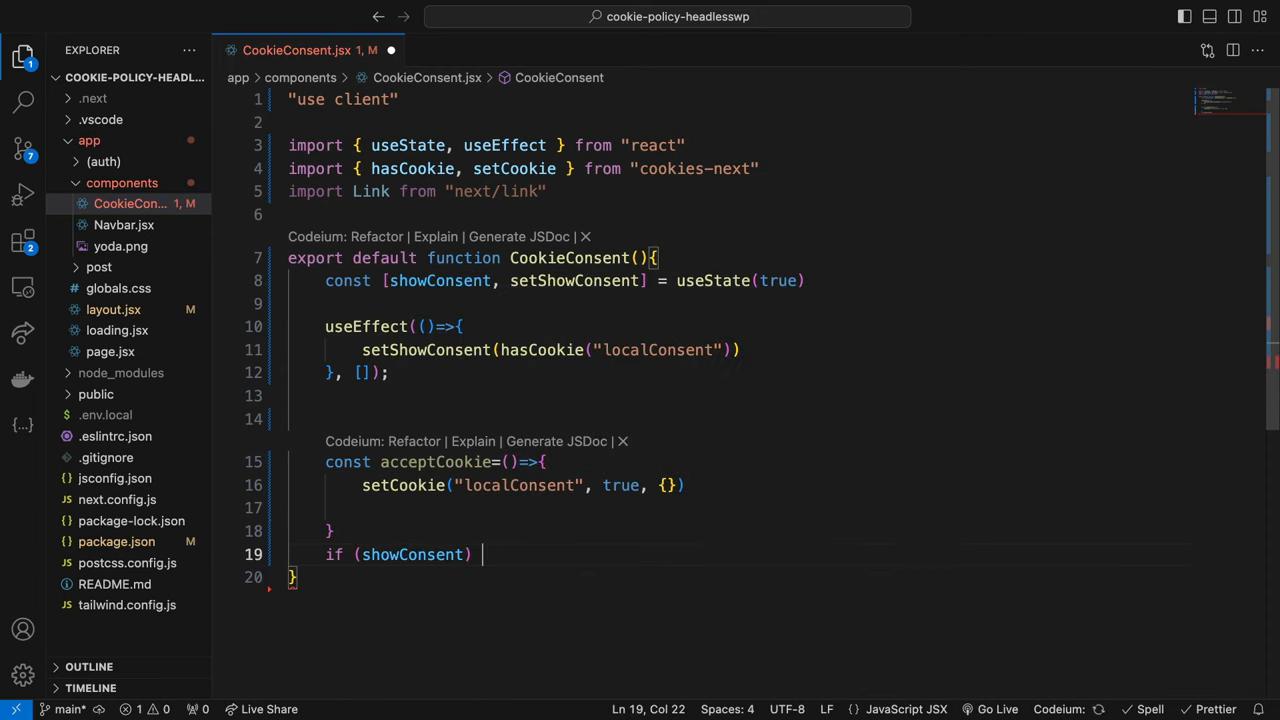
{"action": "type", "text": "retur"}
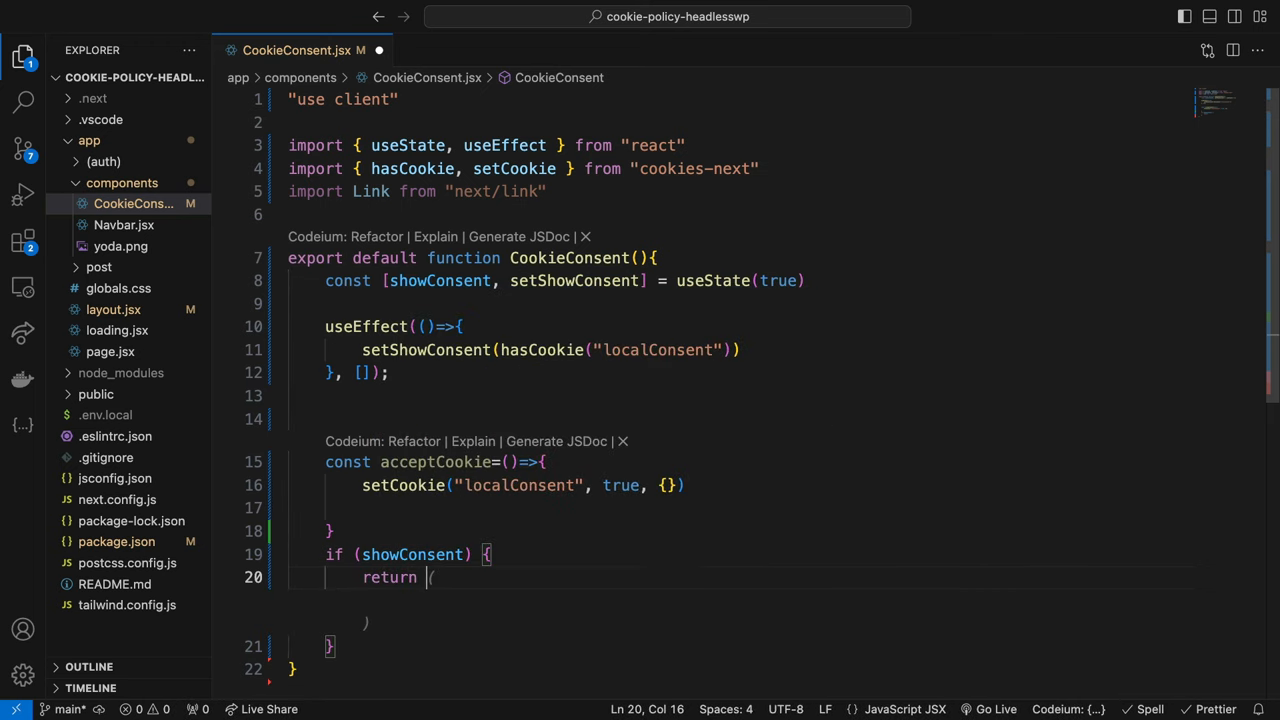
{"action": "type", "text": "null;"}
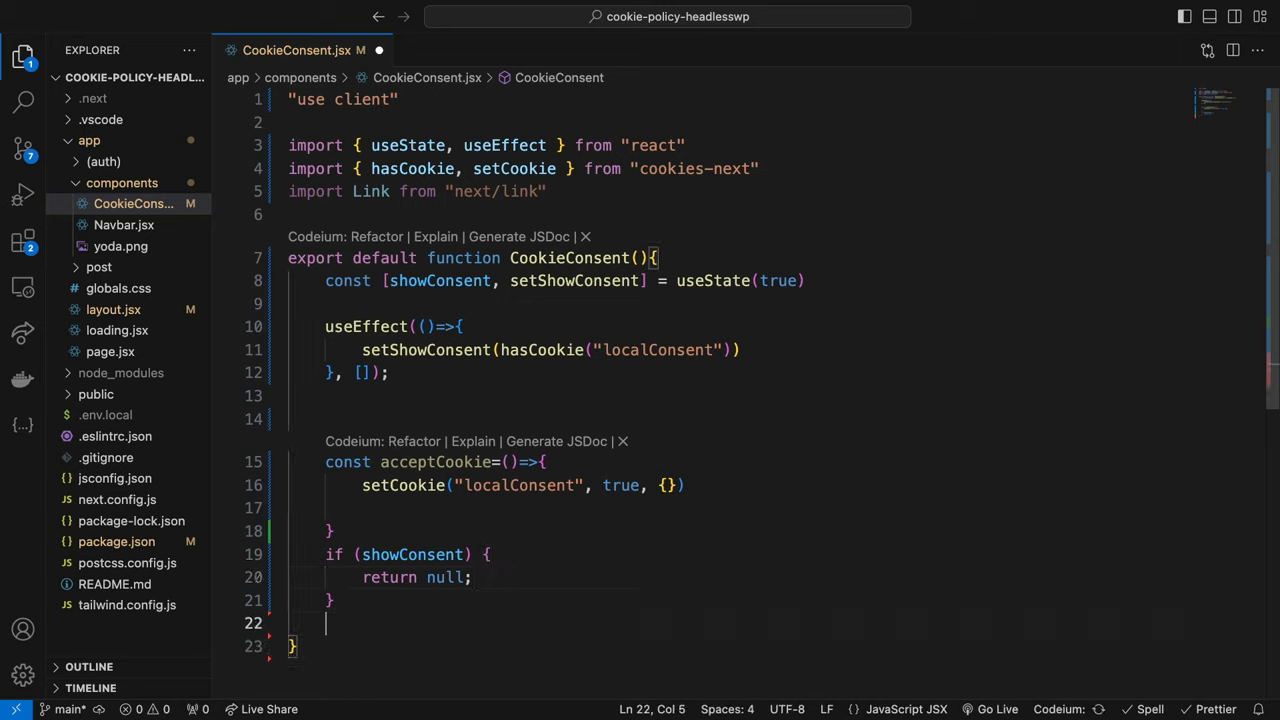
{"action": "type", "text": "return ("}
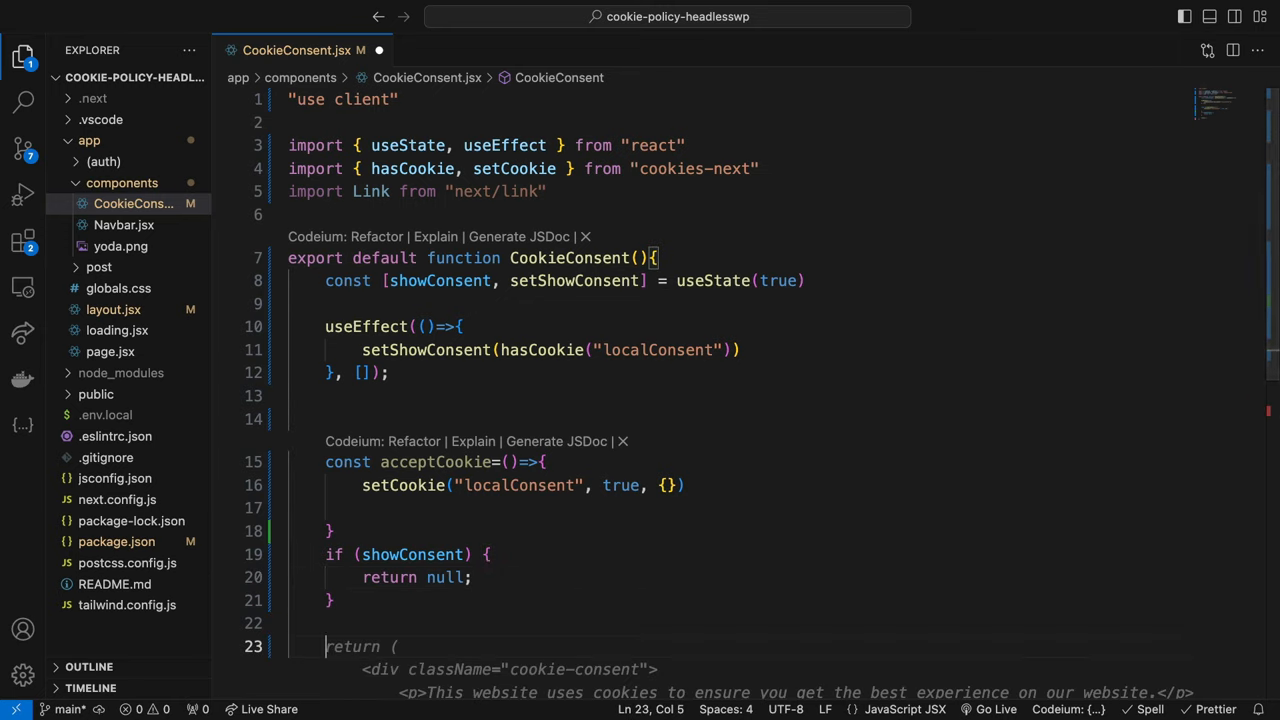
Paste the fixed banner JSX with a Privacy Policy link and Accept button.
{"action": "key", "text": "Backspace"}
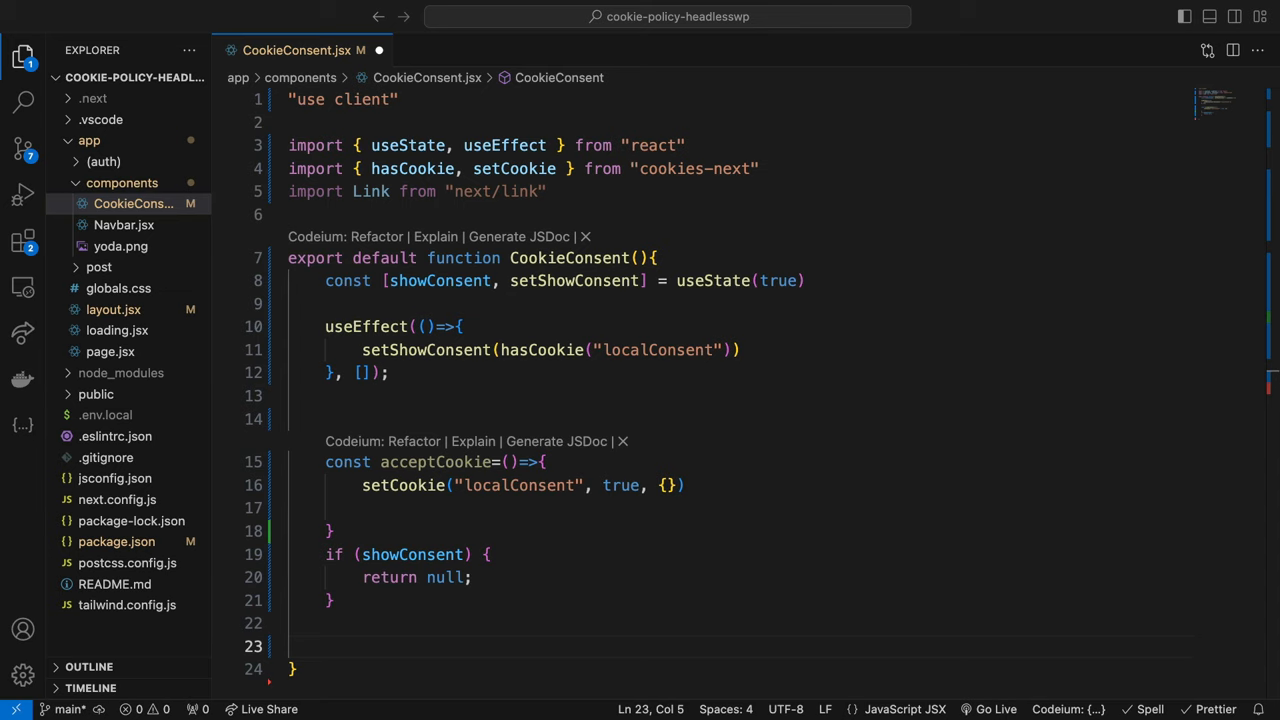
{"action": "mouse_move", "coordinate": [432, 578]}
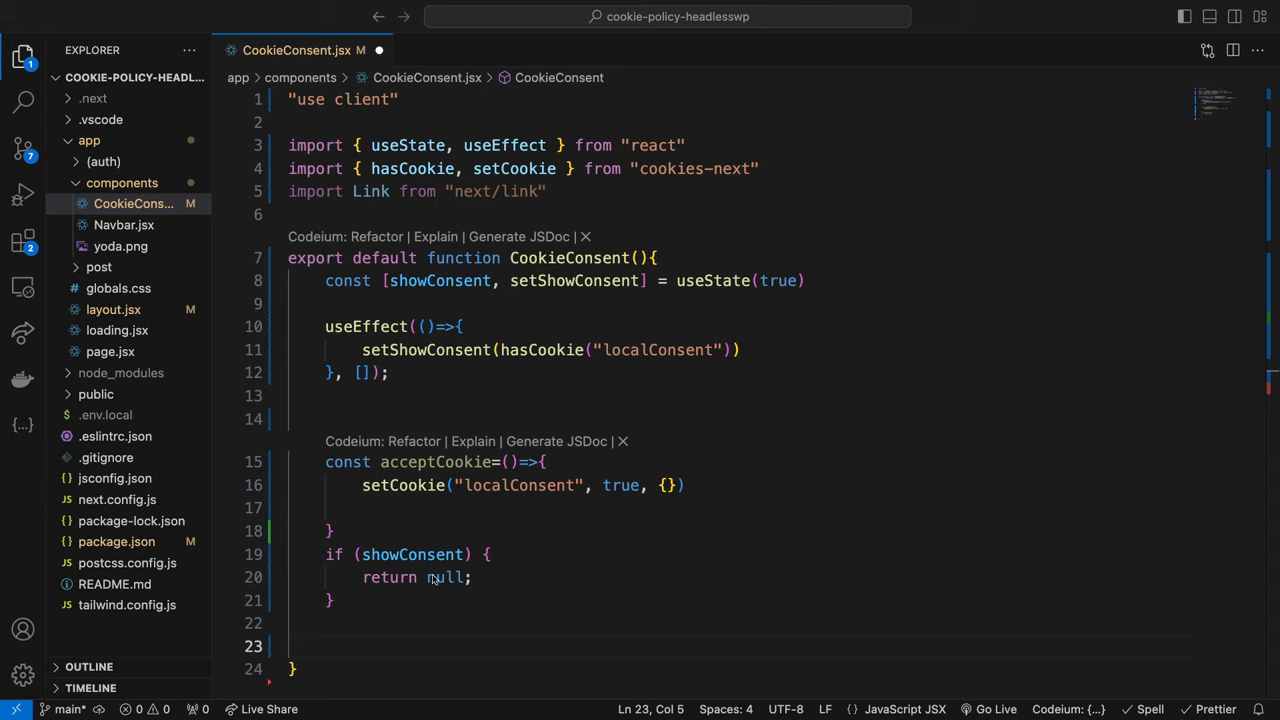
{"action": "left_click", "coordinate": [421, 623]}
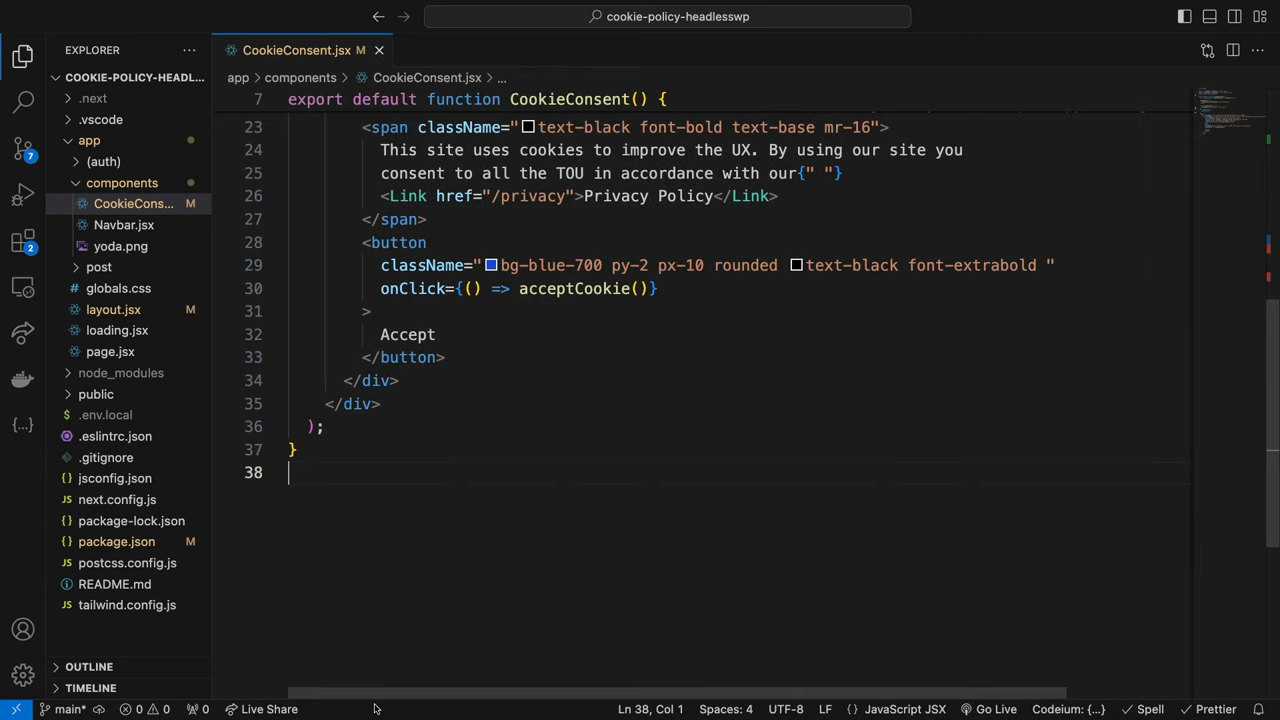
{"action": "scroll", "scroll_direction": "up", "scroll_amount": 3}
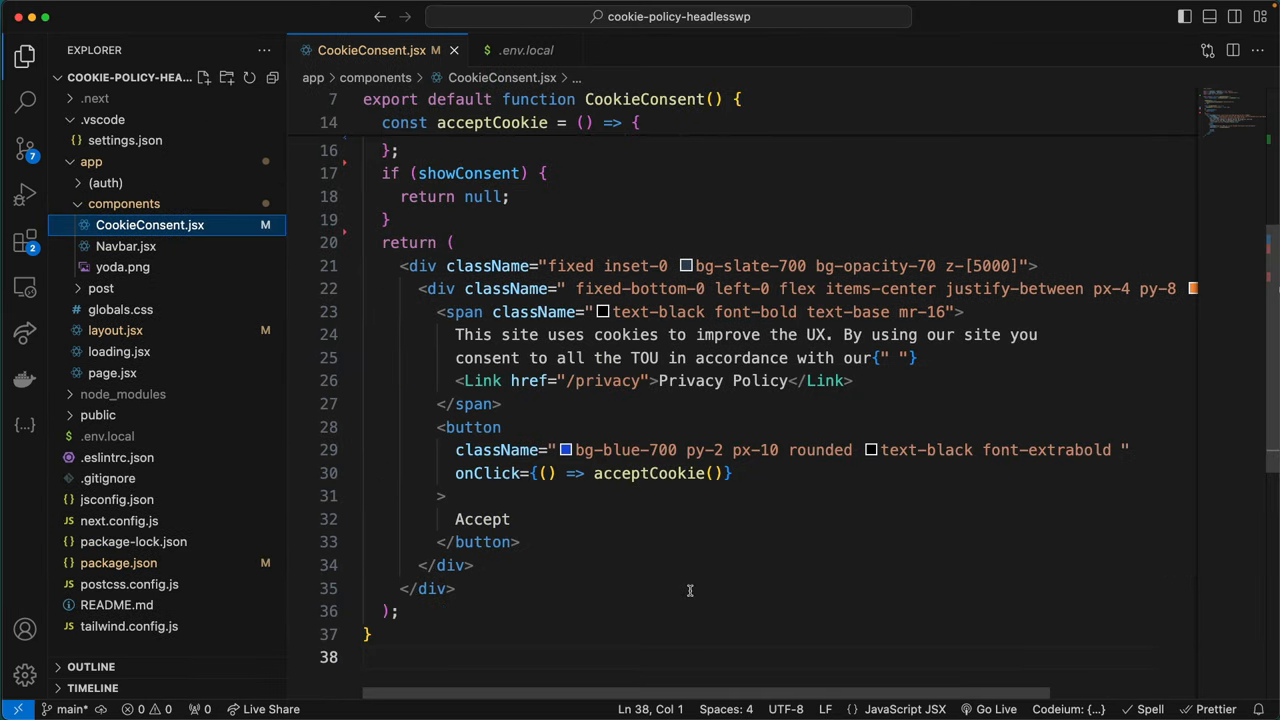
{"action": "mouse_move", "coordinate": [262, 686]}
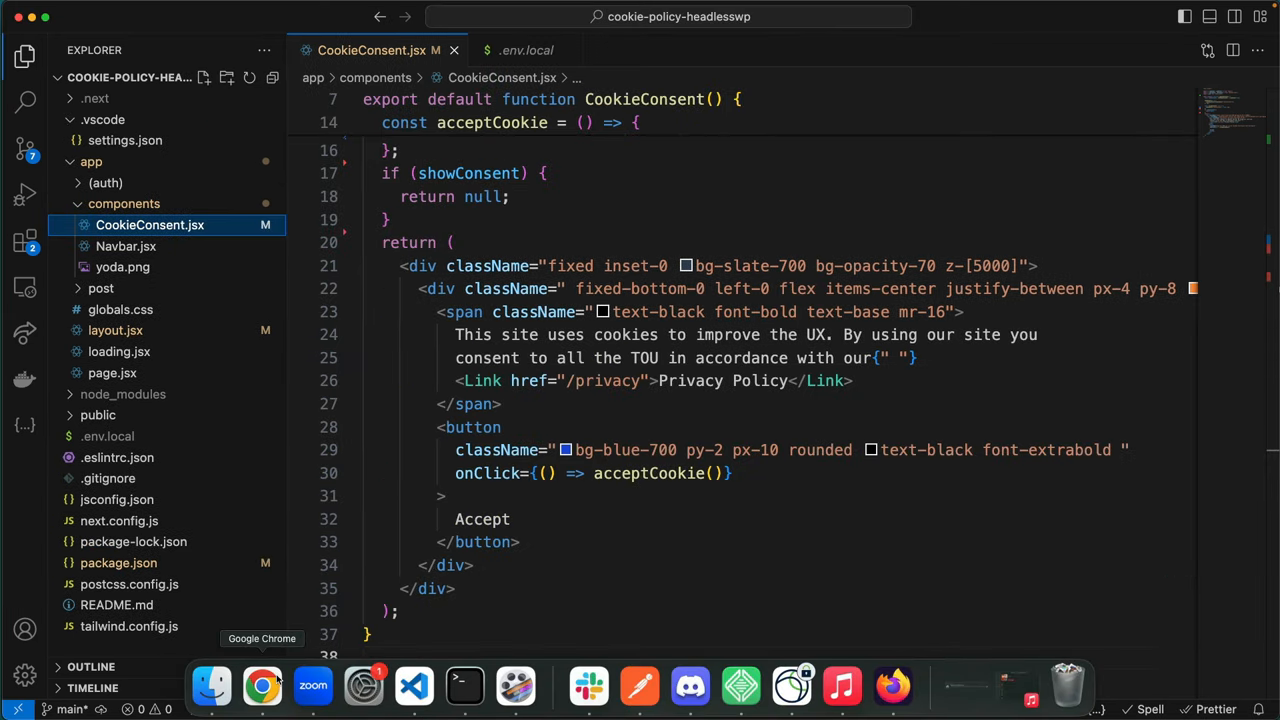
{"action": "left_click", "coordinate": [262, 686]}
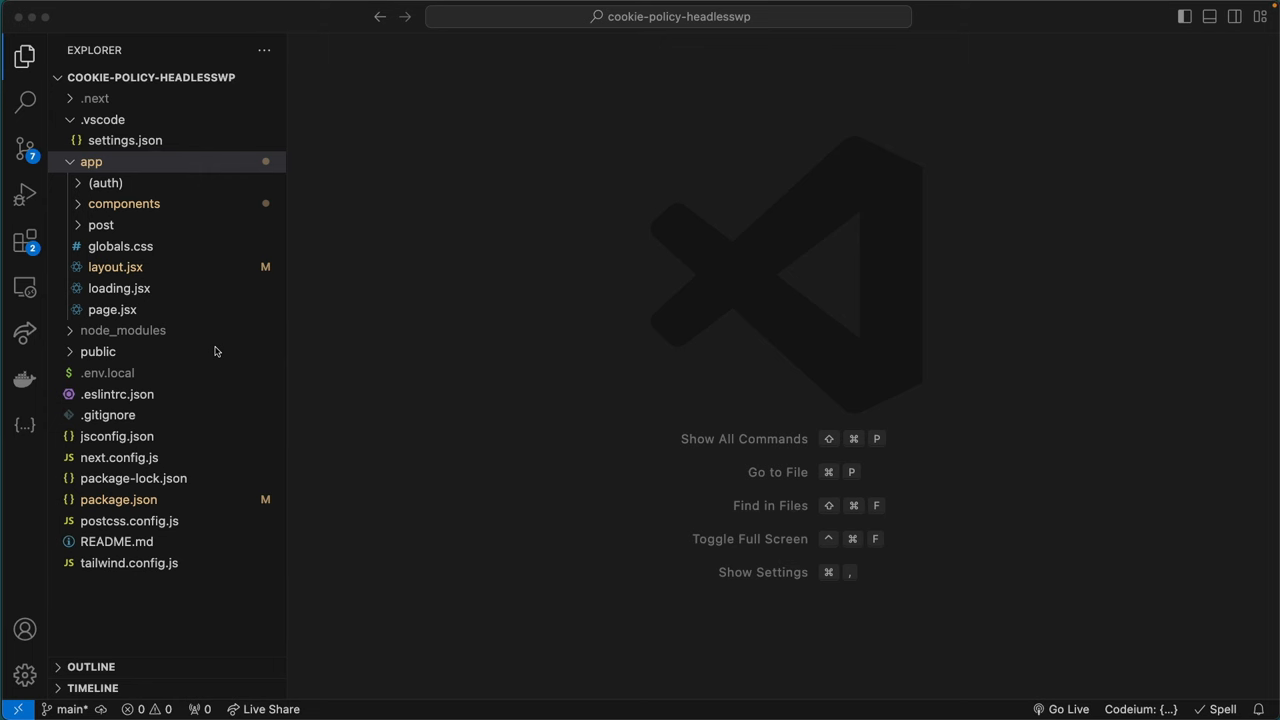
{"action": "mouse_move", "coordinate": [185, 178]}
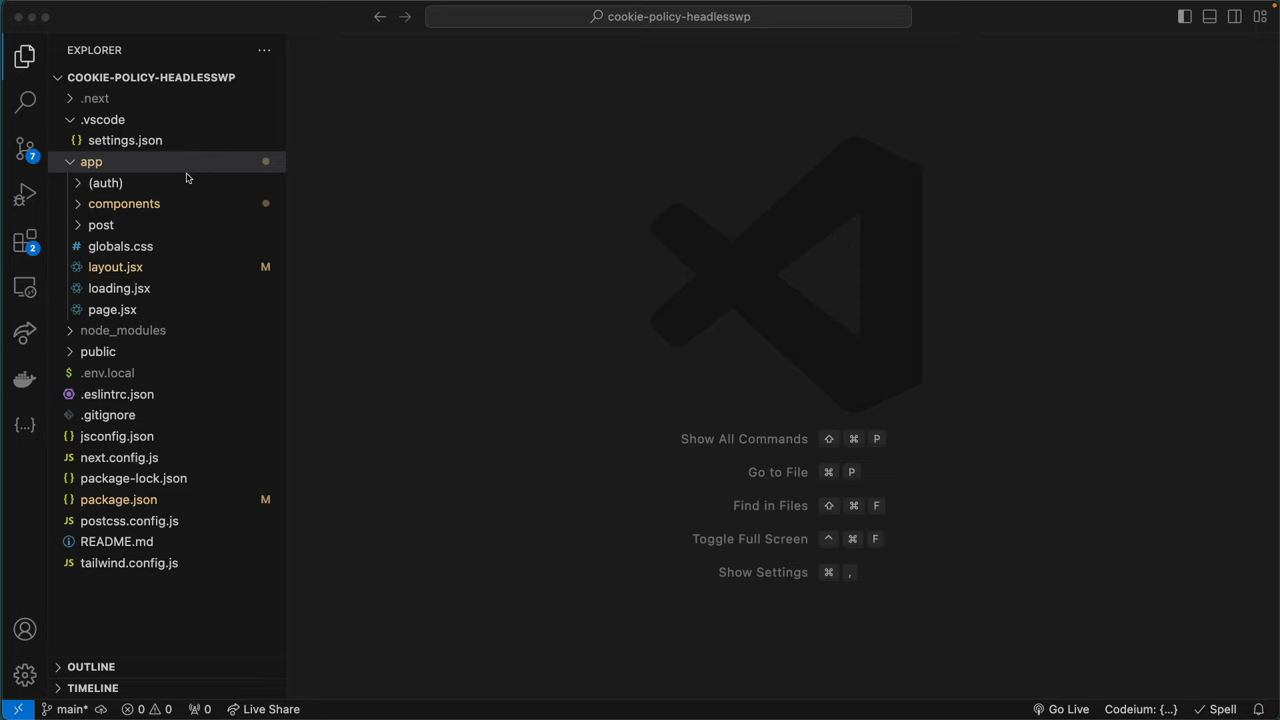
Add a privacy-policywp folder under app holding a new empty page.jsx.
{"action": "left_click", "coordinate": [105, 182]}
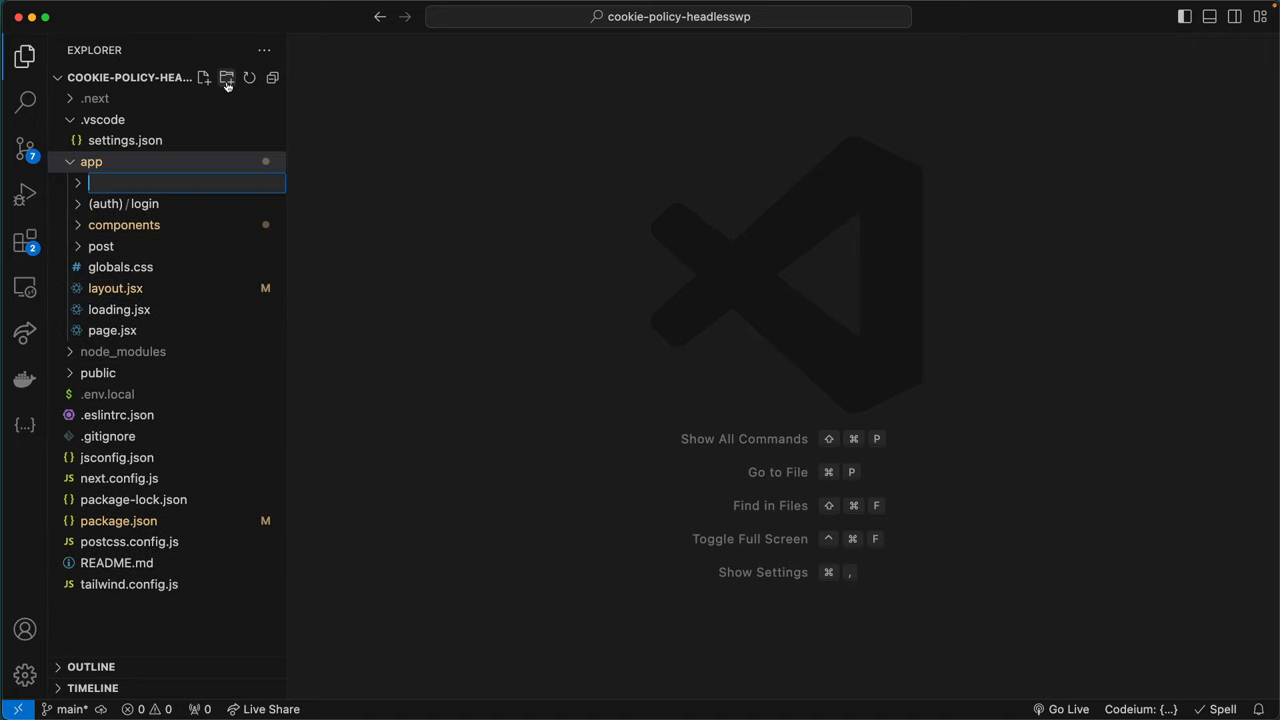
{"action": "type", "text": "priva"}
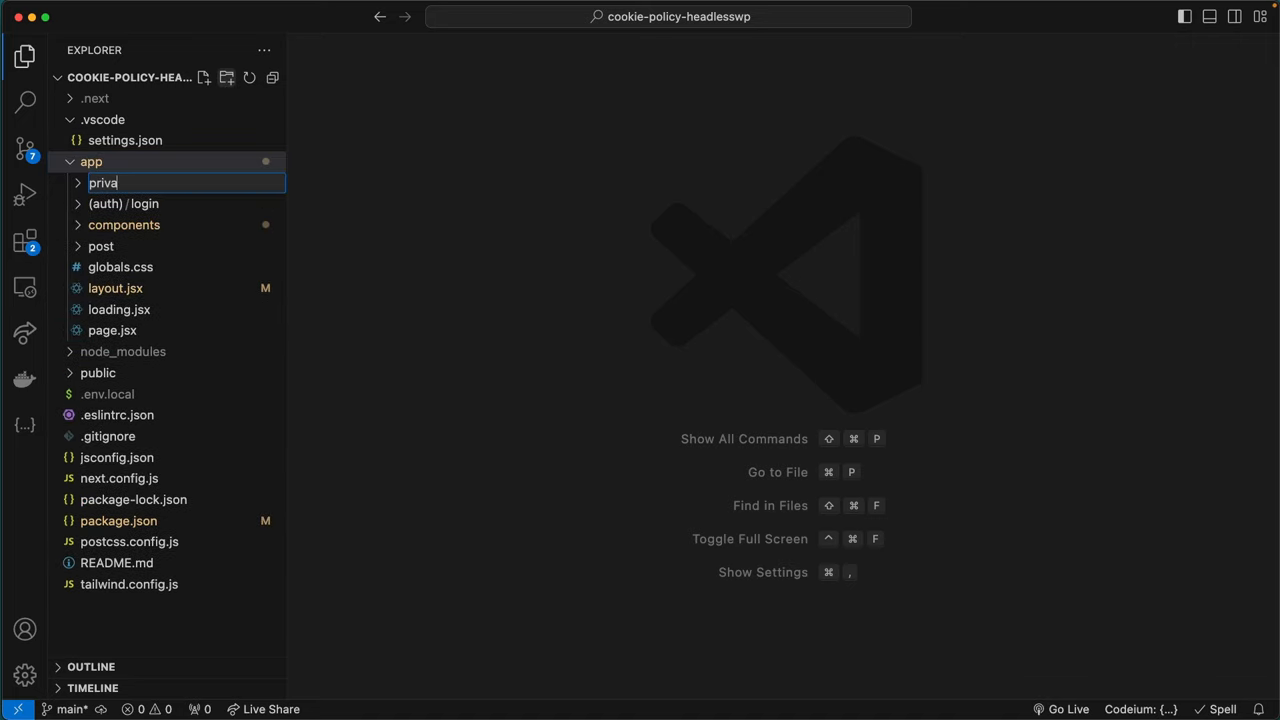
{"action": "type", "text": "cy-policywp"}
{"action": "type", "text": "page.jsx"}
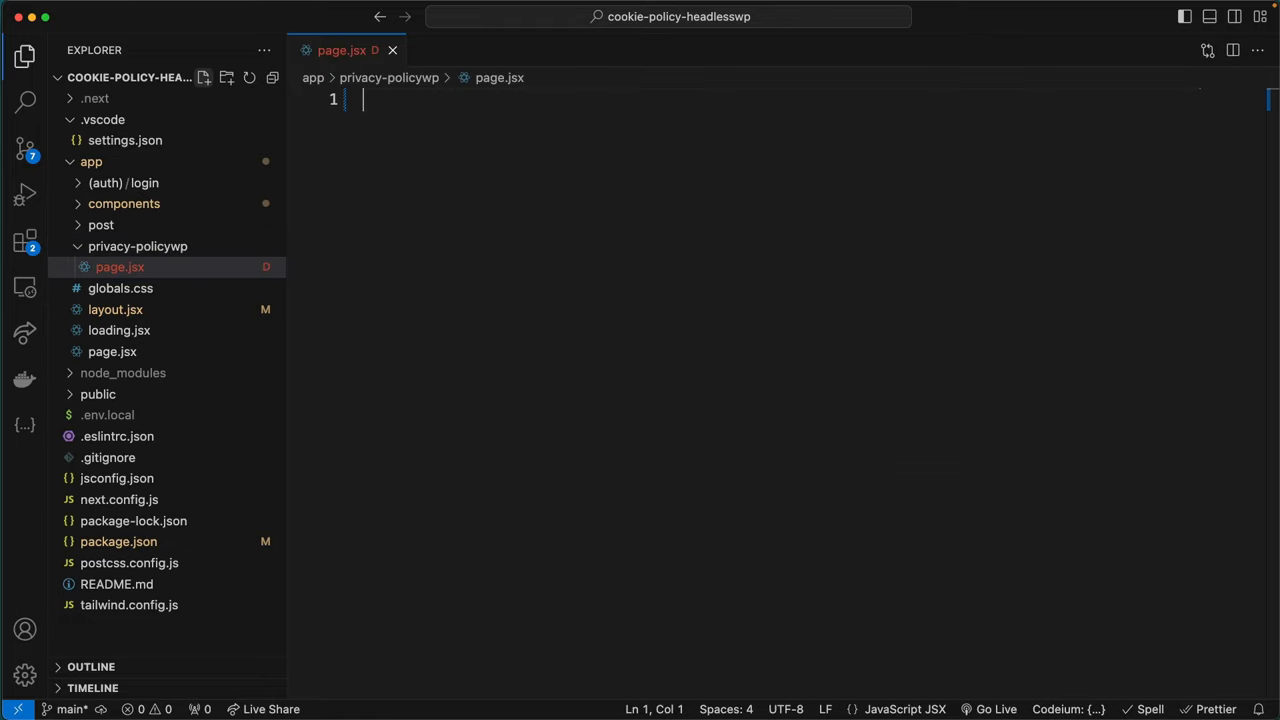
Import Suspense from 'react' and the Loading component in page.jsx.
{"action": "type", "text": "import"}
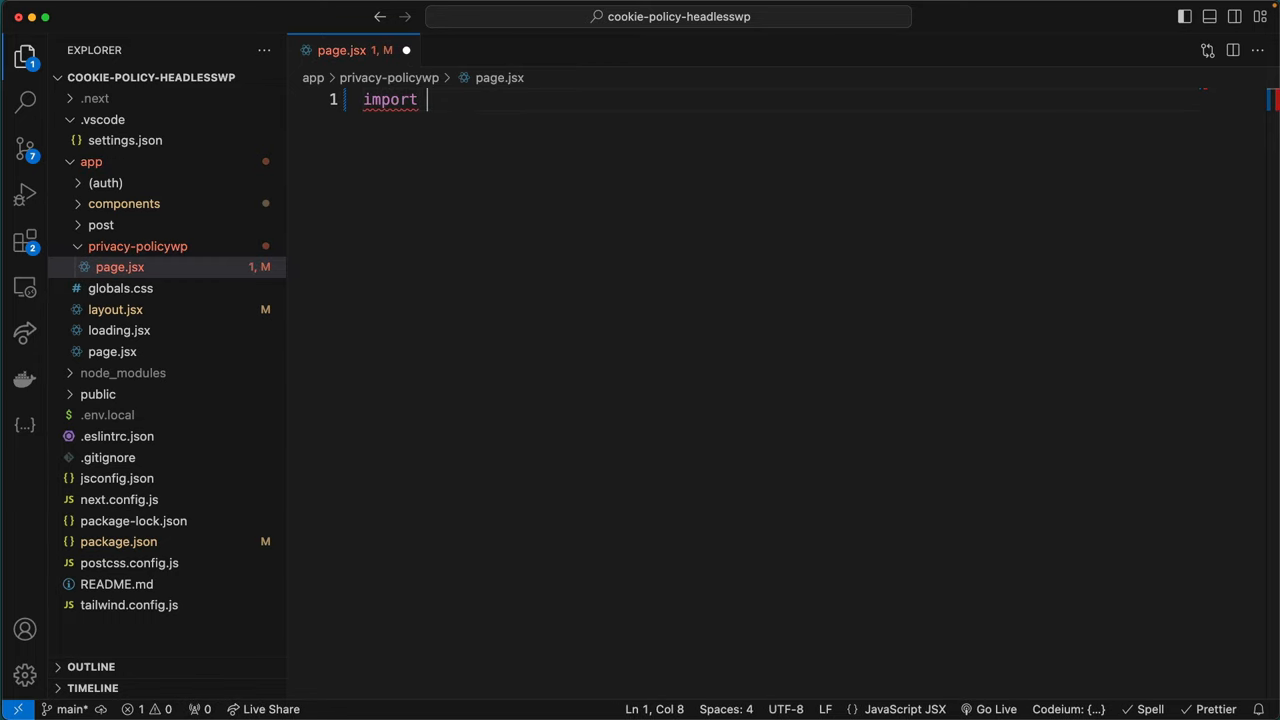
{"action": "type", "text": "{Suspense"}
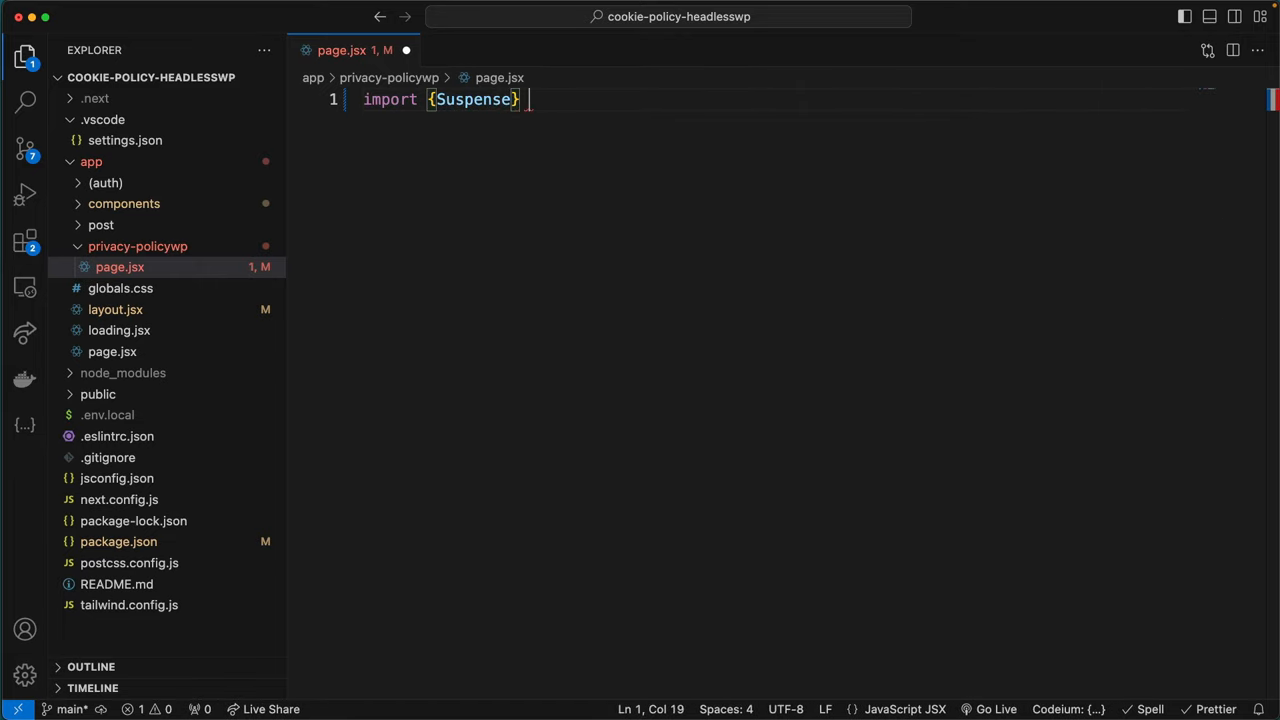
{"action": "type", "text": "from"}
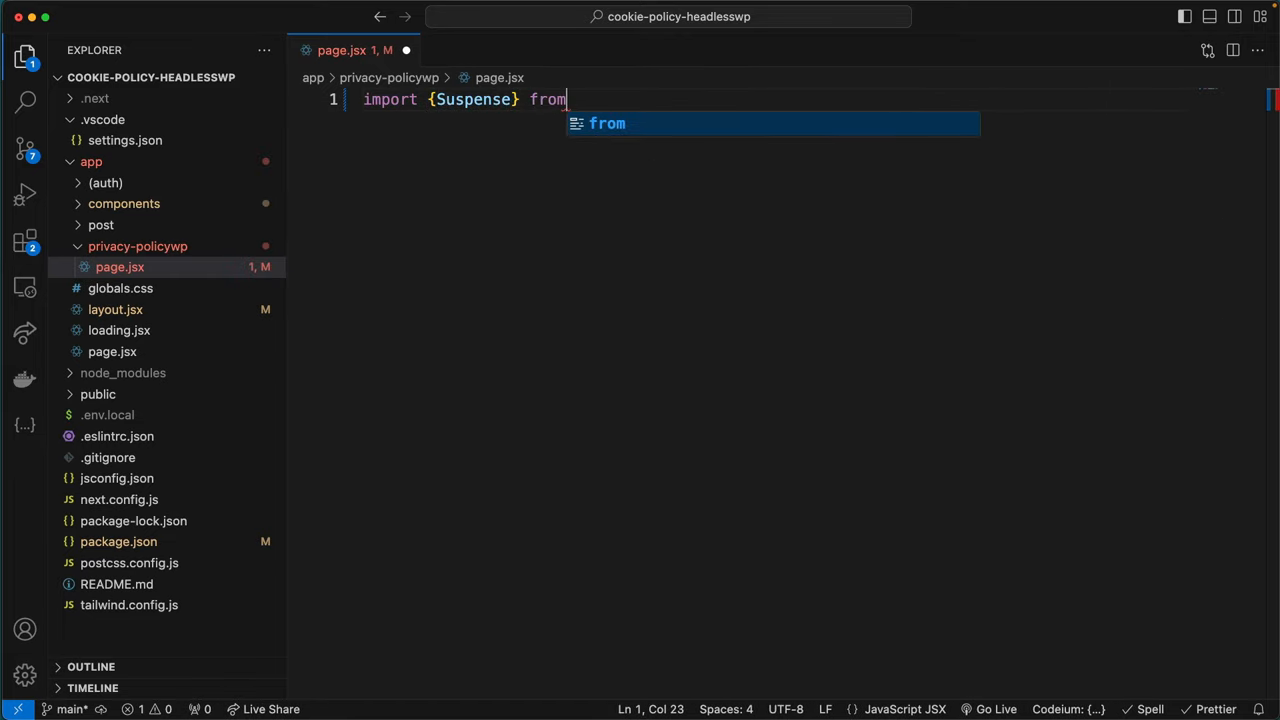
{"action": "type", "text": "\"react\";"}
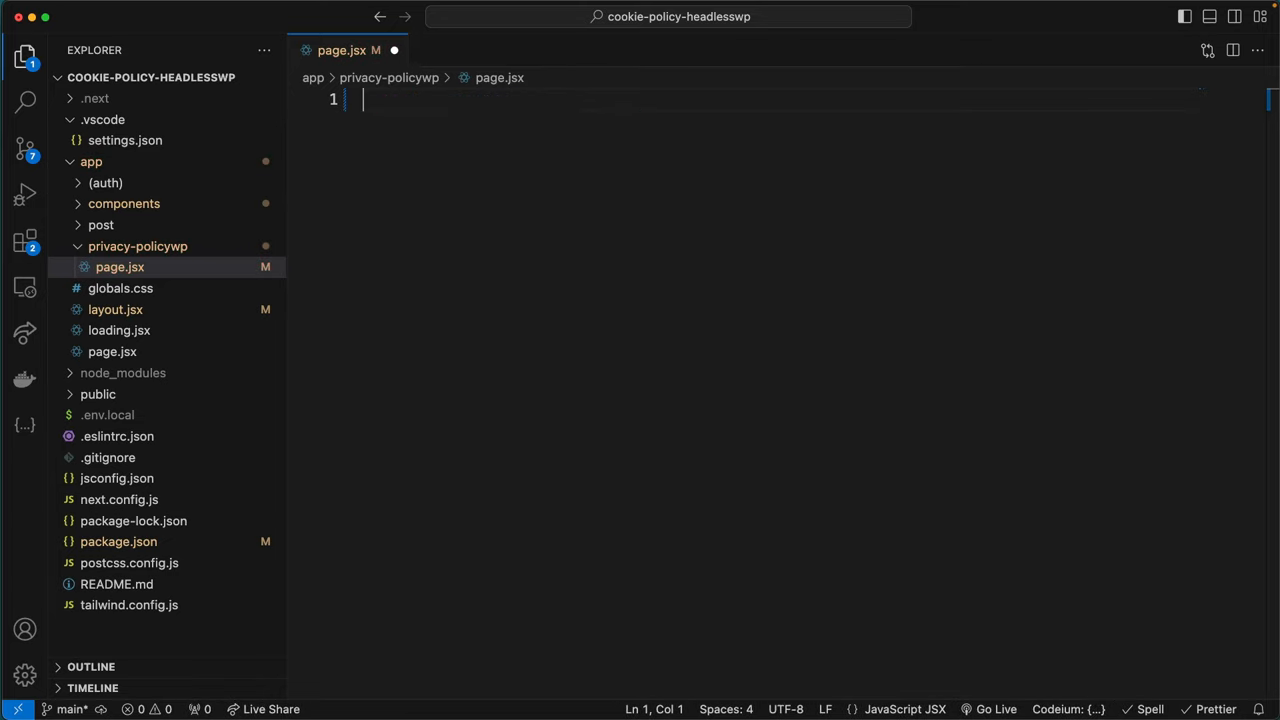
{"action": "type", "text": "import"}
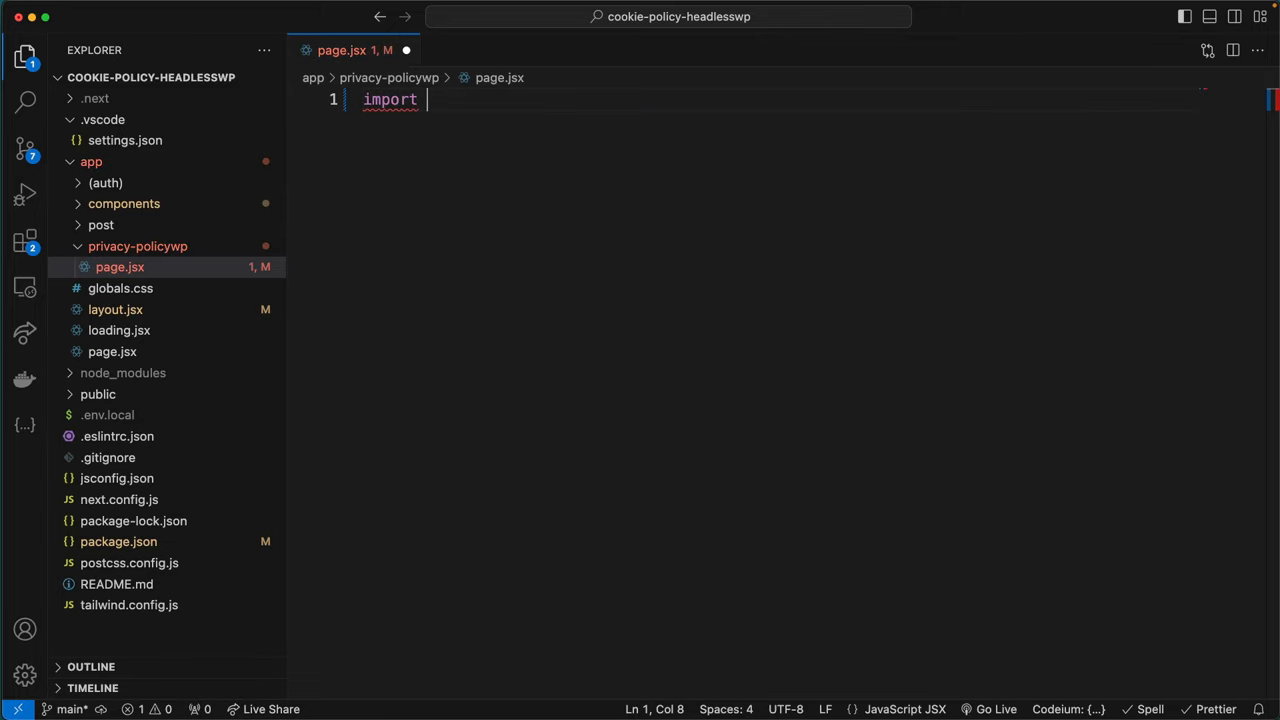
{"action": "type", "text": "{Suspense} from"}
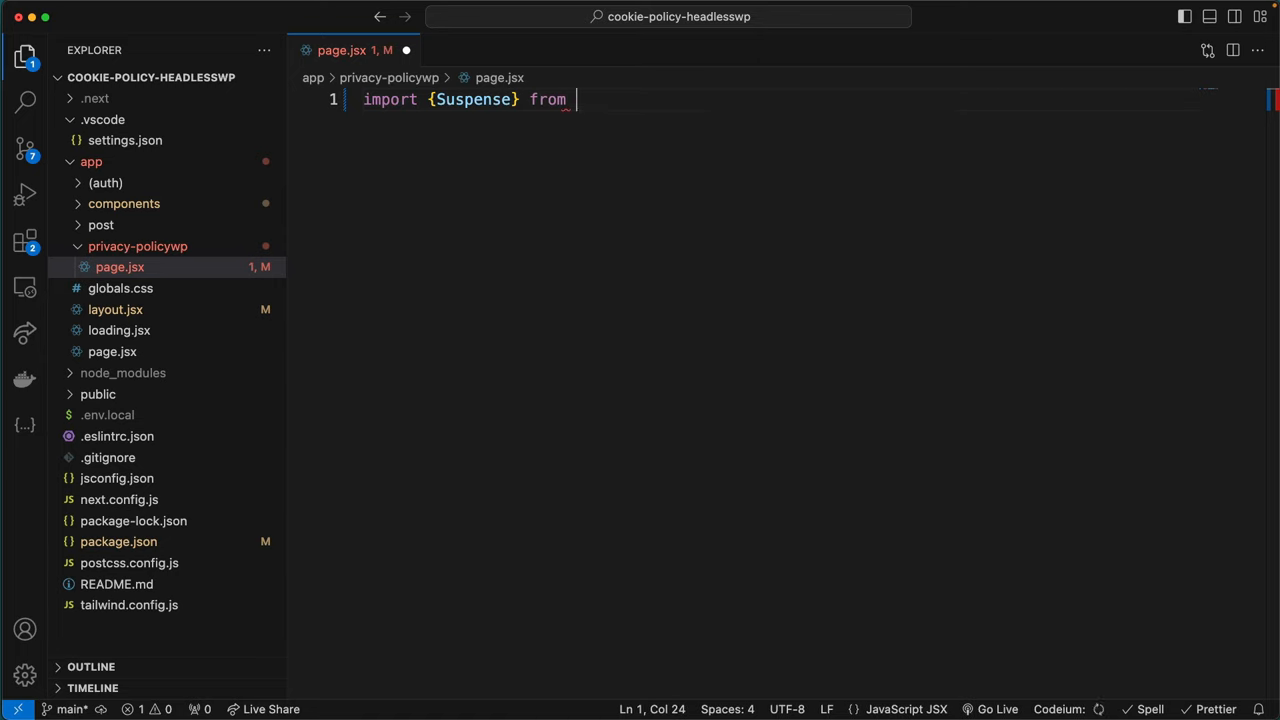
{"action": "type", "text": "'react'"}
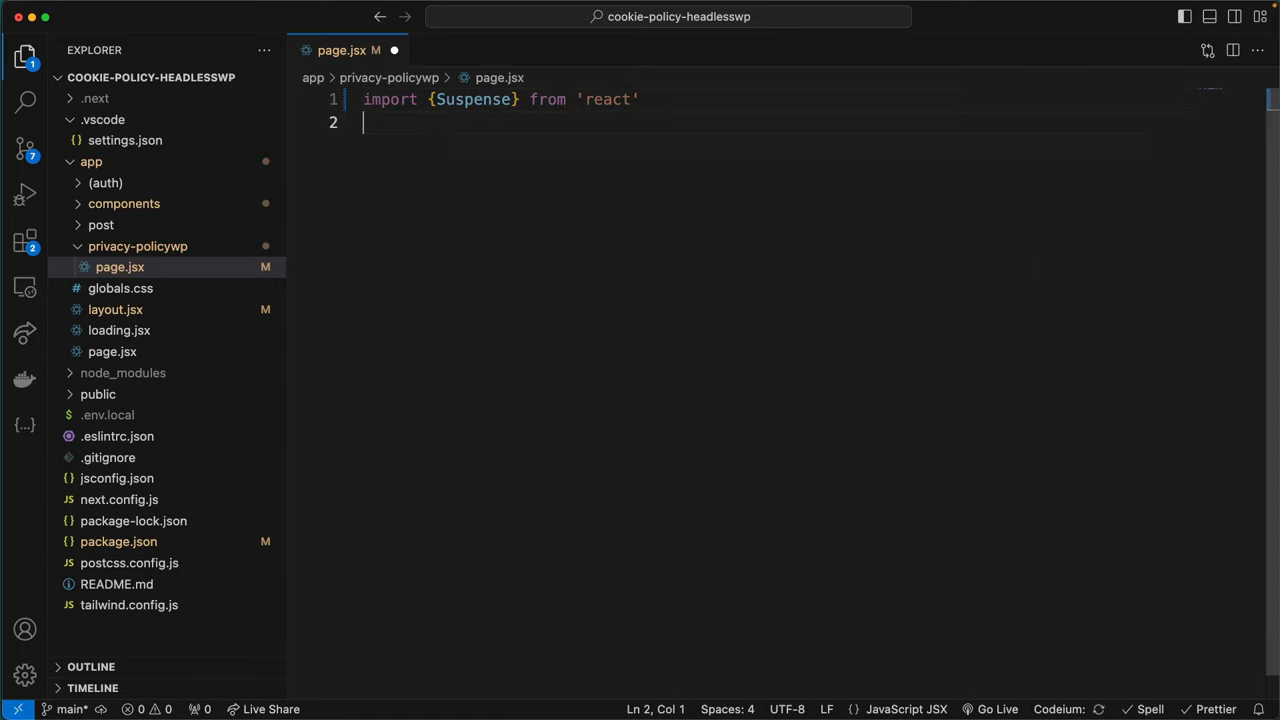
{"action": "type", "text": "import Loading from '../loading"}
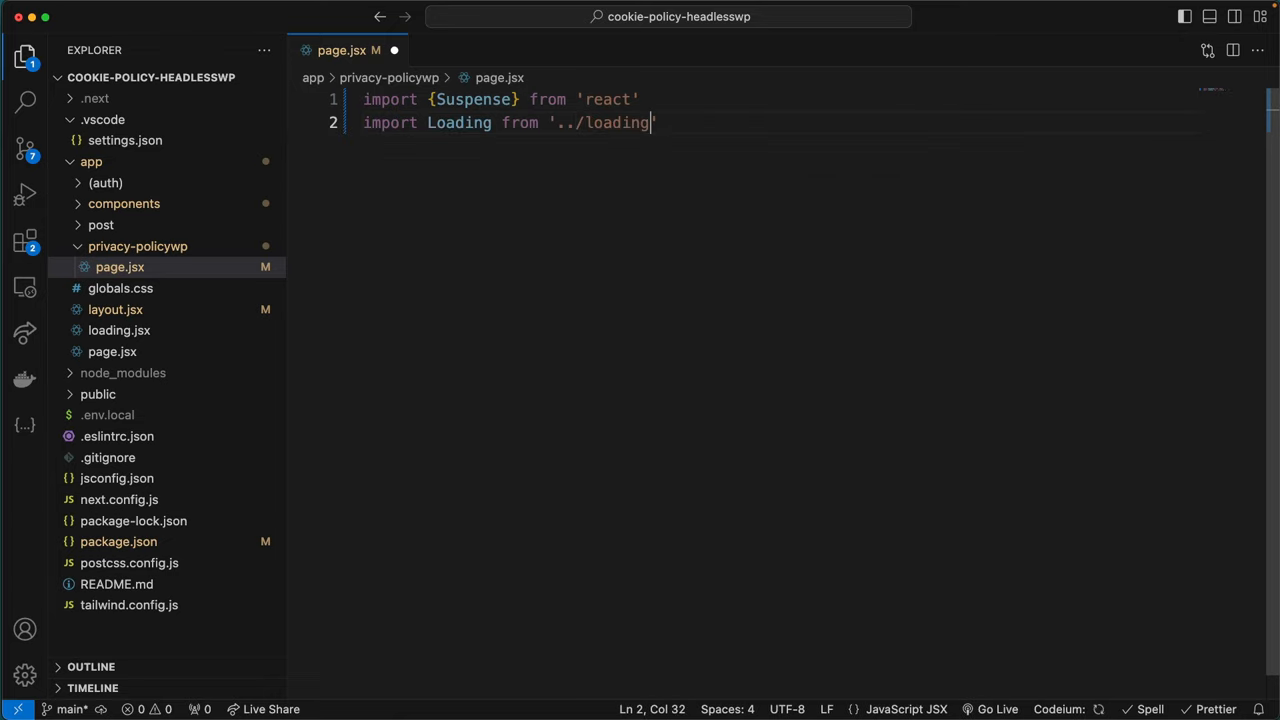
Begin the async getPage function declaration below the imports.
{"action": "key", "text": "enter"}
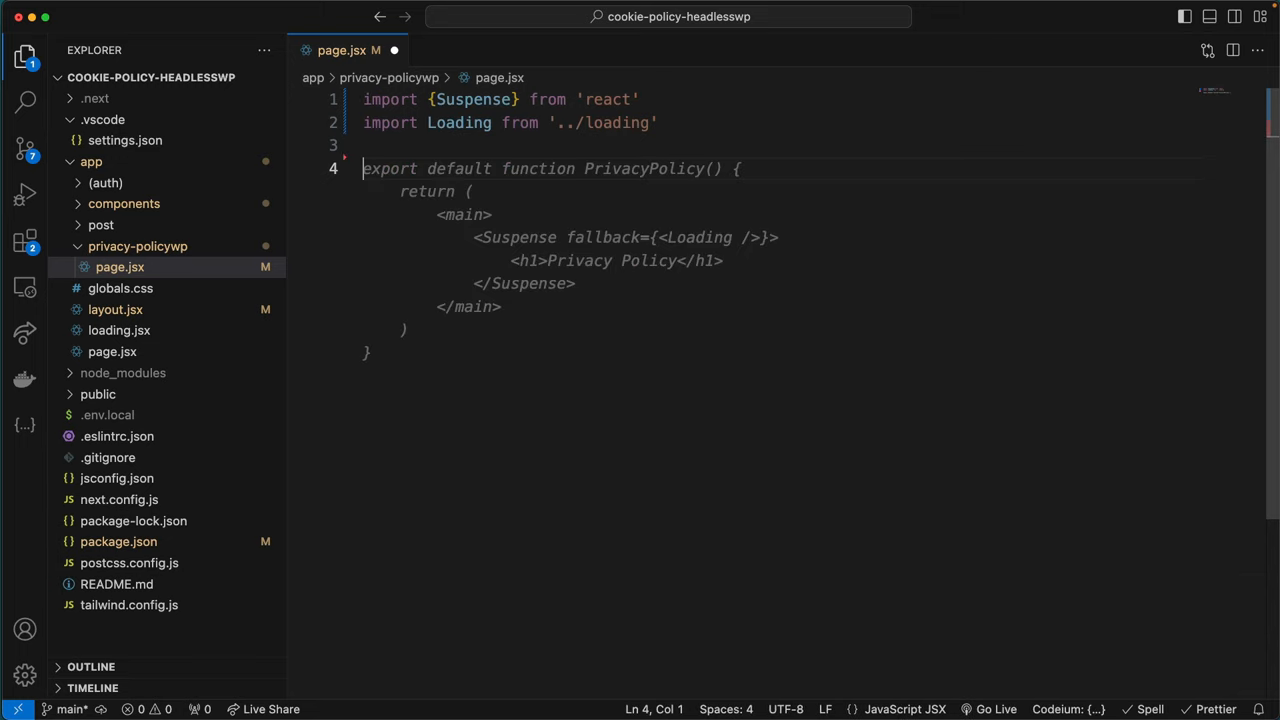
{"action": "type", "text": "async funct"}
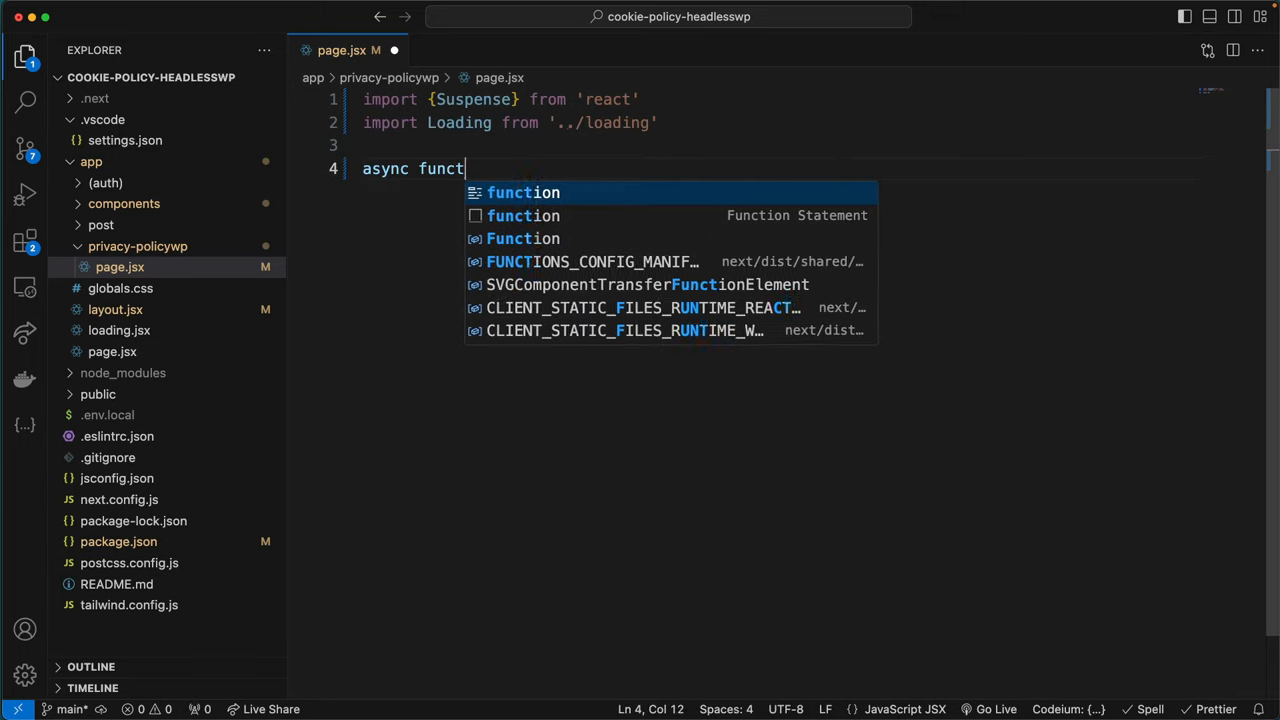
{"action": "type", "text": "io"}
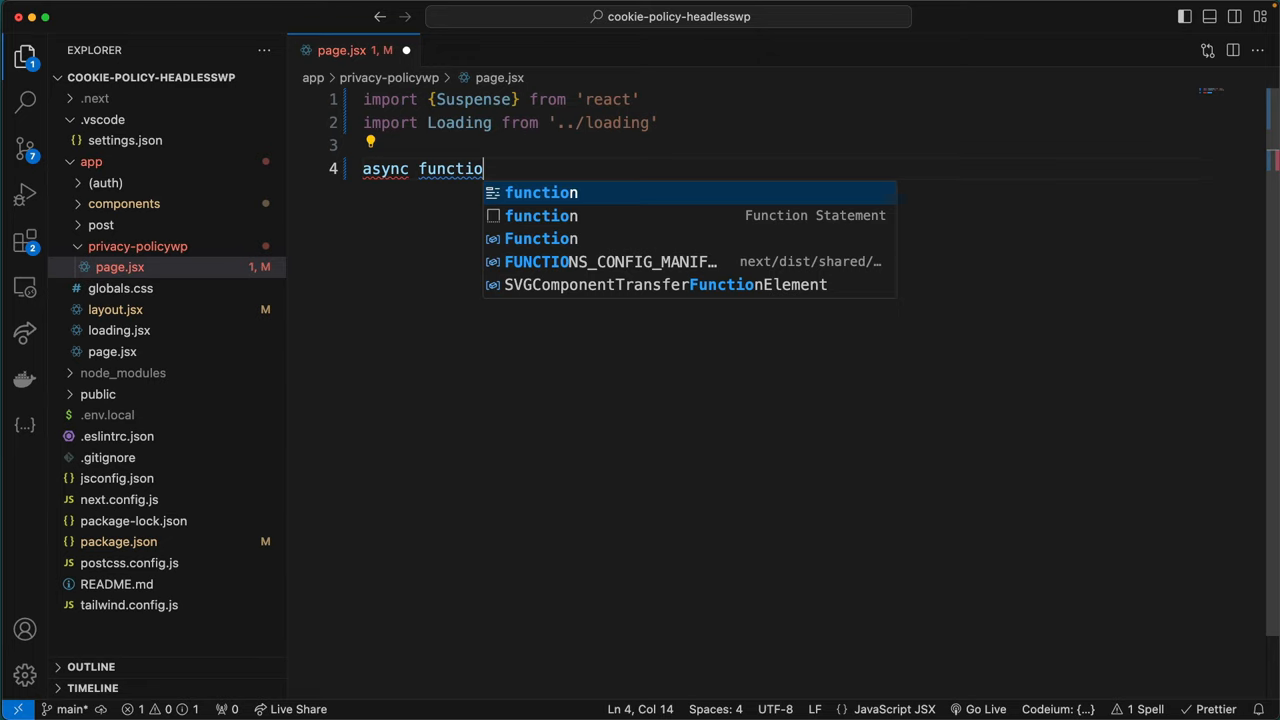
{"action": "type", "text": "n"}
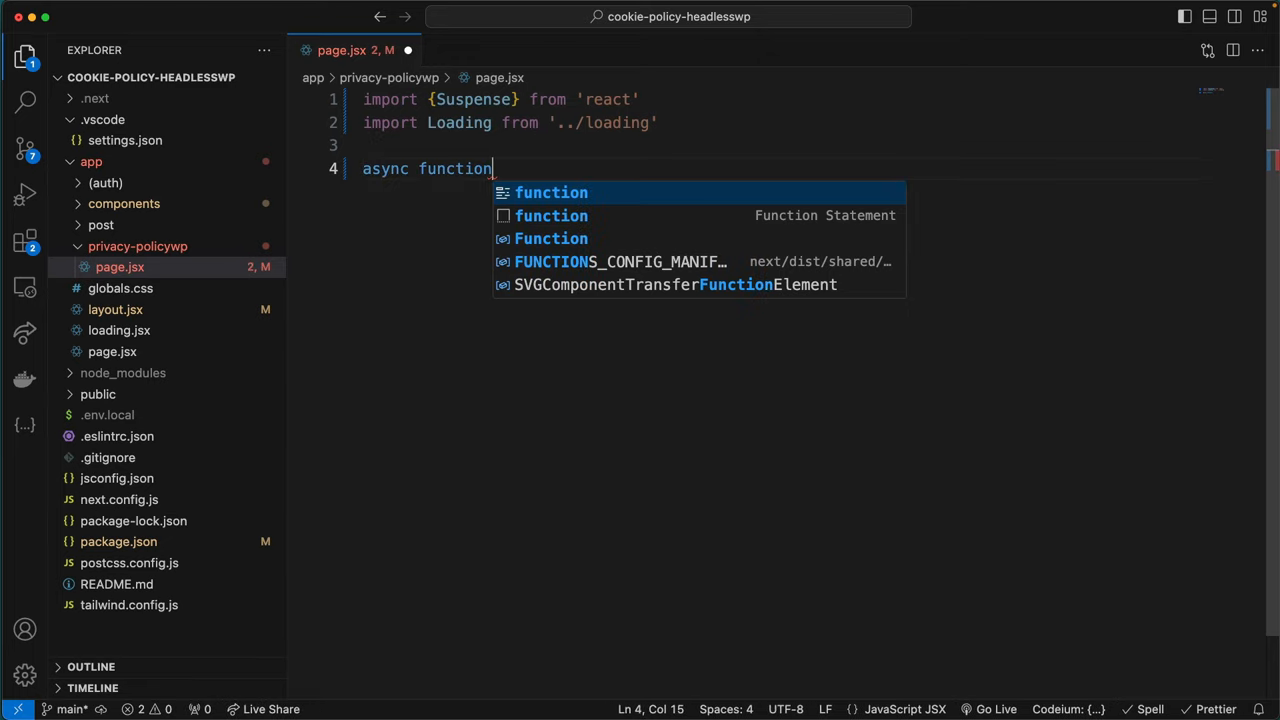
{"action": "key", "text": "Backspace"}
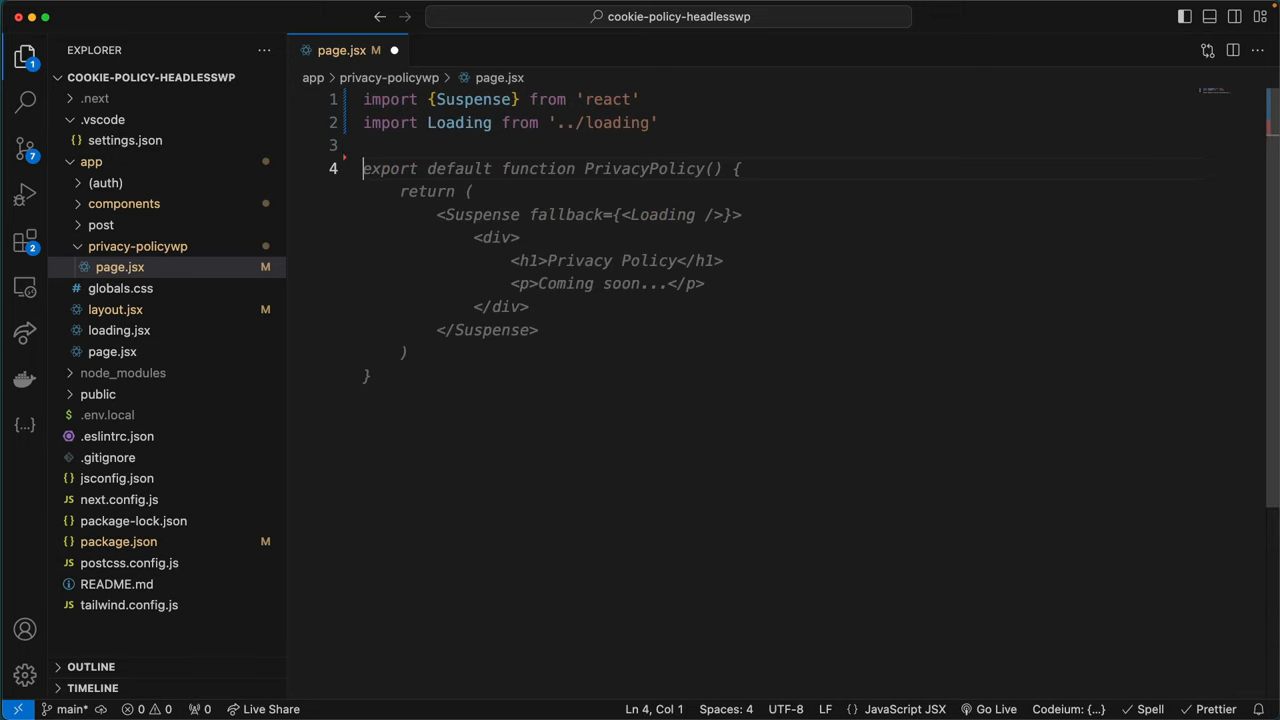
{"action": "type", "text": "async function getPage("}
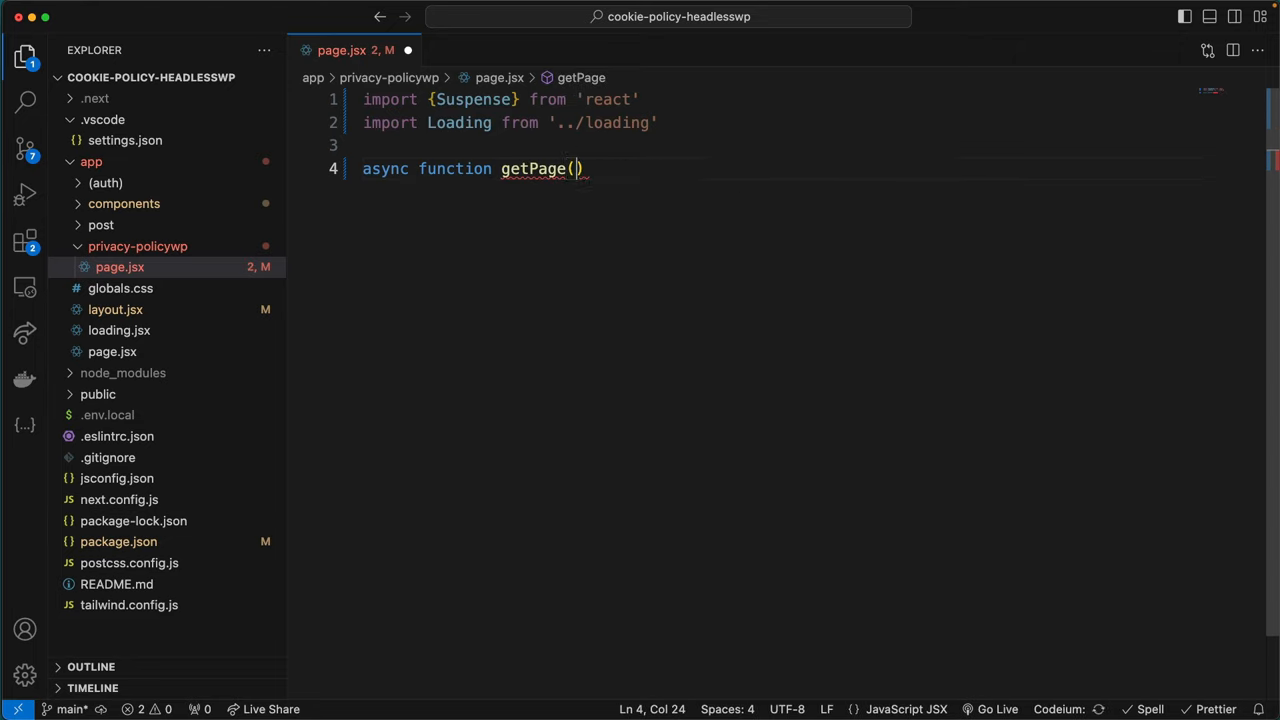
Finish getPage's GraphQL fetch and start the default async PrivacyPolicy component.
{"action": "type", "text": "\" \""}
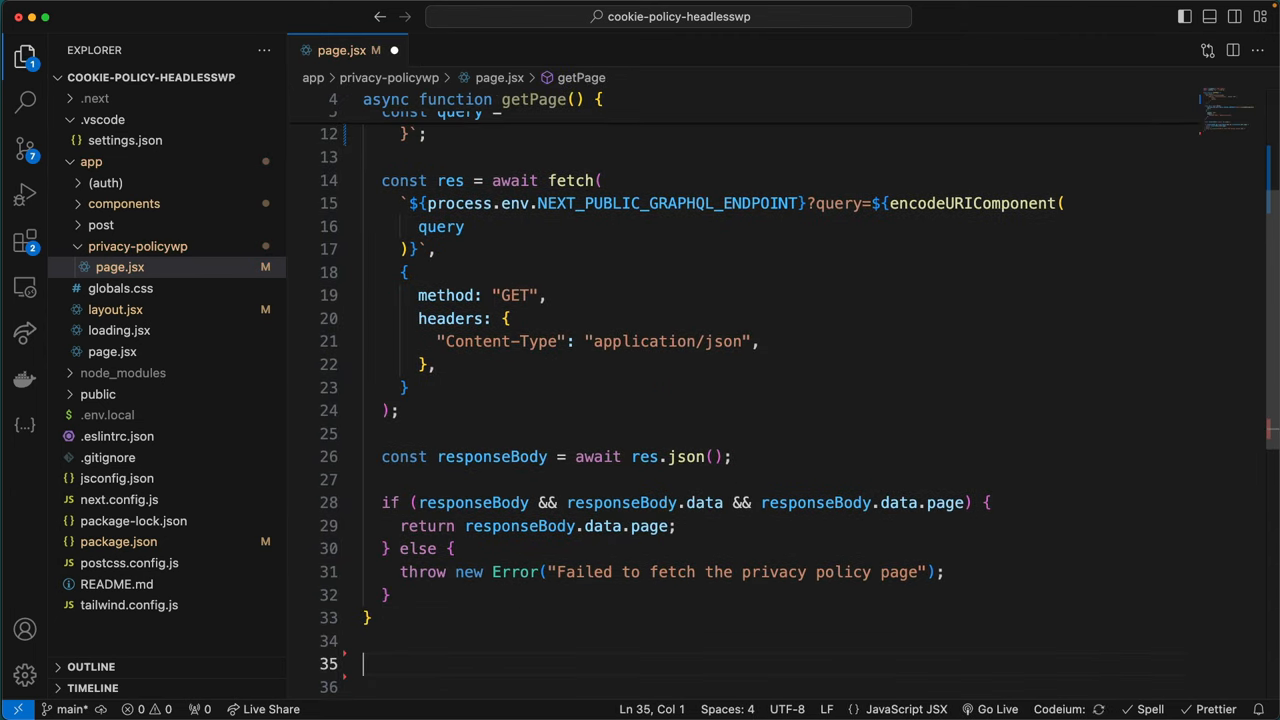
{"action": "type", "text": "export default async function Page() {"}
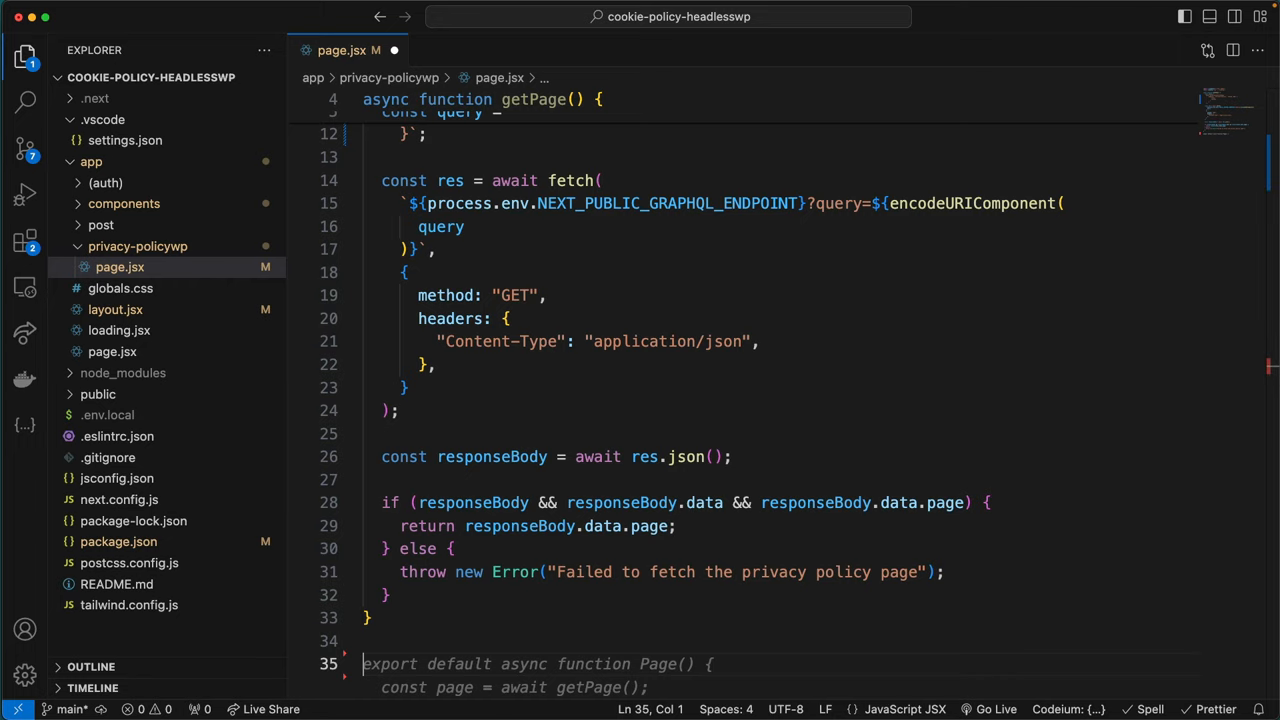
{"action": "type", "text": "ex"}
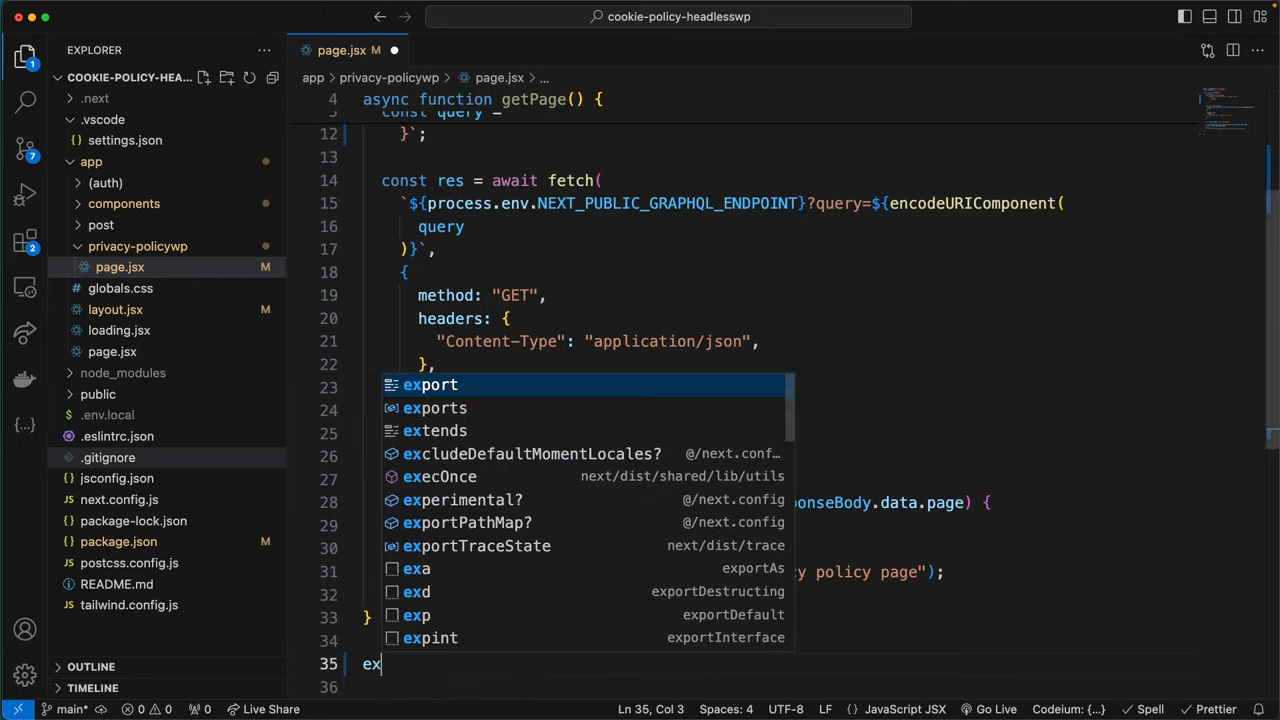
{"action": "type", "text": "port default"}
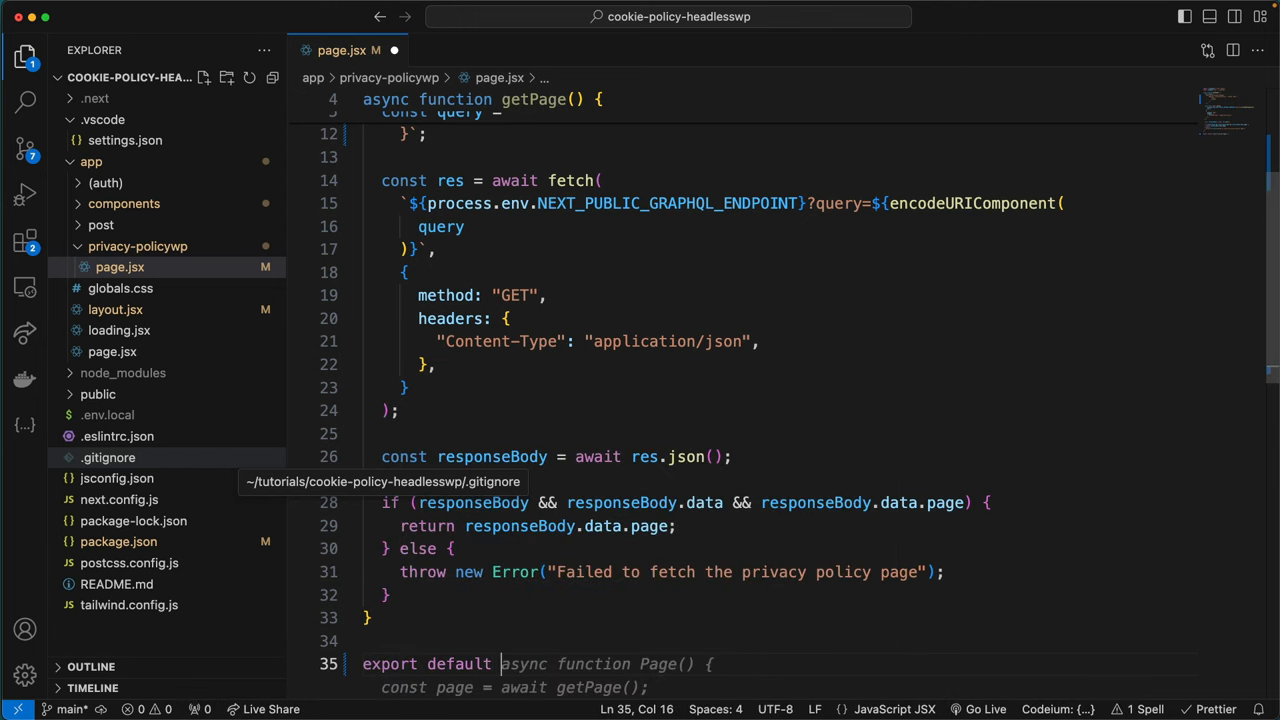
{"action": "type", "text": "asyn"}
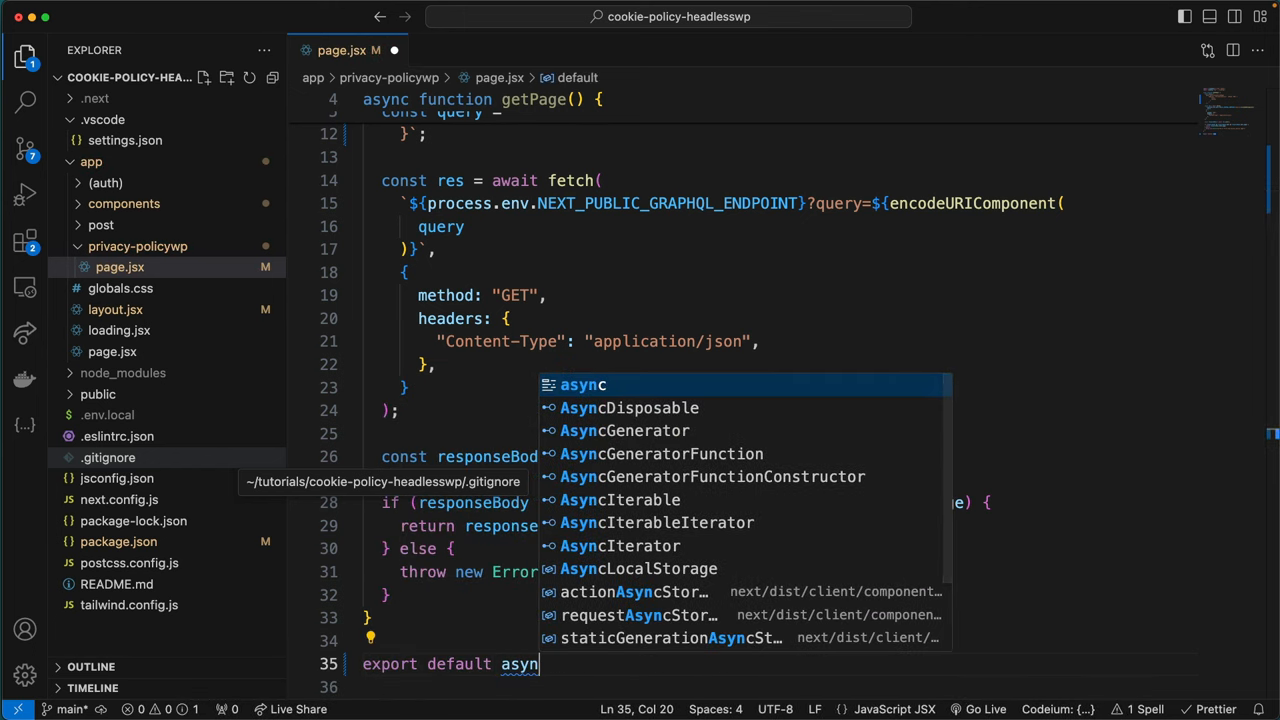
{"action": "type", "text": "function"}
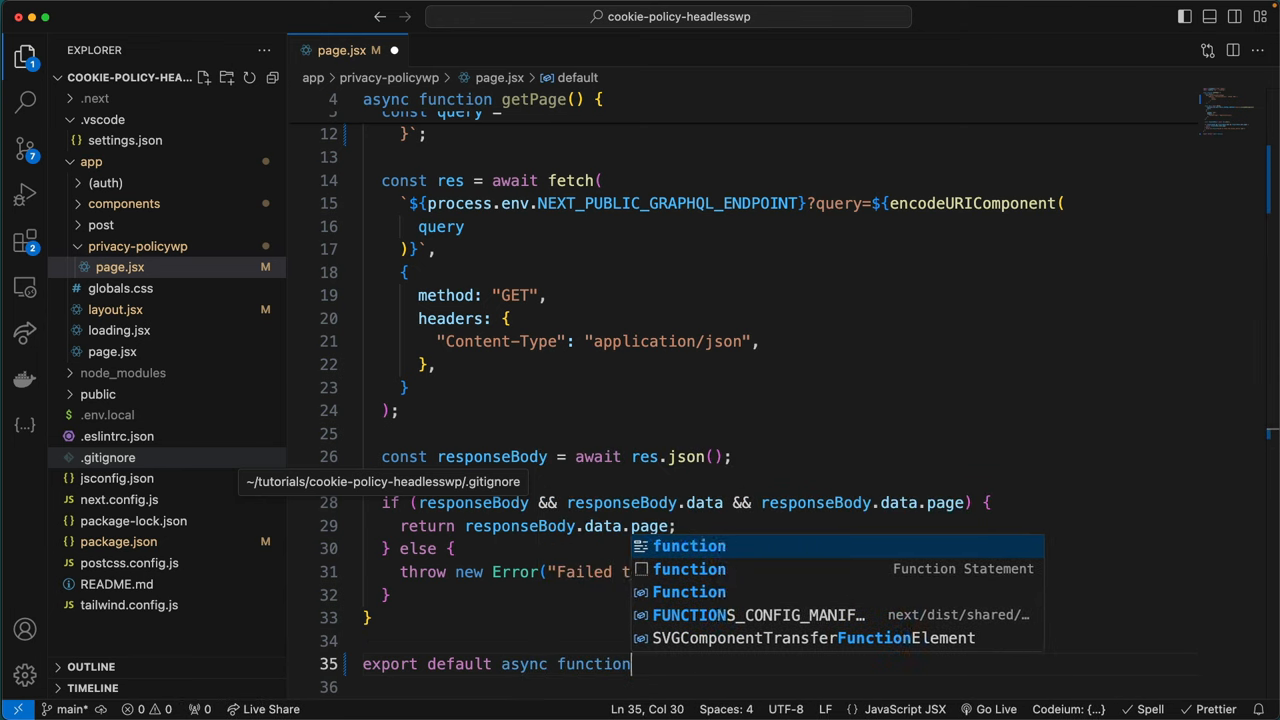
{"action": "type", "text": "Privacy"}
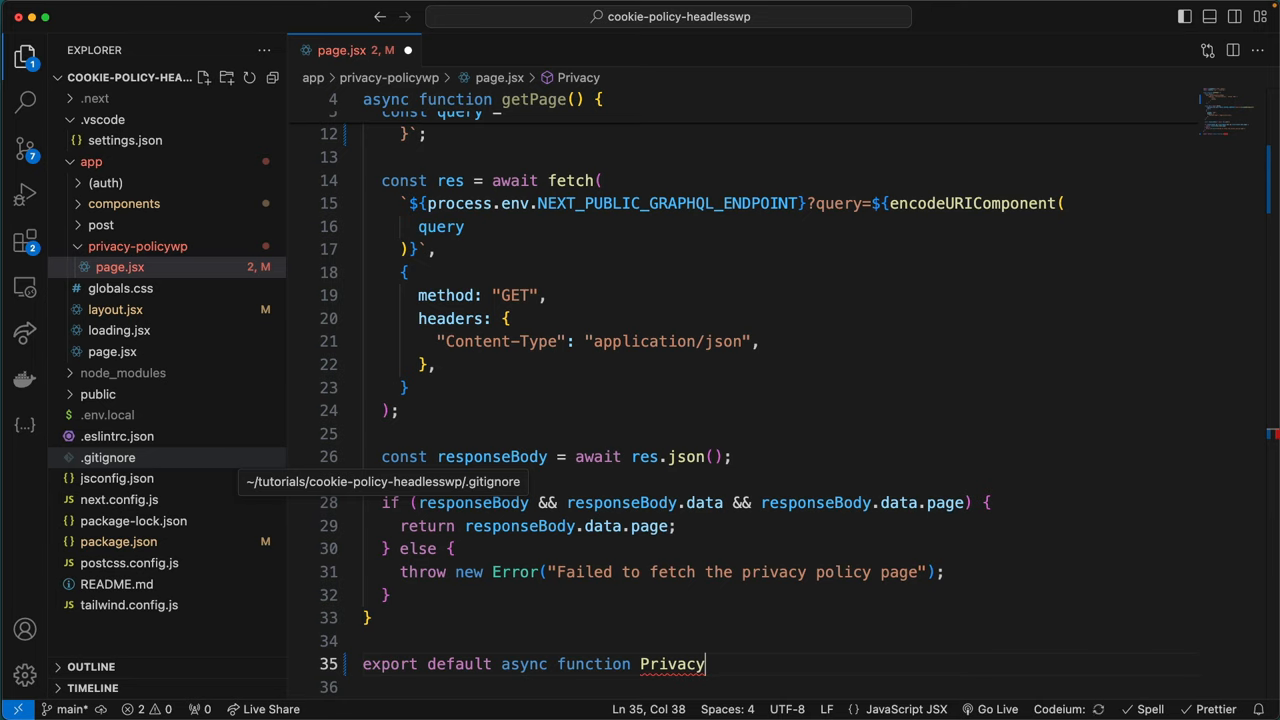
{"action": "type", "text": "Policy() {"}
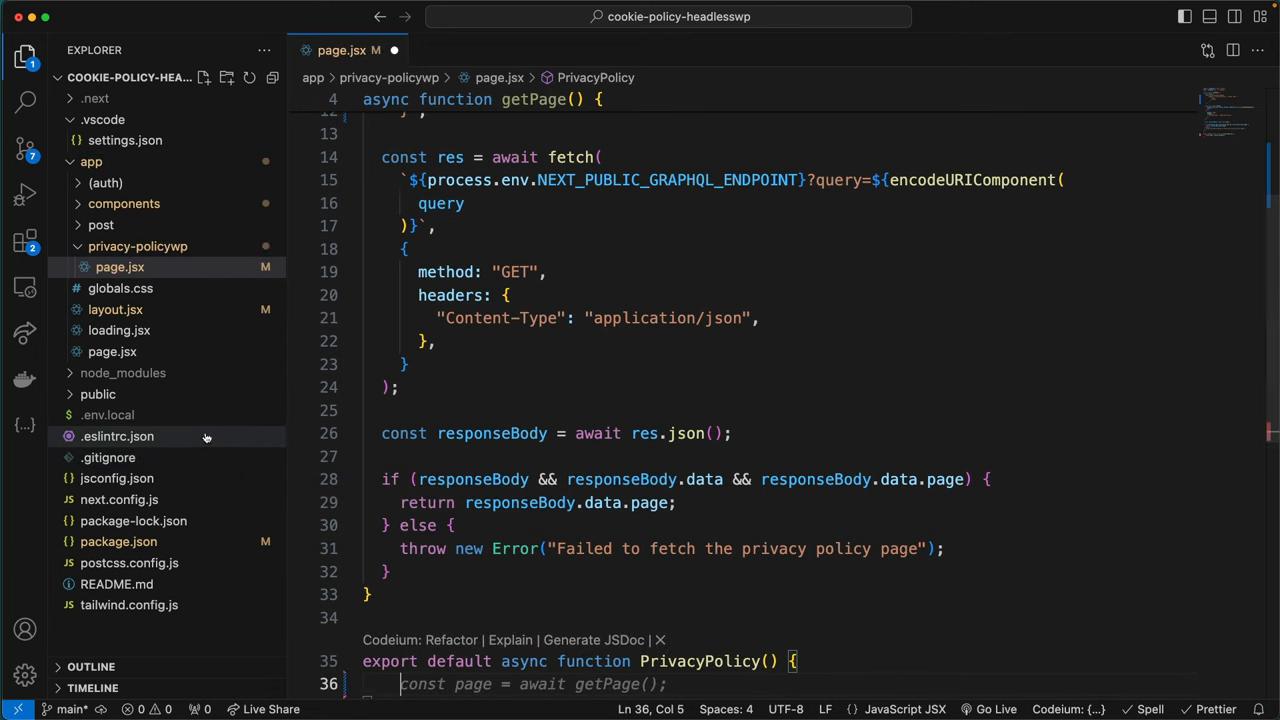
{"action": "scroll", "scroll_direction": "down", "scroll_amount": 3}
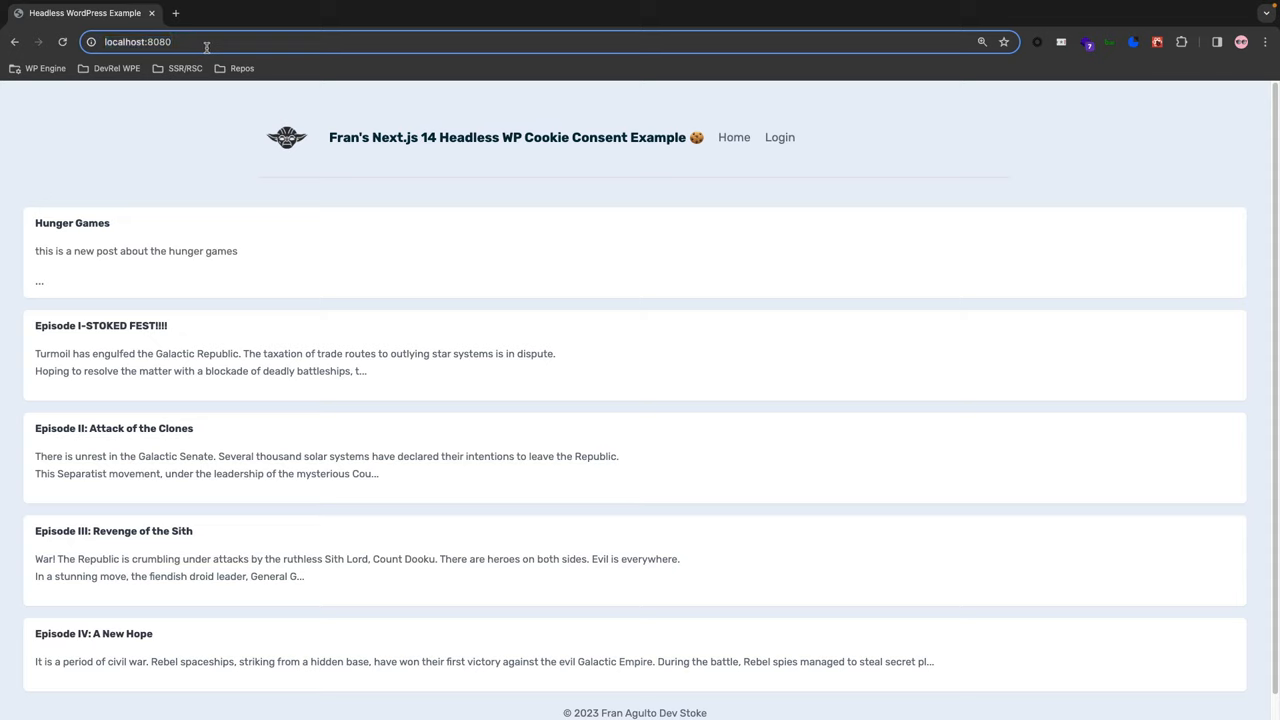
Load localhost:8080/privacy-policywp and scroll through the WordPress Privacy Policy sections.
{"action": "type", "text": "privacy-policywp"}
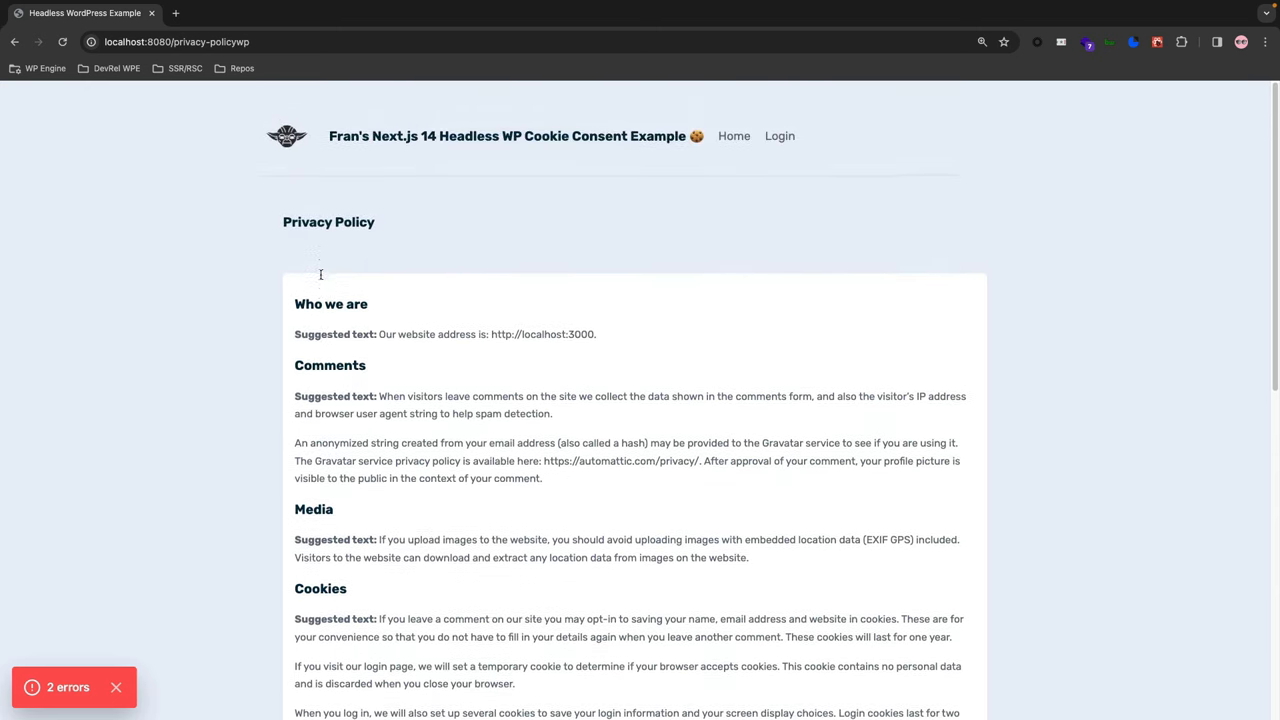
{"action": "scroll", "scroll_direction": "down", "scroll_amount": 3}
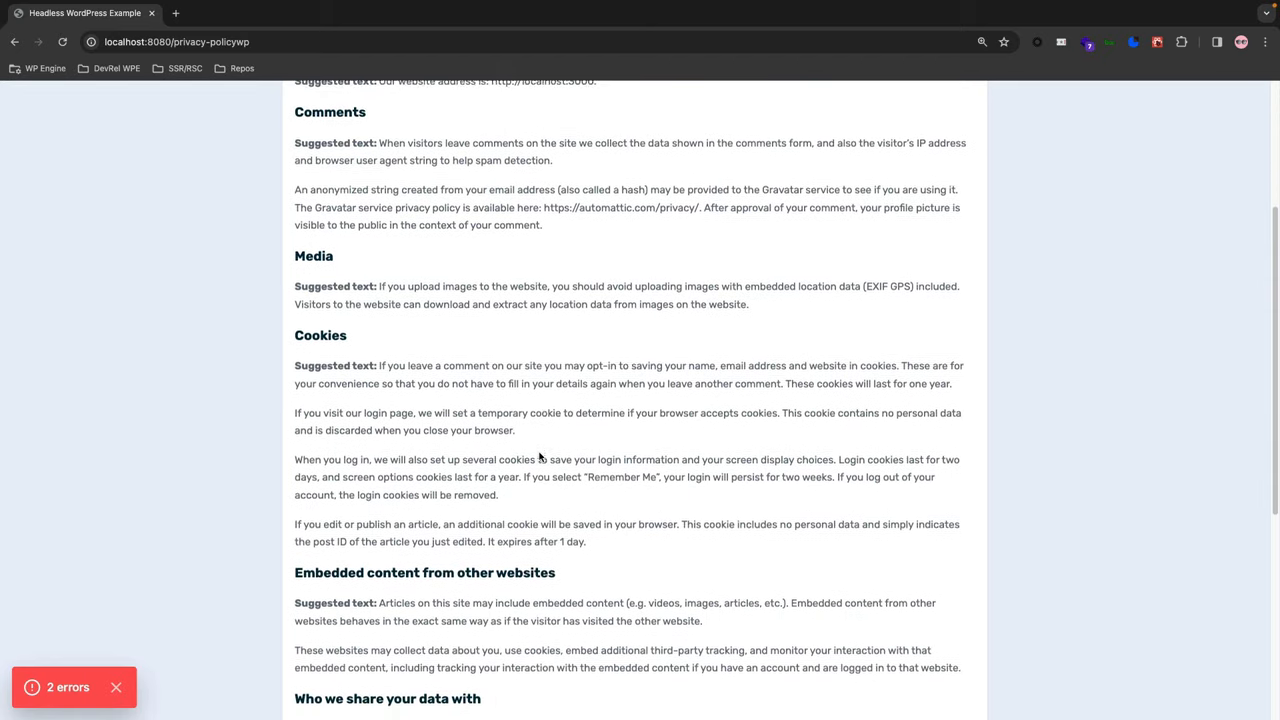
{"action": "scroll", "scroll_direction": "down", "scroll_amount": 3}
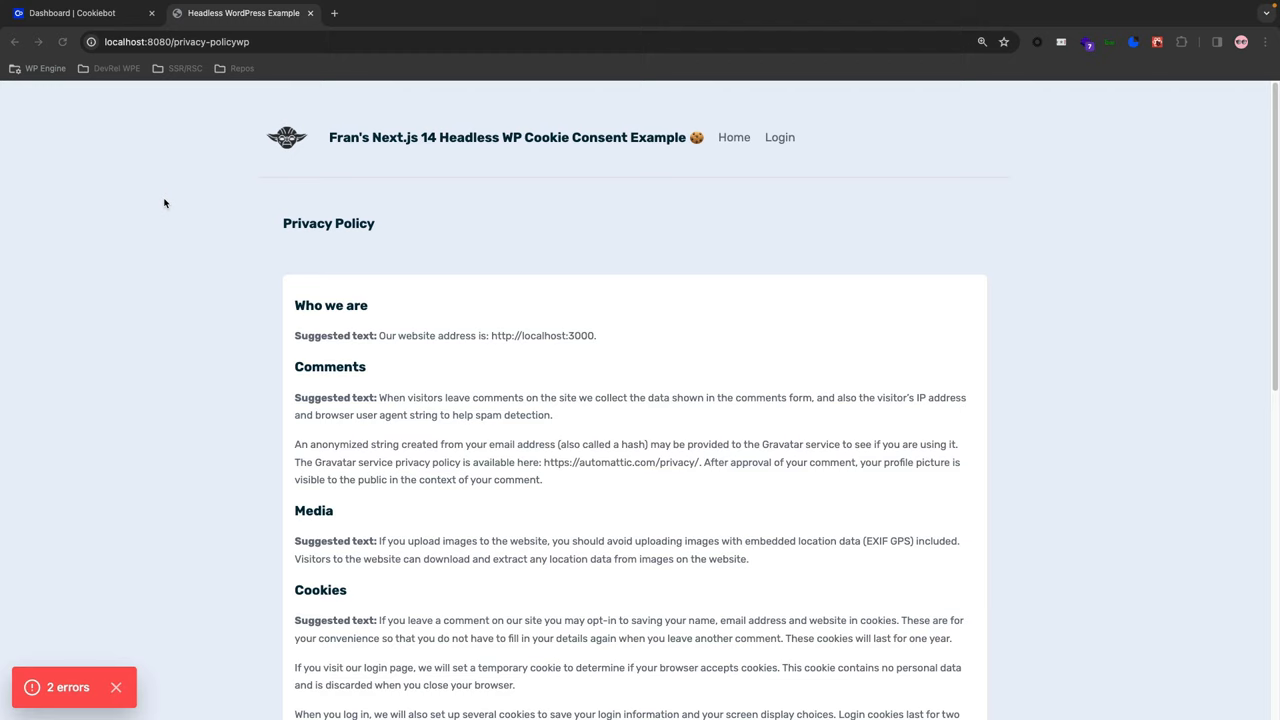
Switch to the 'Dashboard | Cookiebot' tab to show the admin welcome panel.
{"action": "left_click", "coordinate": [72, 13]}
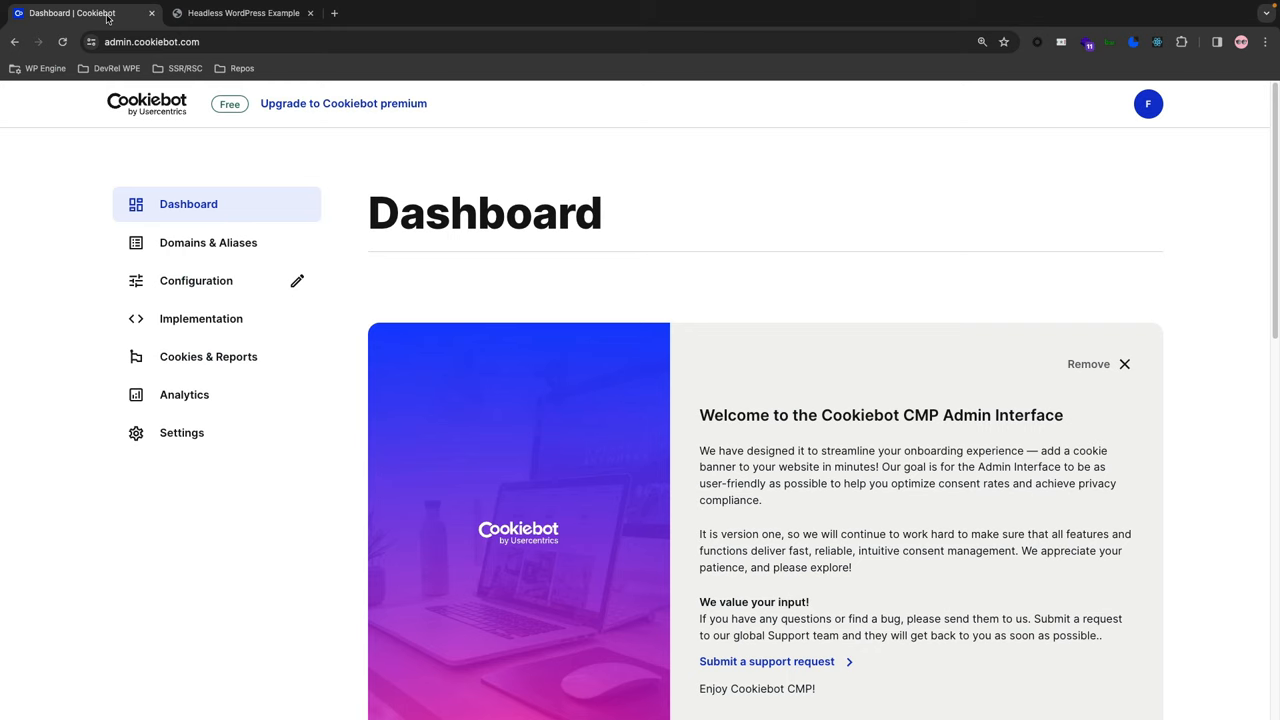
{"action": "mouse_move", "coordinate": [84, 578]}
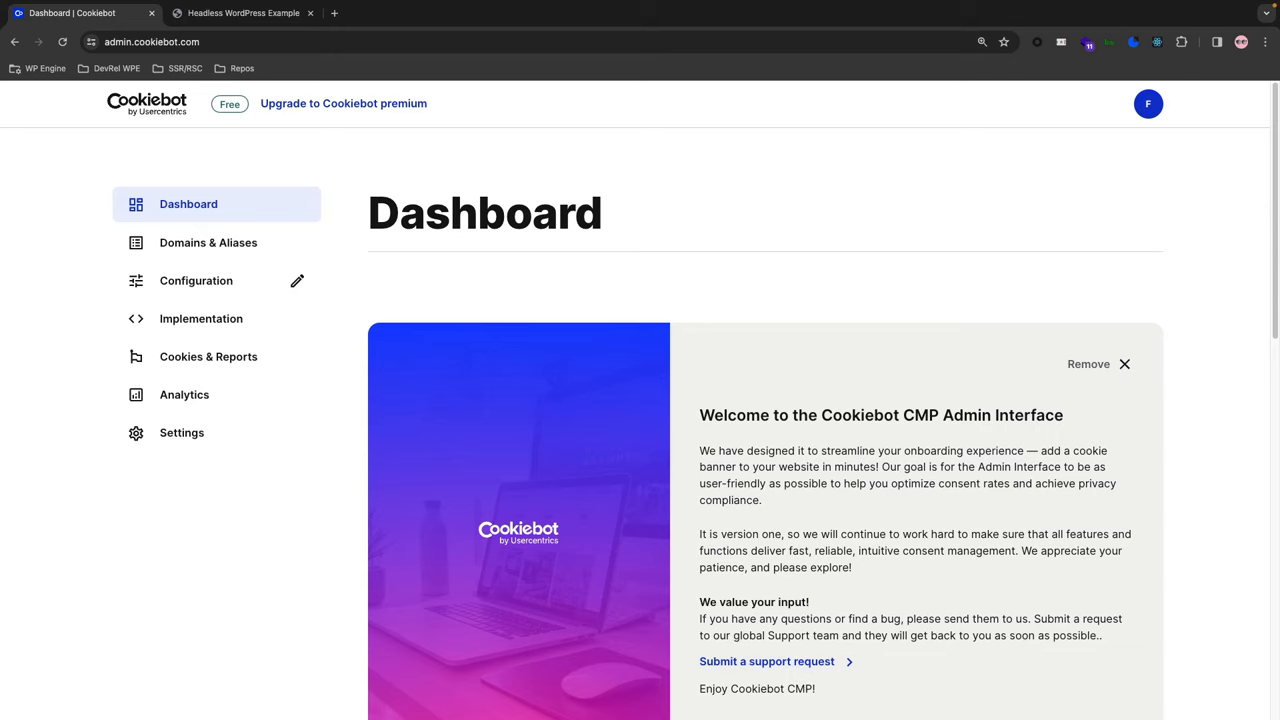
{"action": "mouse_move", "coordinate": [120, 519]}
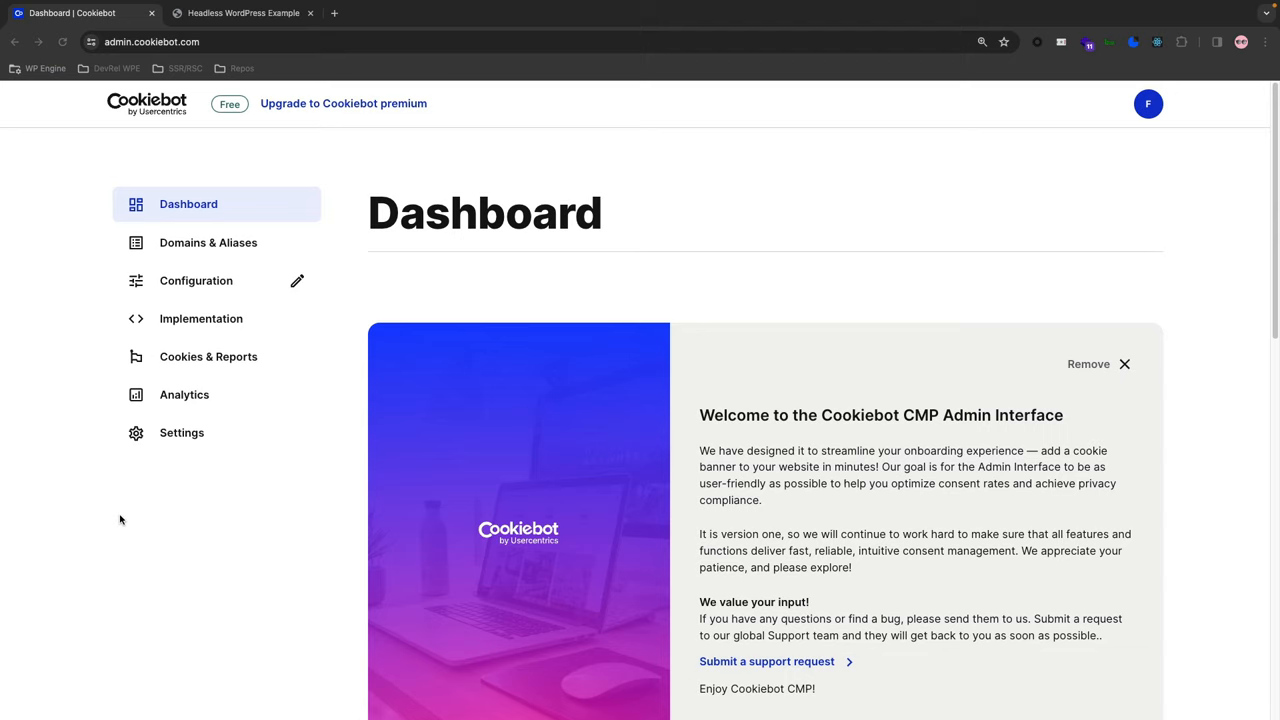
{"action": "mouse_move", "coordinate": [201, 290]}
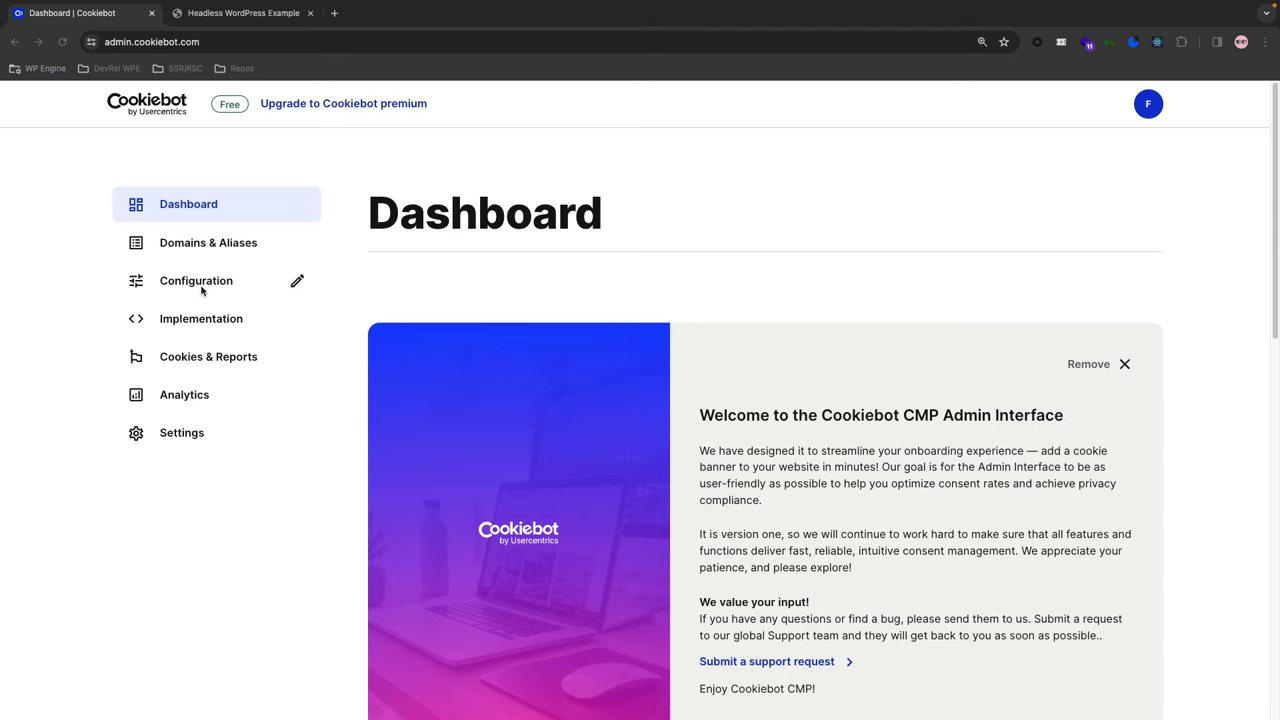
{"action": "mouse_move", "coordinate": [196, 280]}
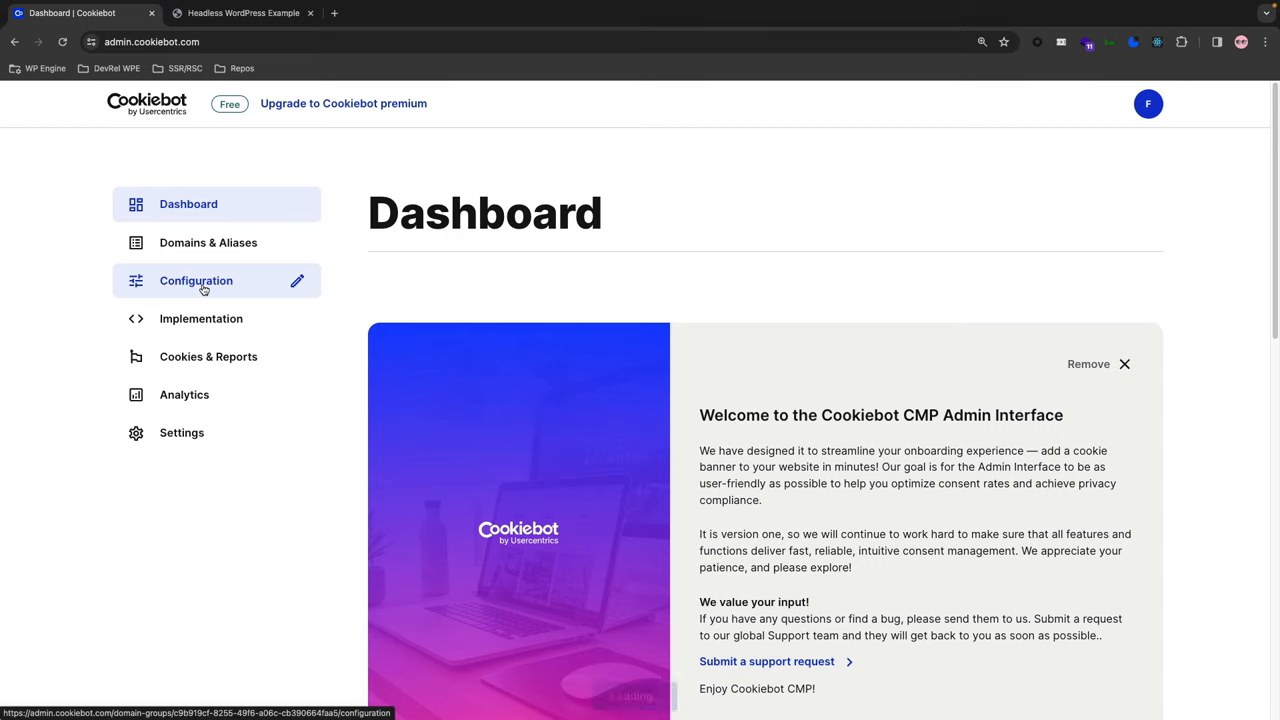
{"action": "left_click", "coordinate": [196, 280]}
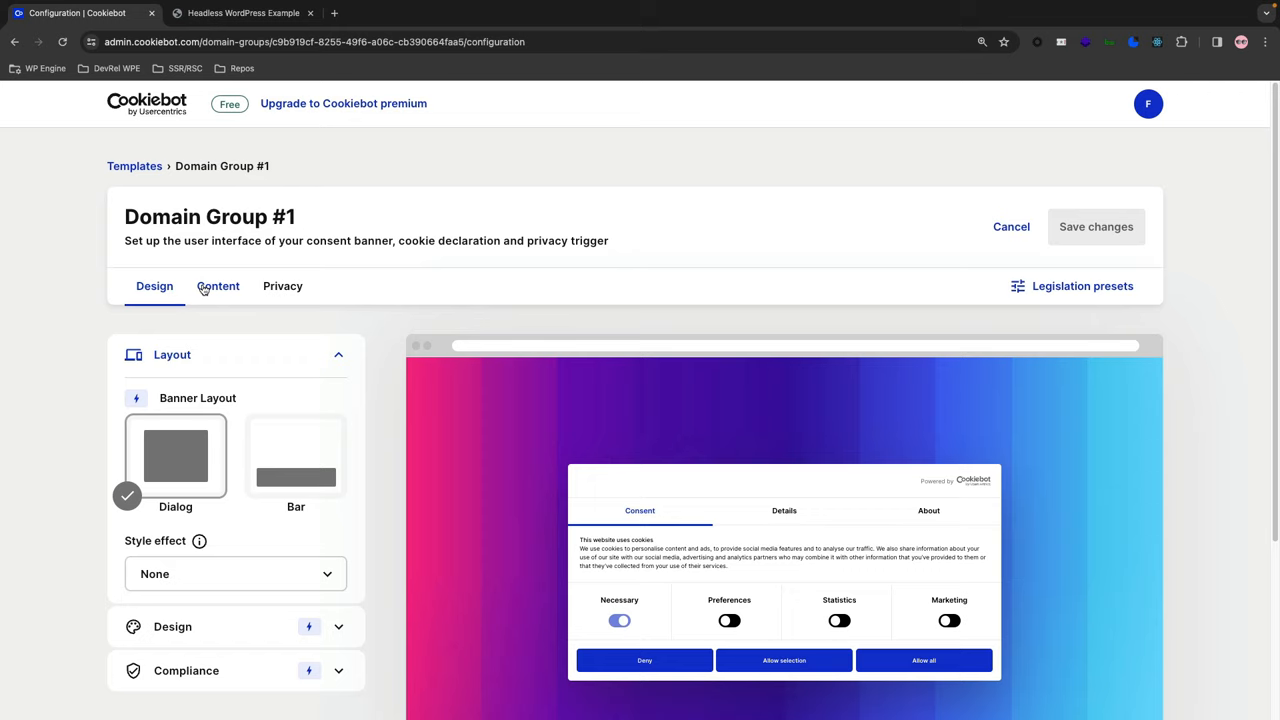
{"action": "mouse_move", "coordinate": [550, 384]}
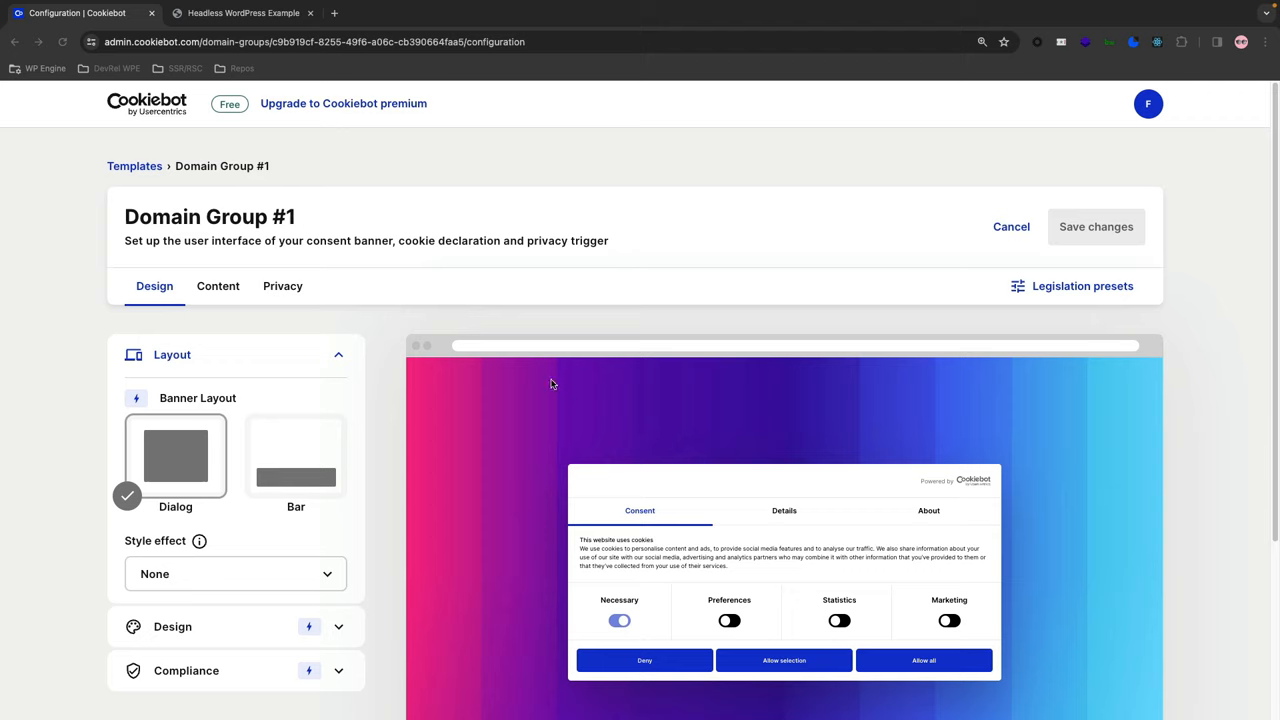
{"action": "mouse_move", "coordinate": [249, 262]}
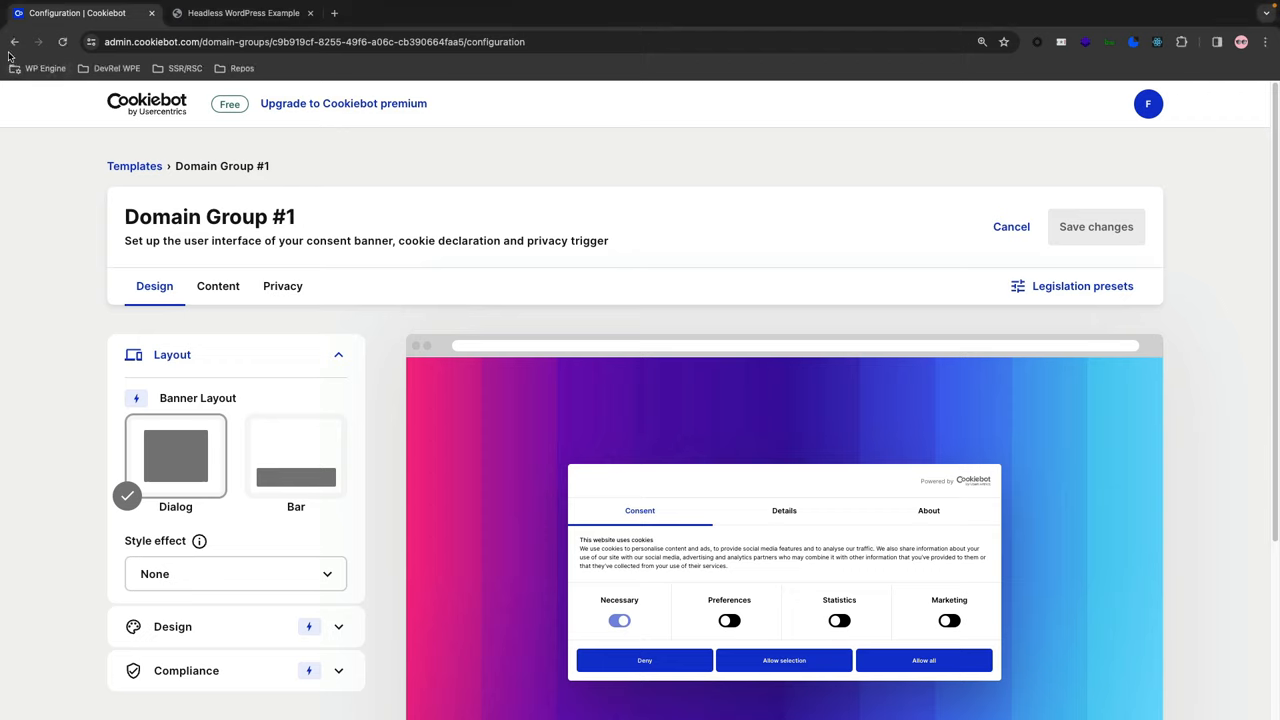
Go back to Implementation > CMP Banner and scroll to the Embed Cookiebot script box.
{"action": "left_click", "coordinate": [200, 318]}
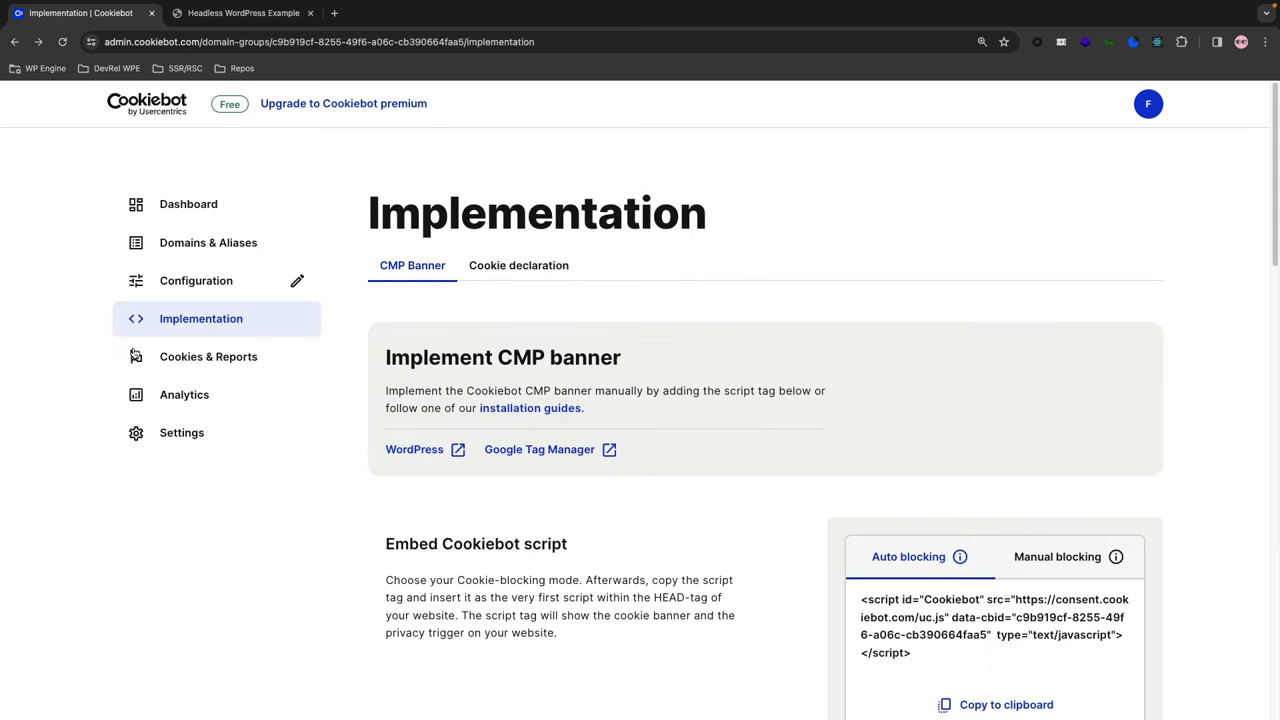
{"action": "mouse_move", "coordinate": [195, 323]}
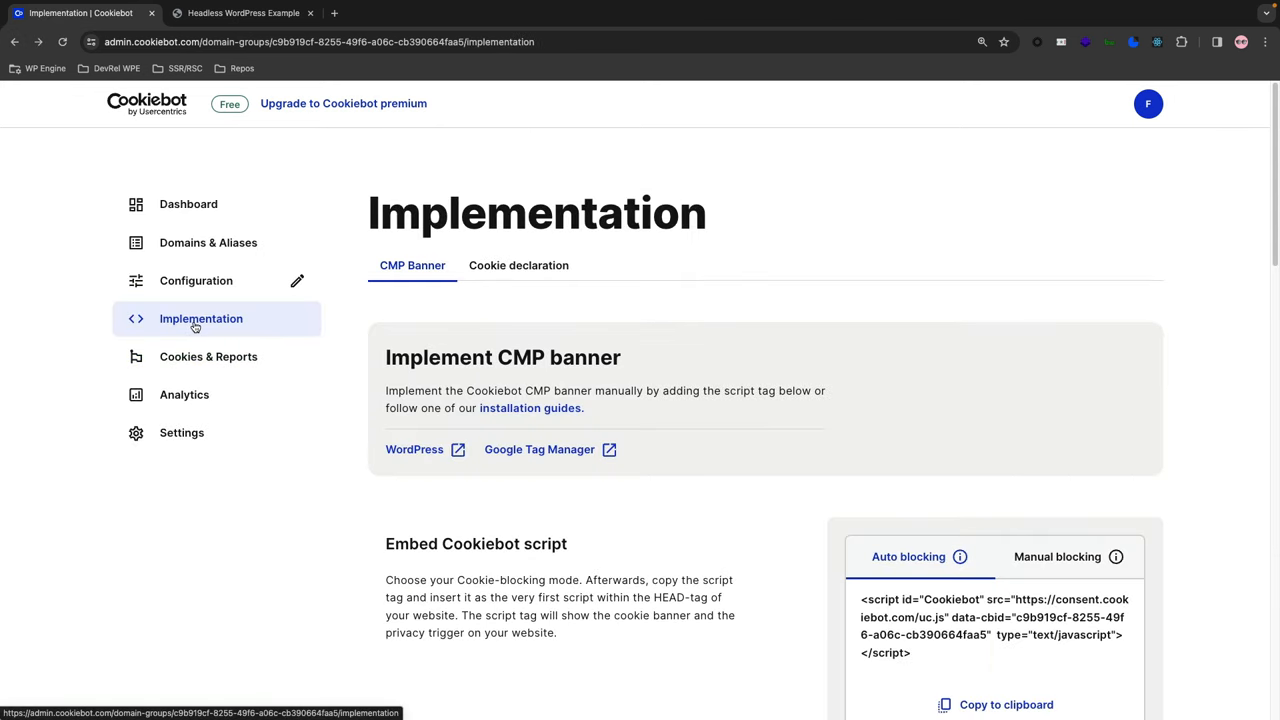
{"action": "mouse_move", "coordinate": [237, 497]}
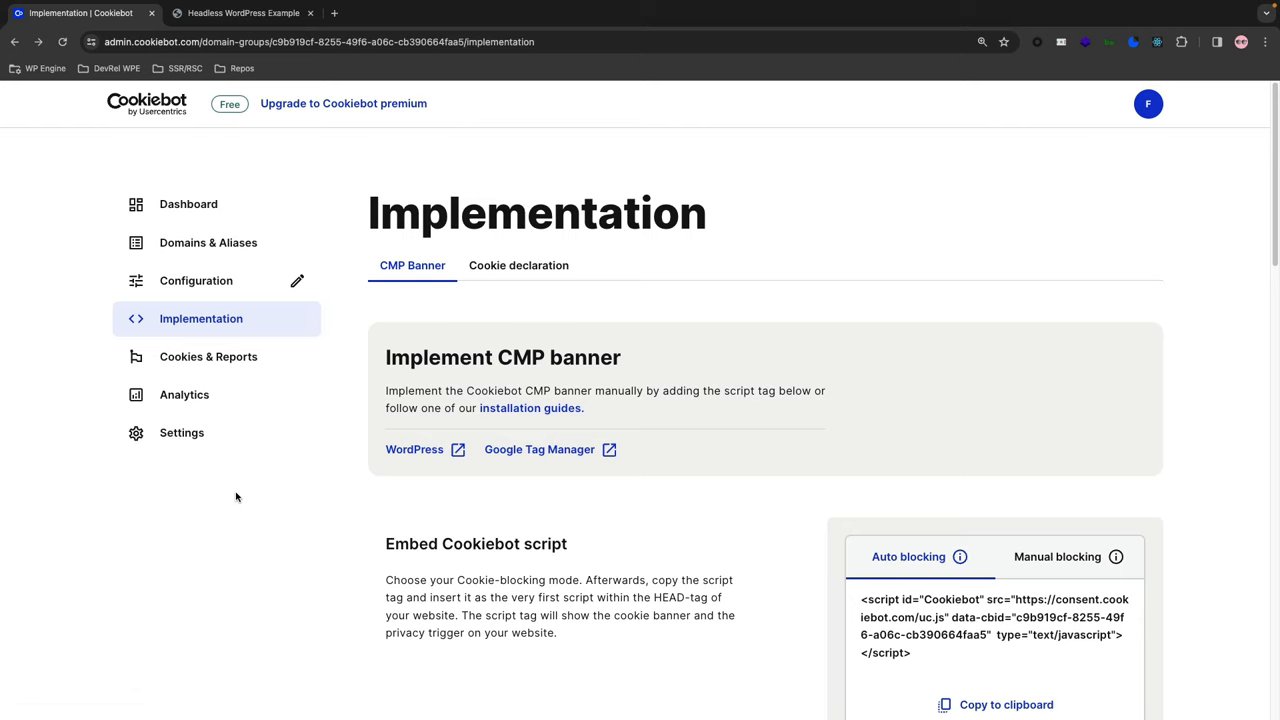
{"action": "mouse_move", "coordinate": [406, 564]}
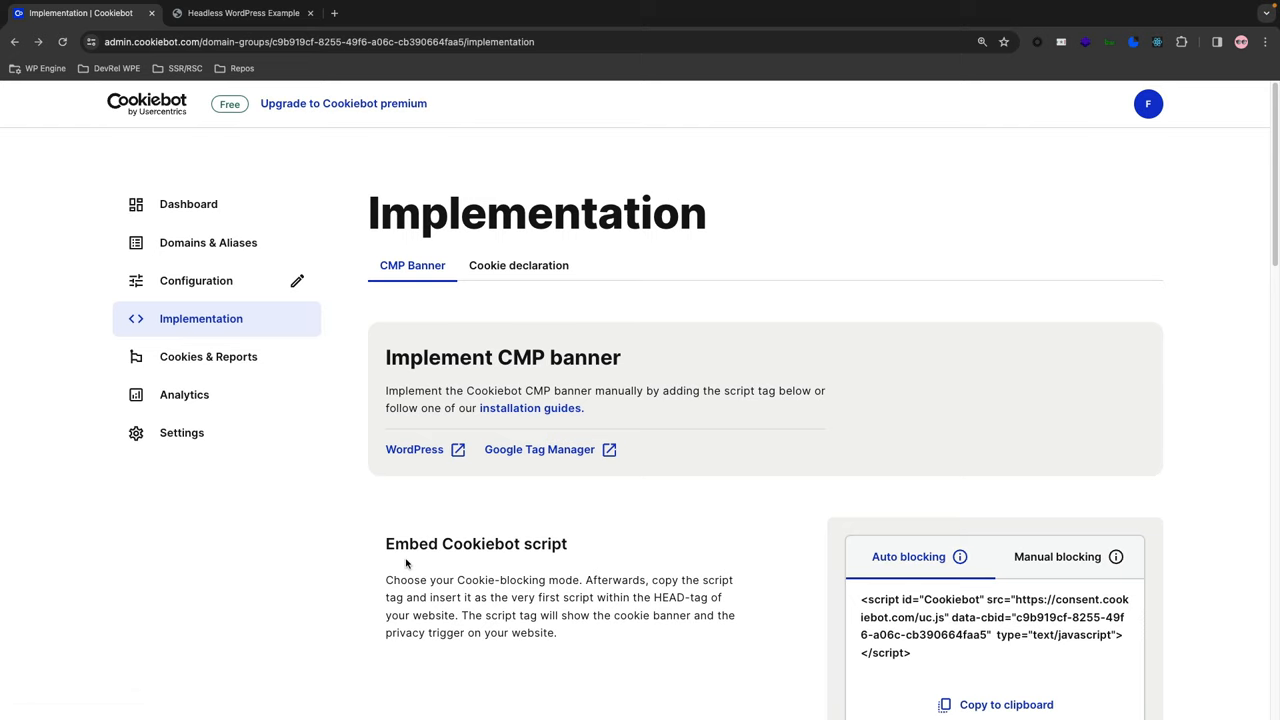
{"action": "mouse_move", "coordinate": [504, 574]}
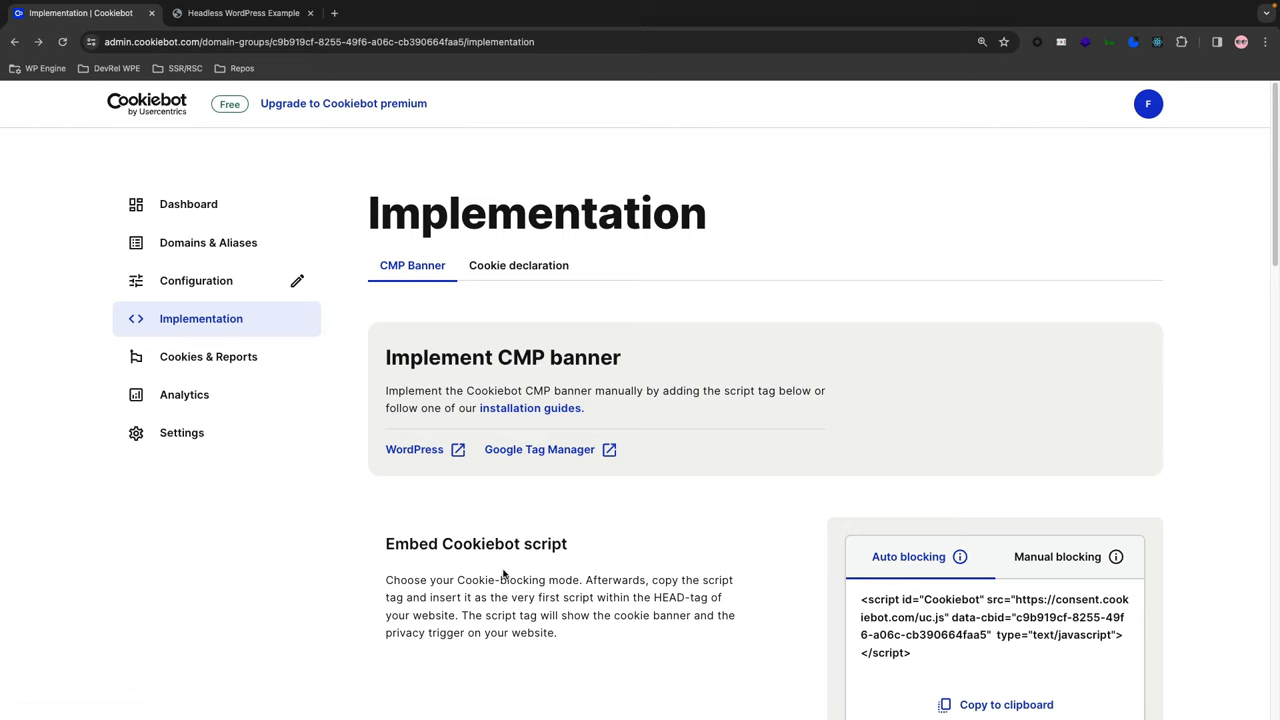
{"action": "scroll", "scroll_direction": "up", "scroll_amount": 3}
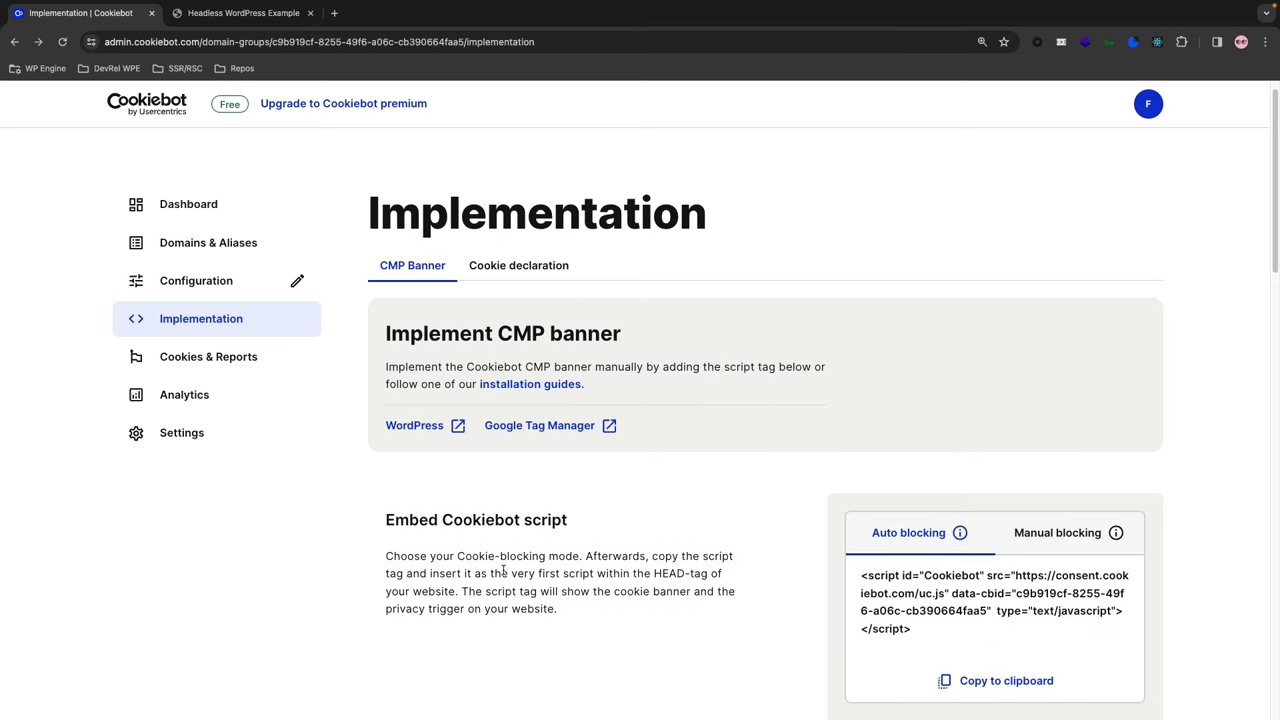
{"action": "scroll", "scroll_direction": "down", "scroll_amount": 3}
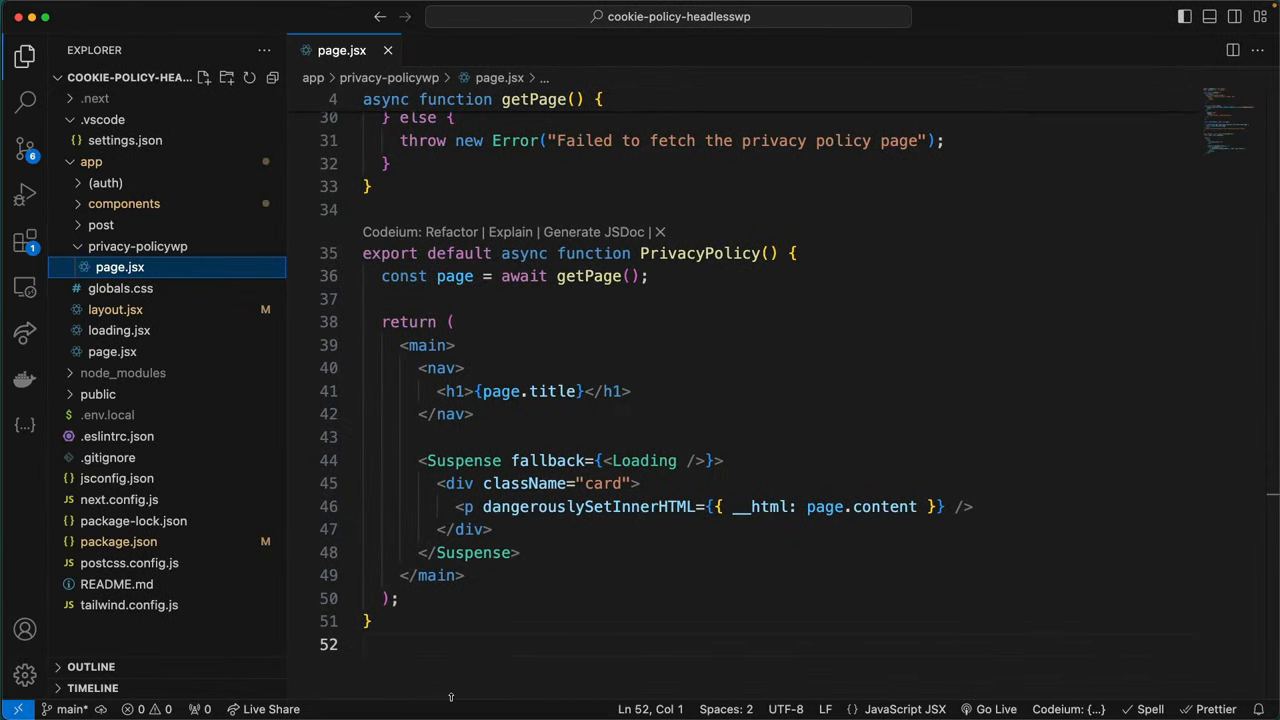
{"action": "mouse_move", "coordinate": [133, 520]}
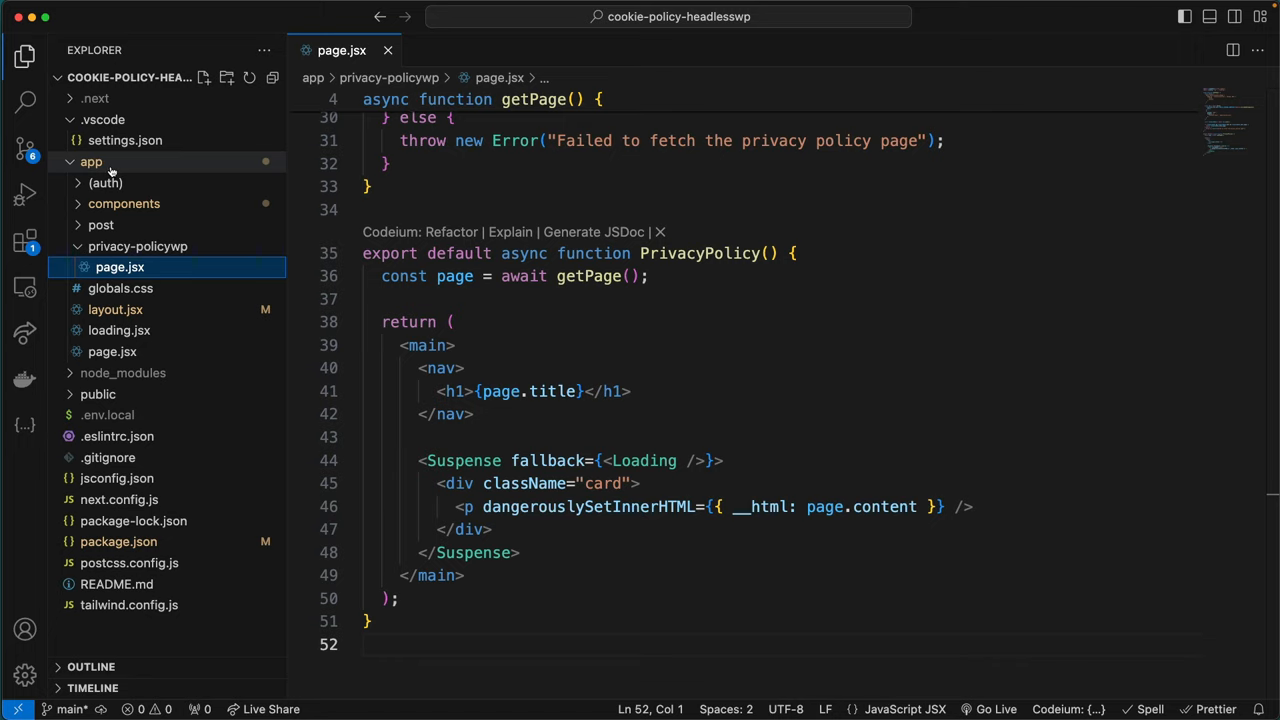
Create CookieBotConsent.jsx under app/components and put the cursor in its empty editor.
{"action": "left_click", "coordinate": [124, 203]}
{"action": "type", "text": "CookieBotConsent.jsx"}
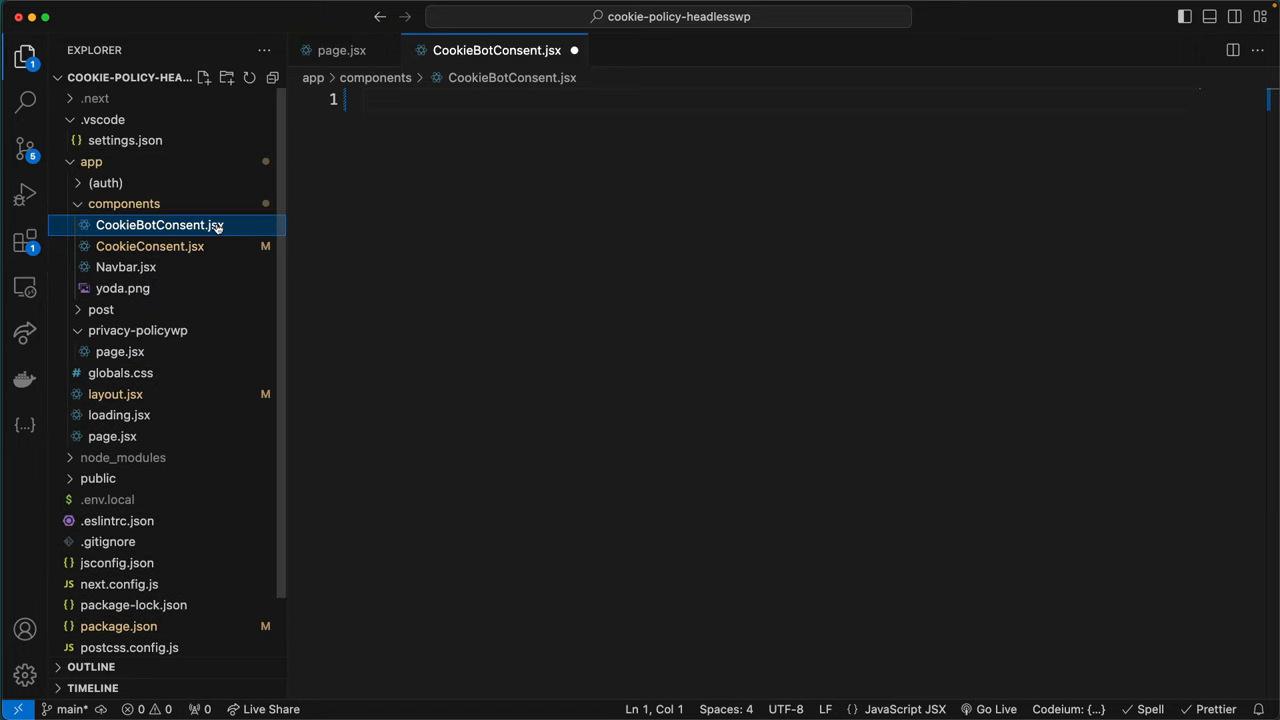
{"action": "mouse_move", "coordinate": [240, 238]}
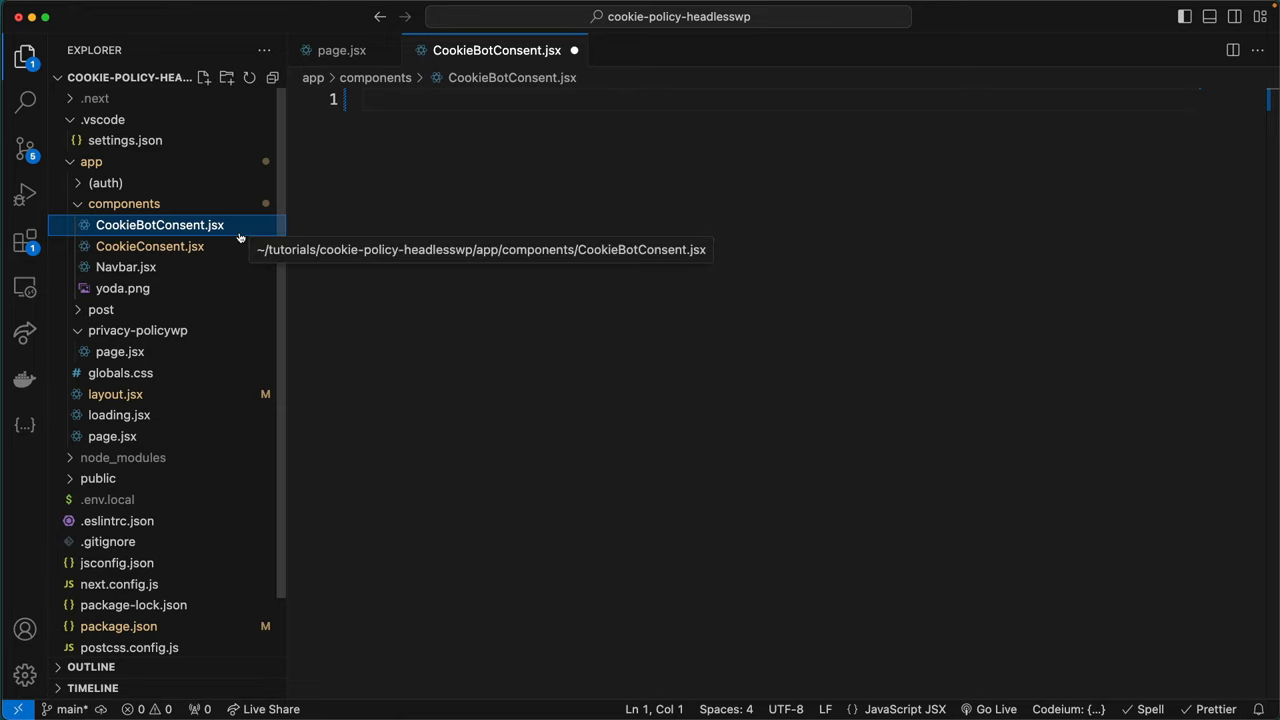
{"action": "left_click", "coordinate": [400, 99]}
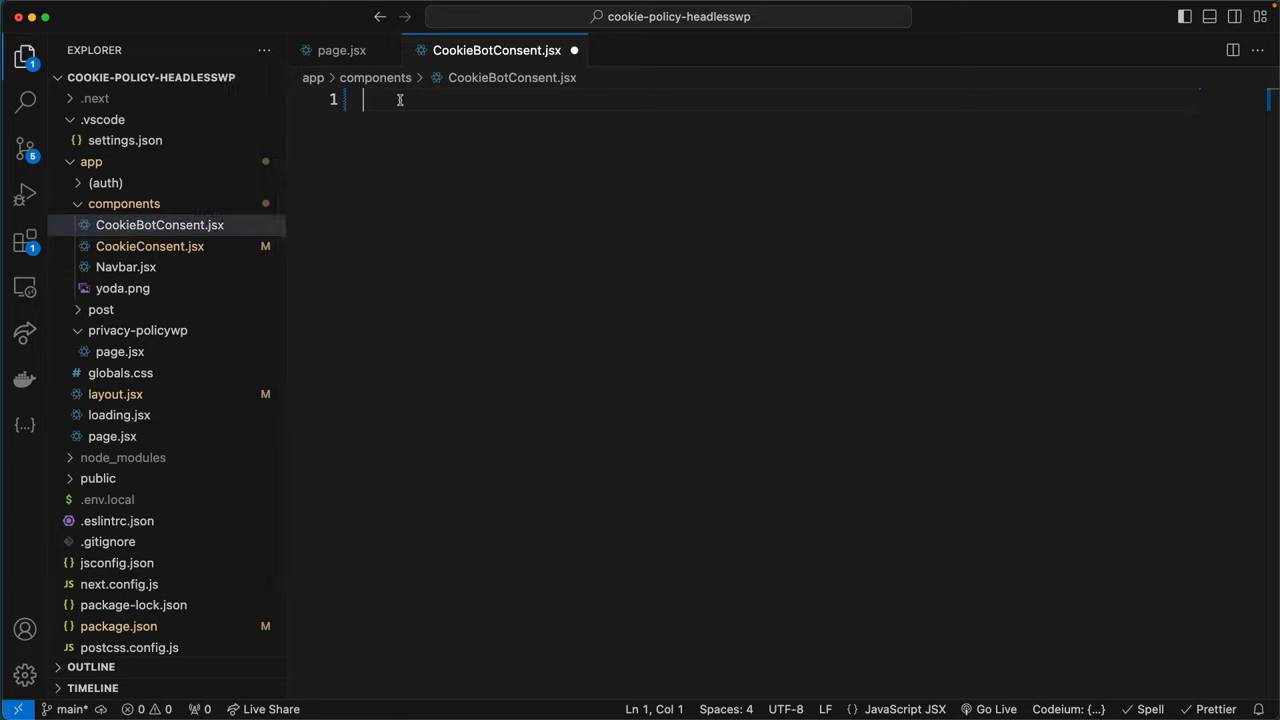
{"action": "type", "text": "√"}
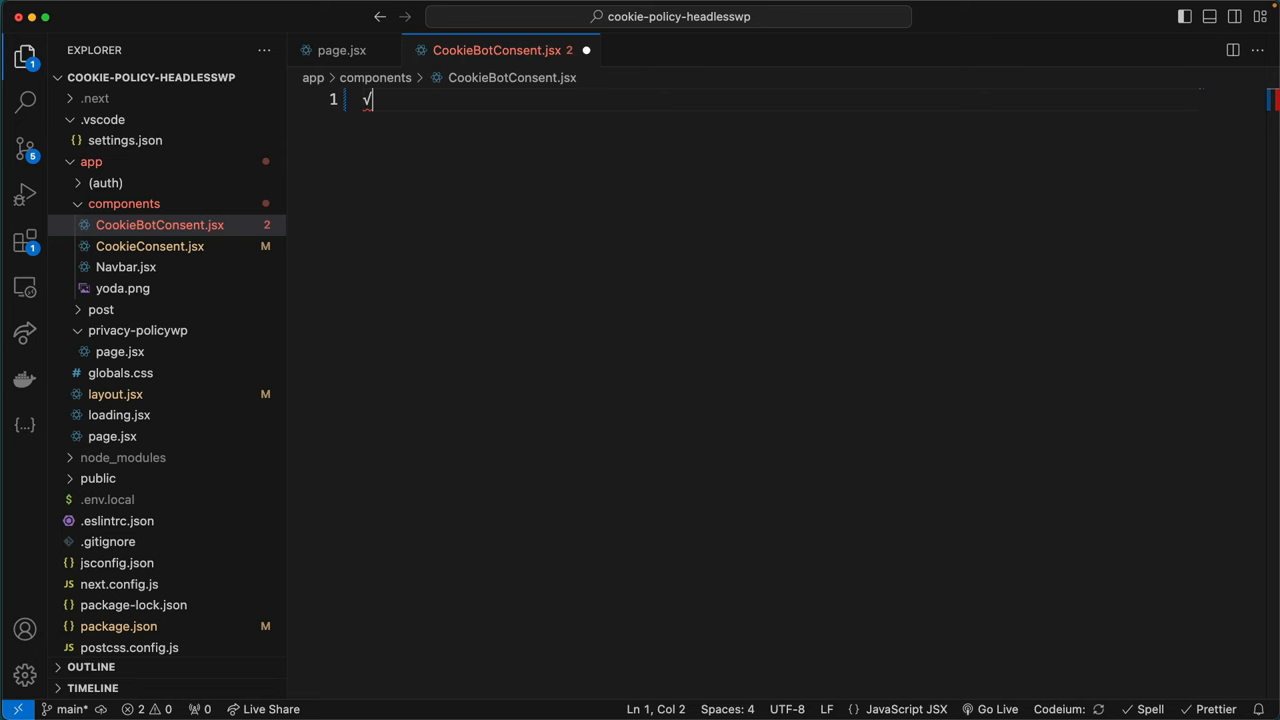
{"action": "key", "text": "Backspace"}
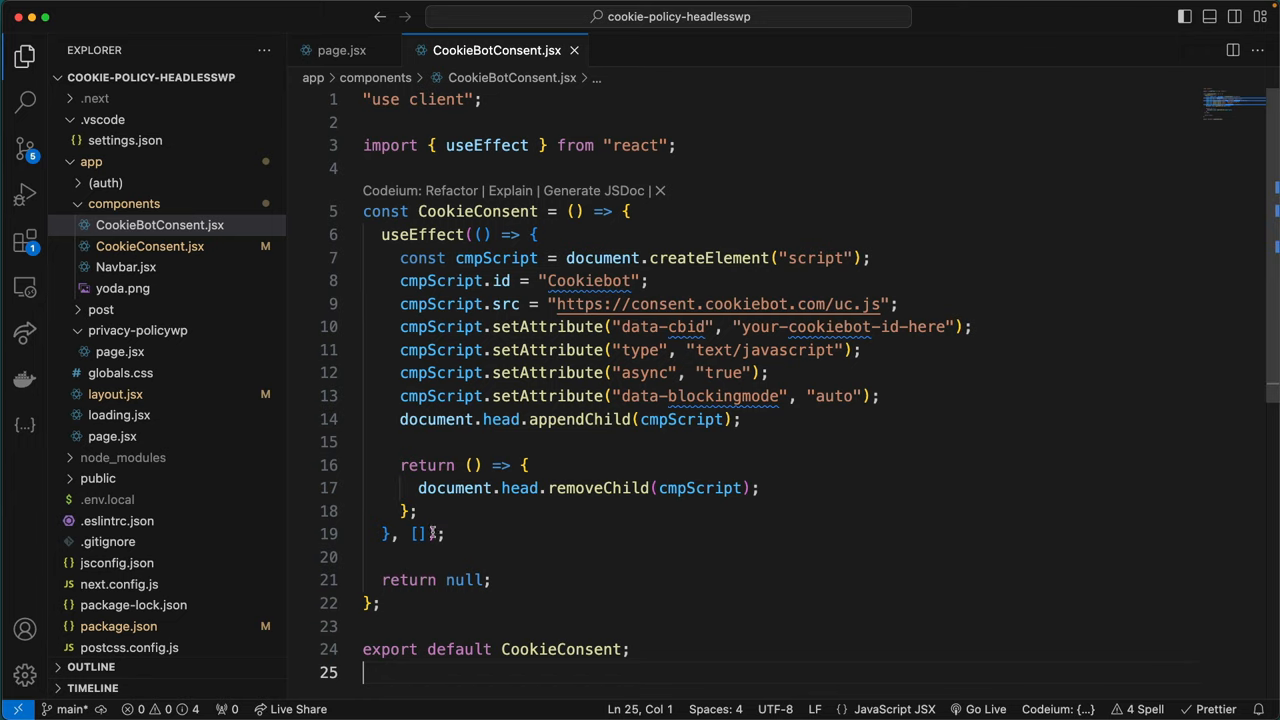
Walk through the pasted useEffect code: dependency array, data-cbid attribute, and head append.
{"action": "double_click", "coordinate": [417, 533]}
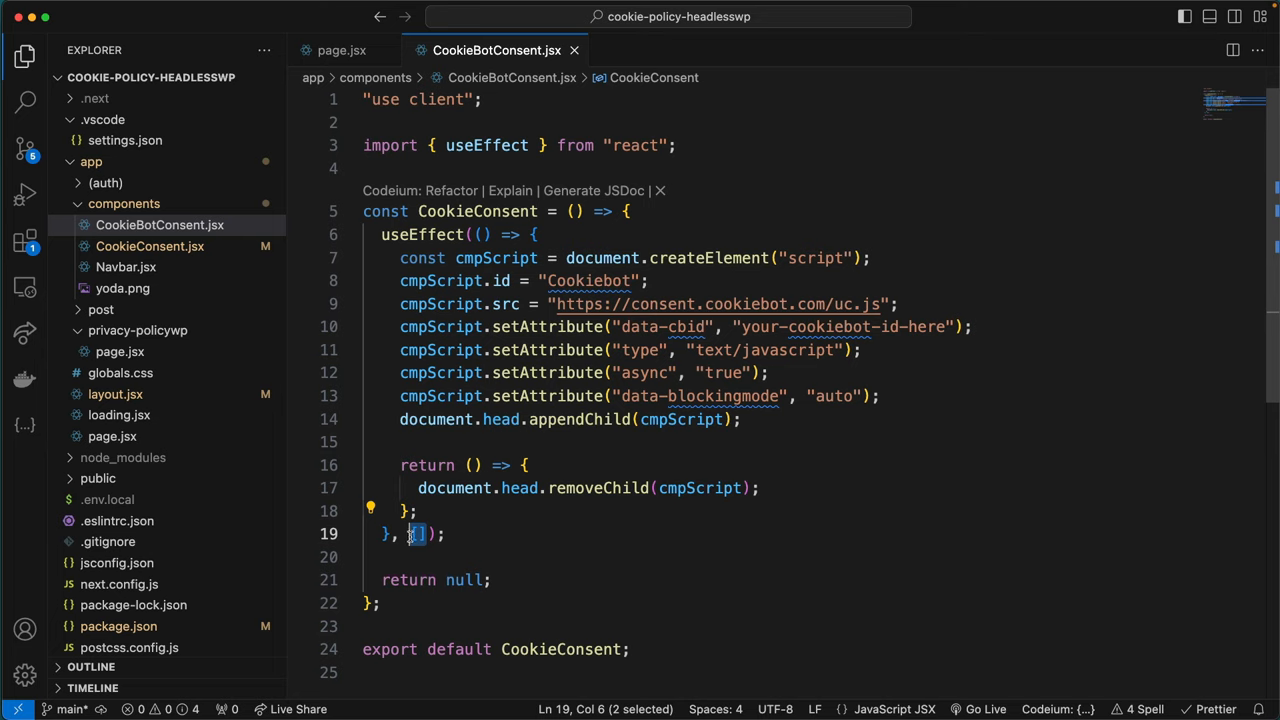
{"action": "mouse_move", "coordinate": [465, 510]}
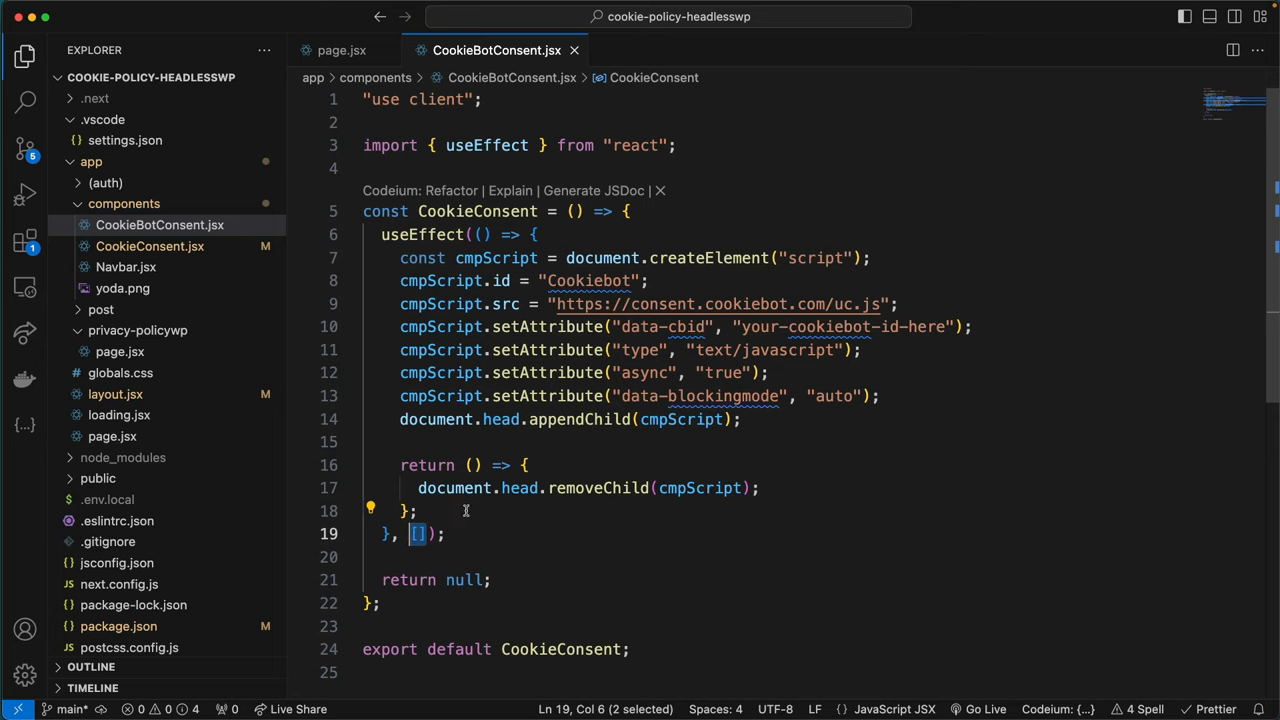
{"action": "left_click", "coordinate": [400, 304]}
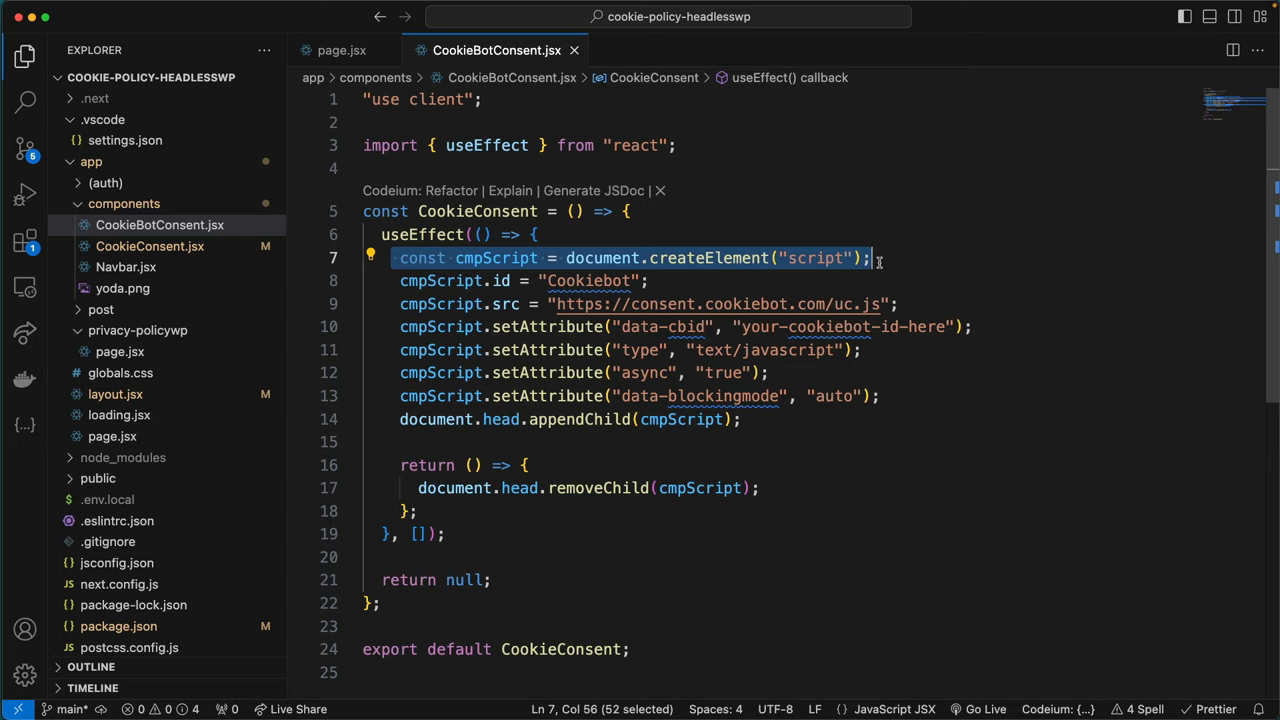
{"action": "mouse_move", "coordinate": [410, 334]}
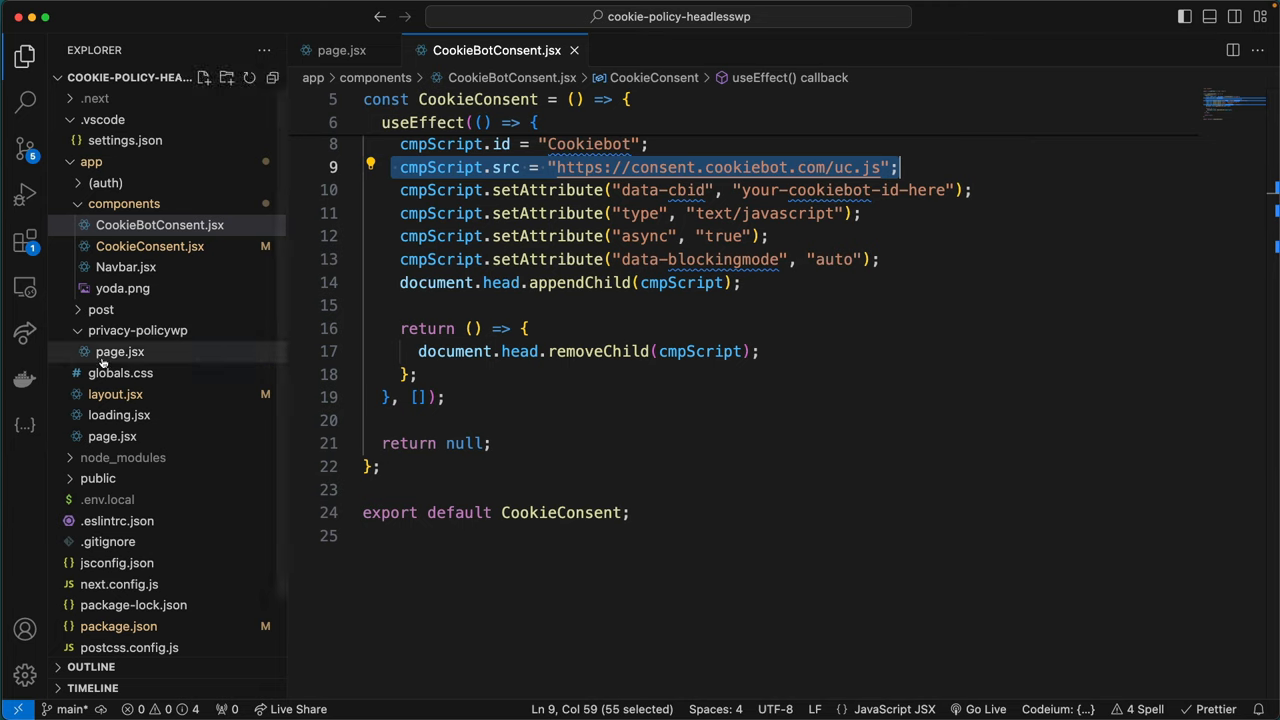
{"action": "left_click", "coordinate": [385, 190]}
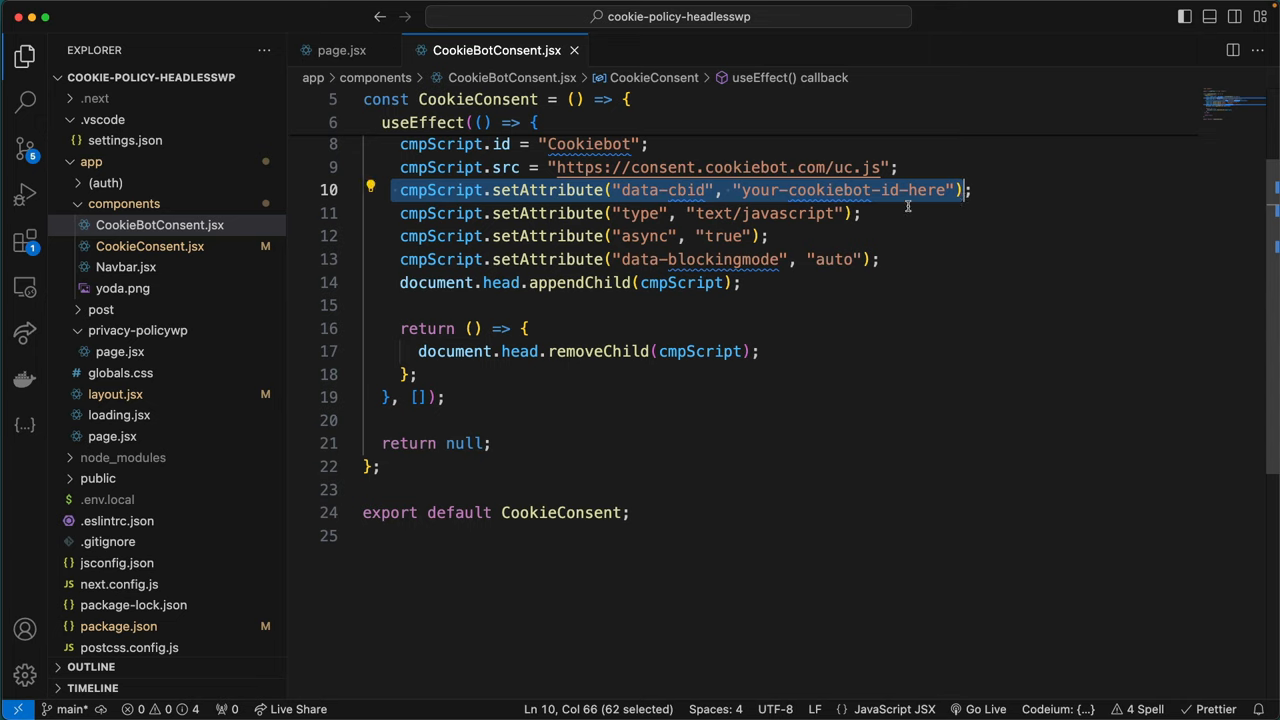
{"action": "mouse_move", "coordinate": [888, 201]}
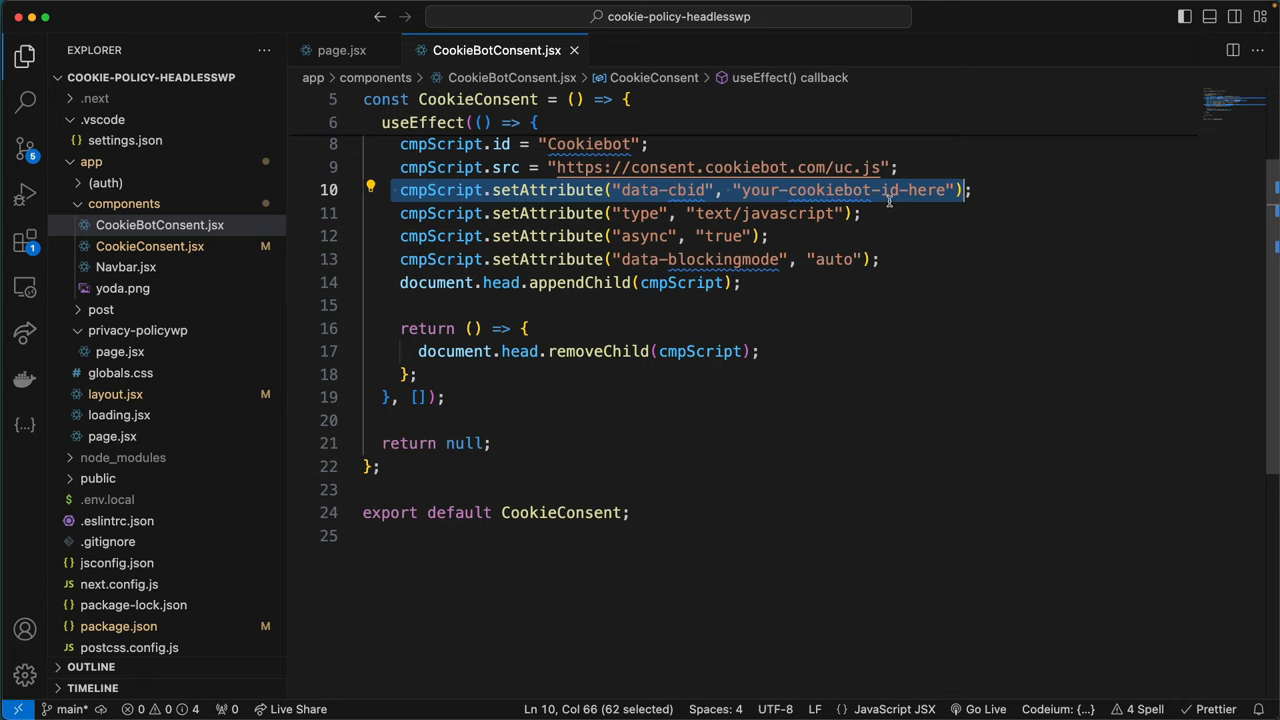
{"action": "mouse_move", "coordinate": [856, 296]}
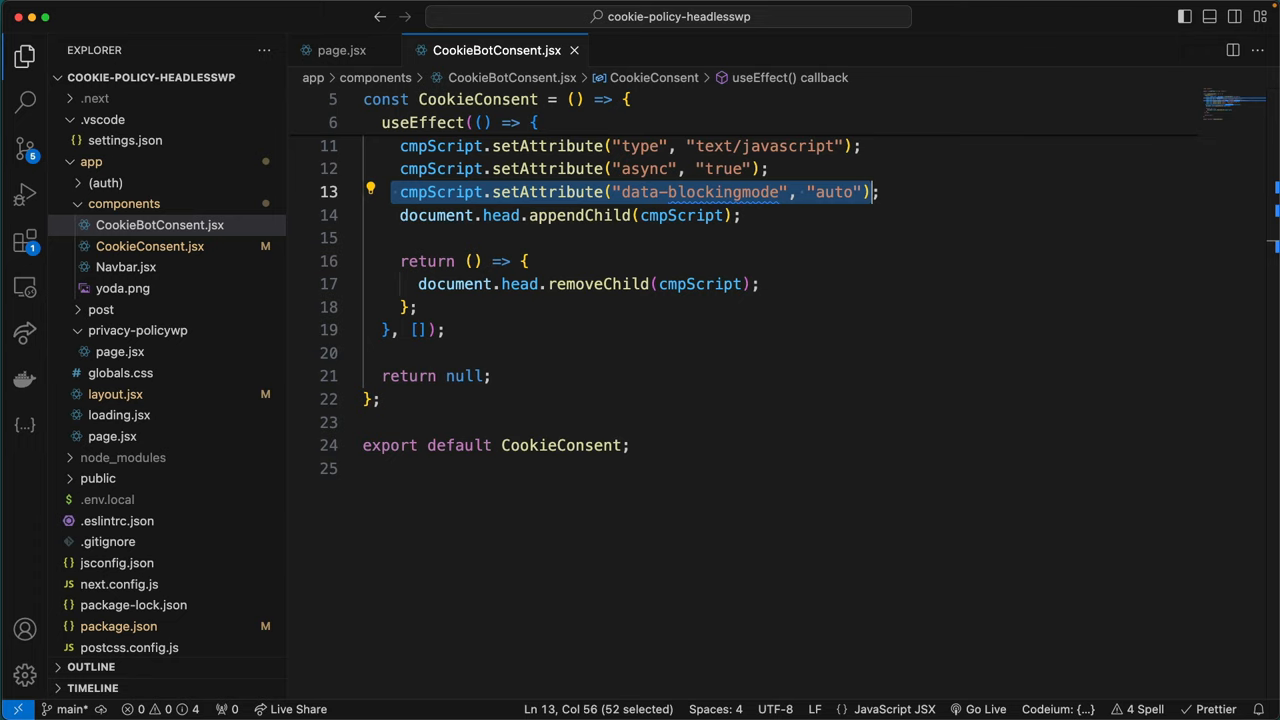
{"action": "mouse_move", "coordinate": [517, 260]}
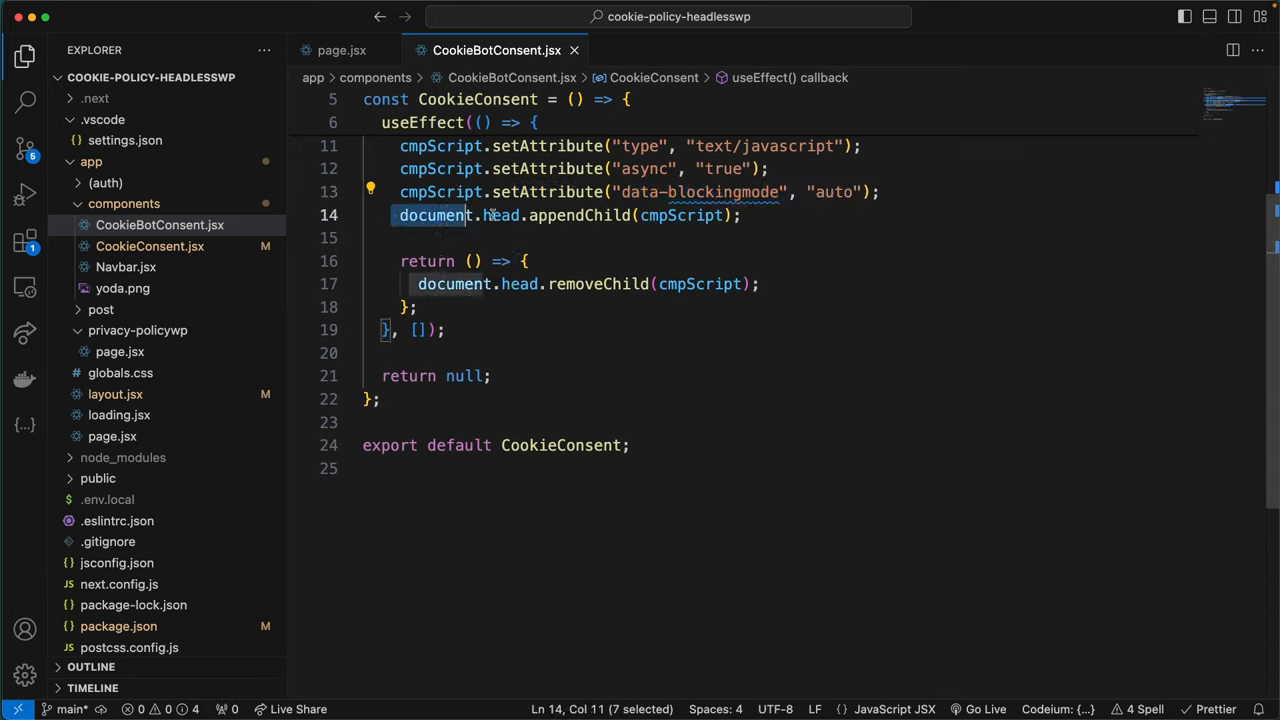
{"action": "left_click", "coordinate": [760, 215]}
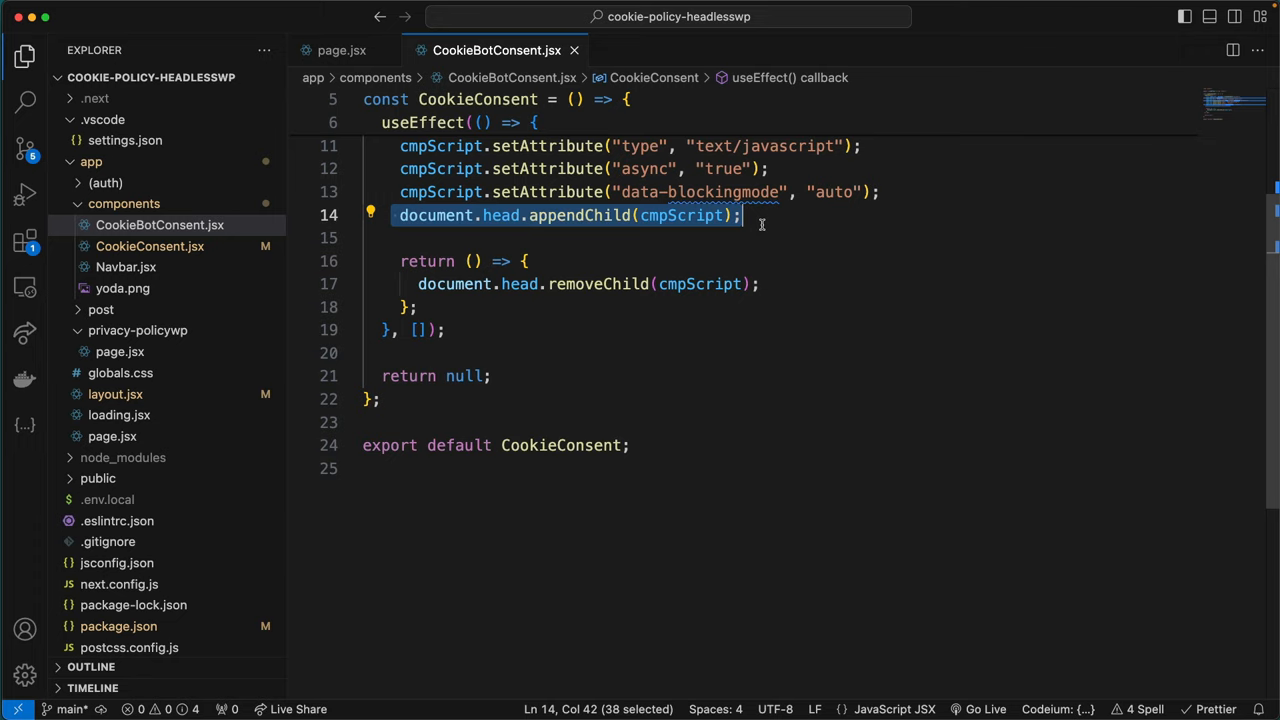
{"action": "mouse_move", "coordinate": [752, 222]}
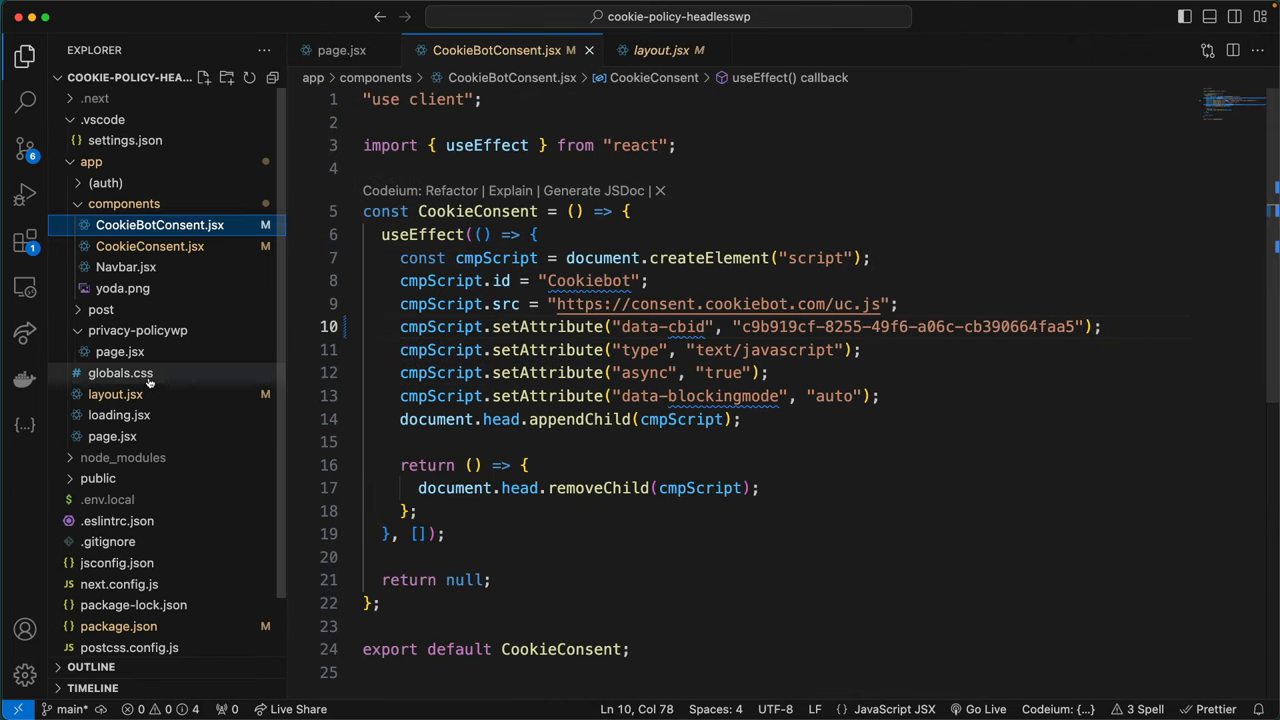
In layout.jsx, import CookieBotConsent from './components/CookieBotConsent' instead of CookieConsent.
{"action": "left_click", "coordinate": [663, 50]}
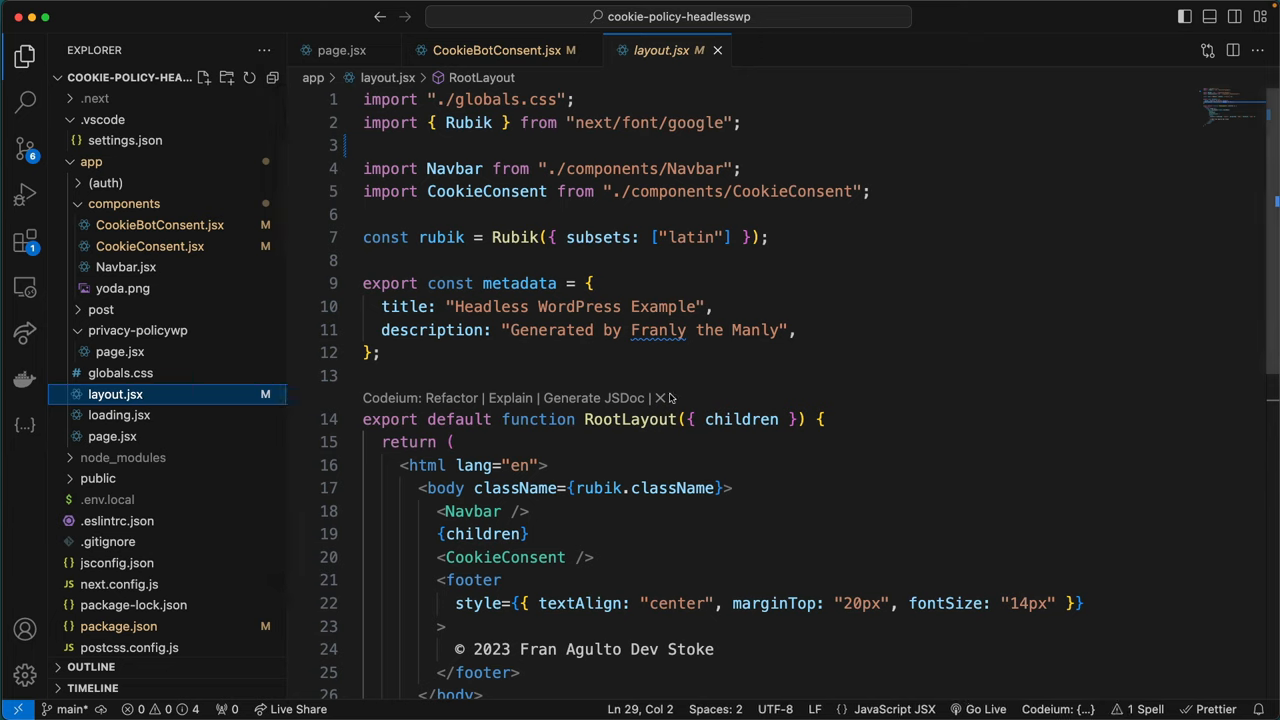
{"action": "mouse_move", "coordinate": [987, 192]}
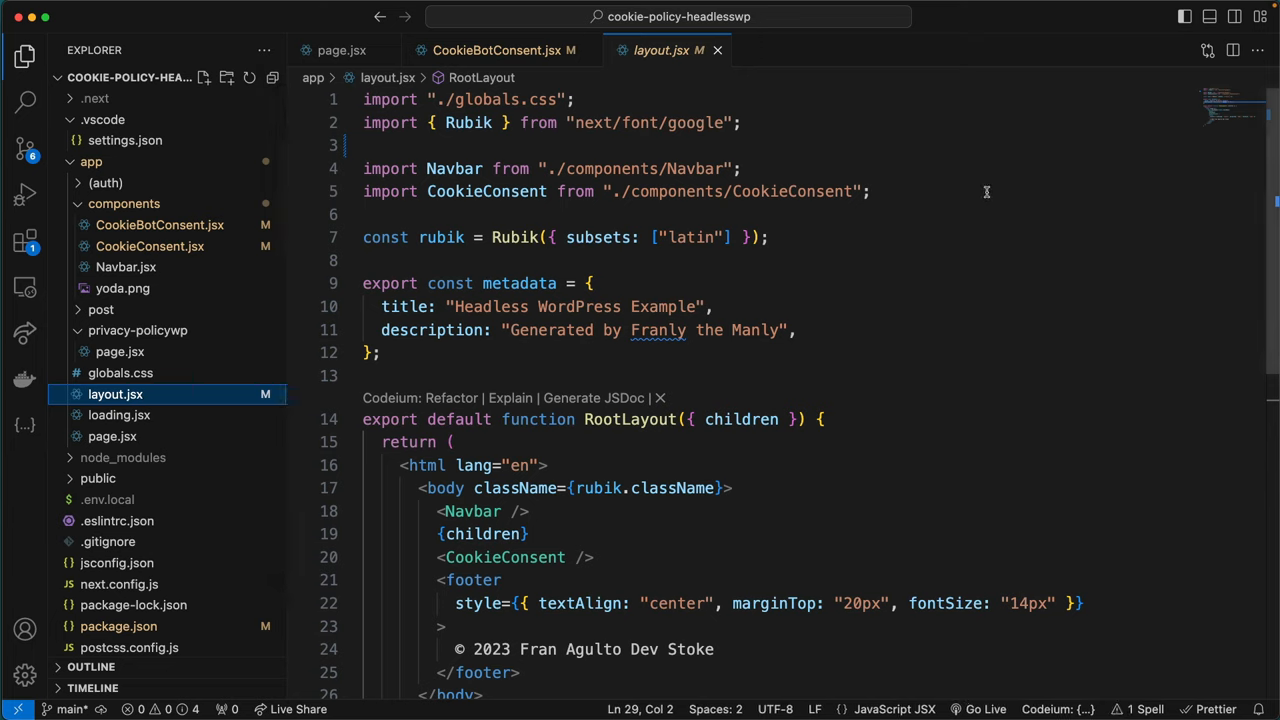
{"action": "left_click", "coordinate": [873, 191]}
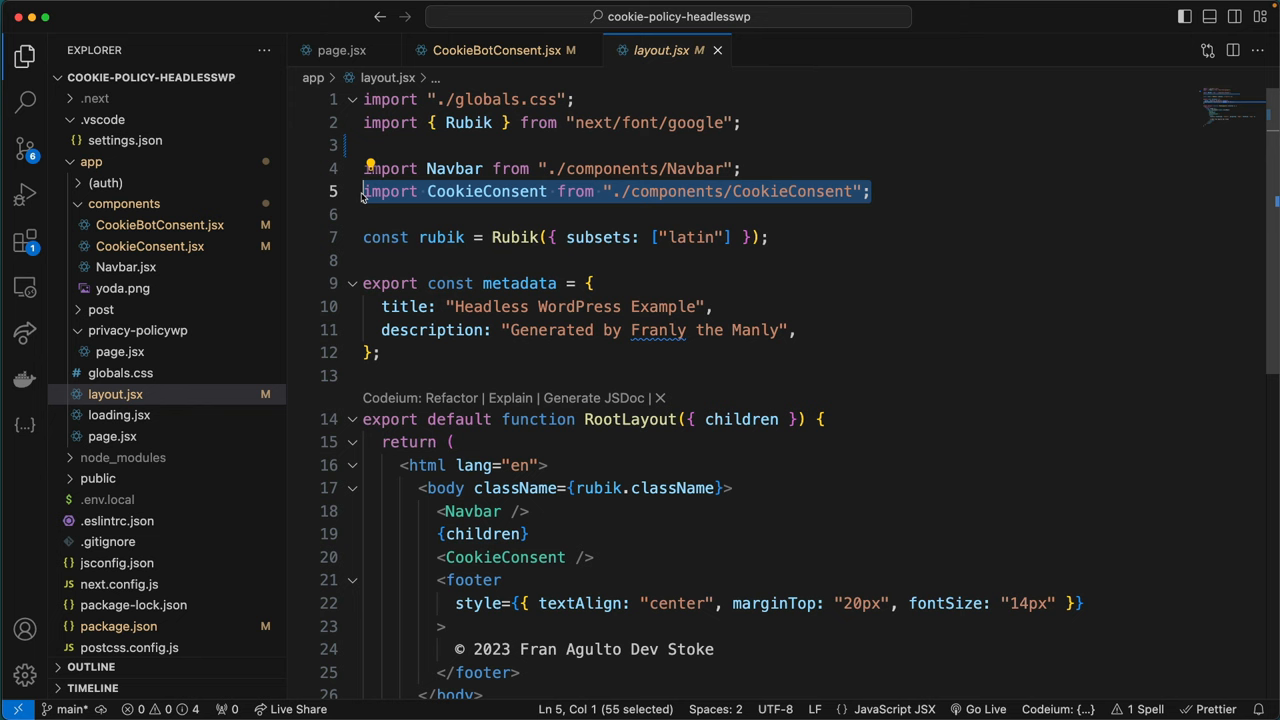
{"action": "type", "text": "impod"}
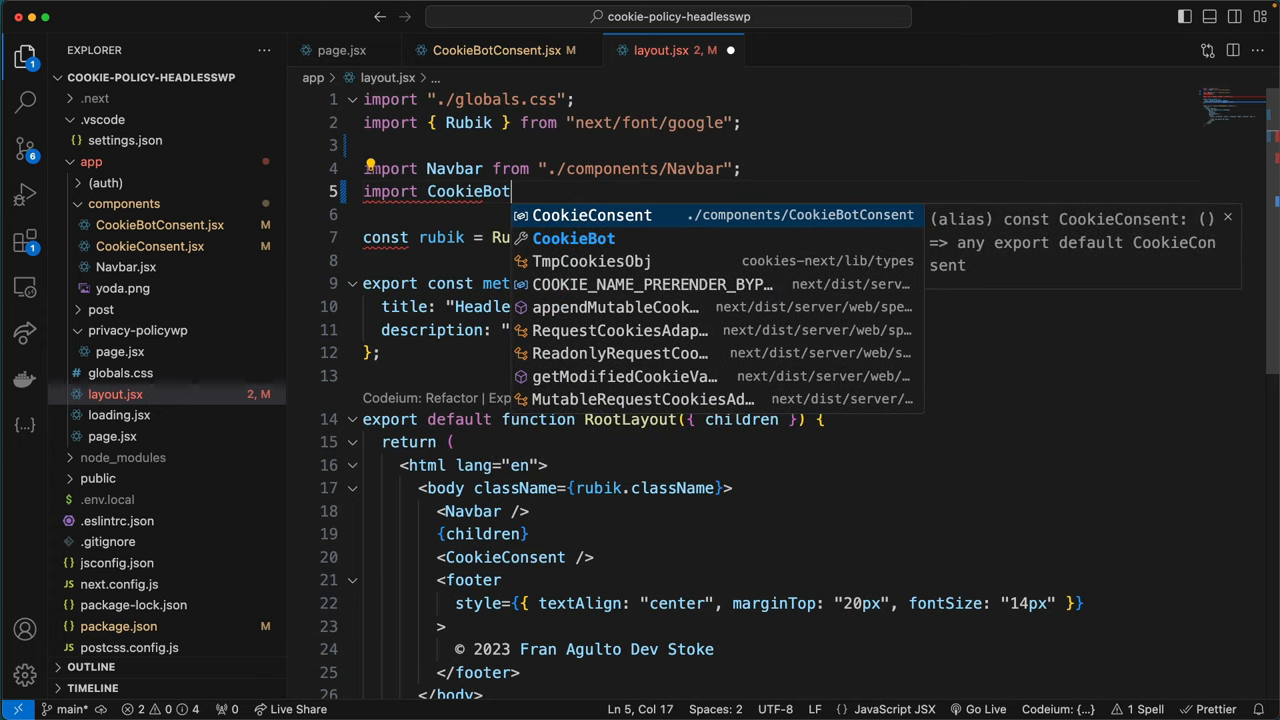
{"action": "type", "text": "Consent from"}
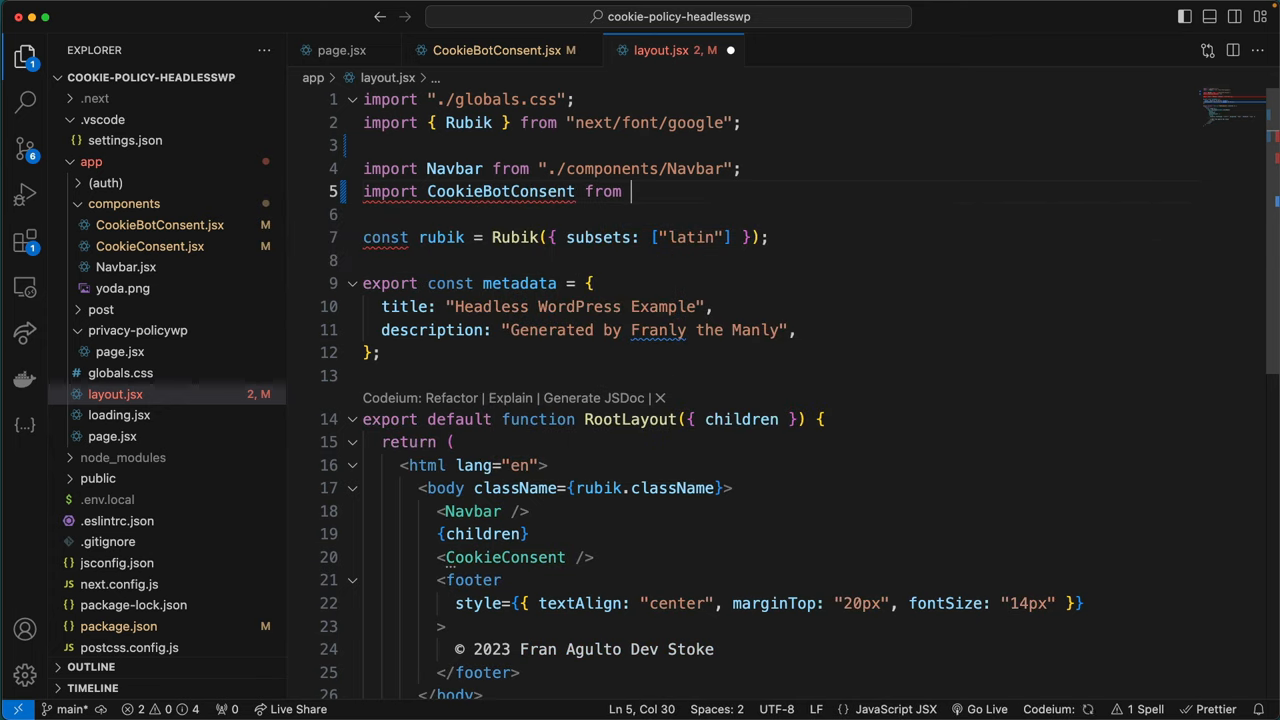
{"action": "type", "text": "\"./components/CookieBotConsent\";"}
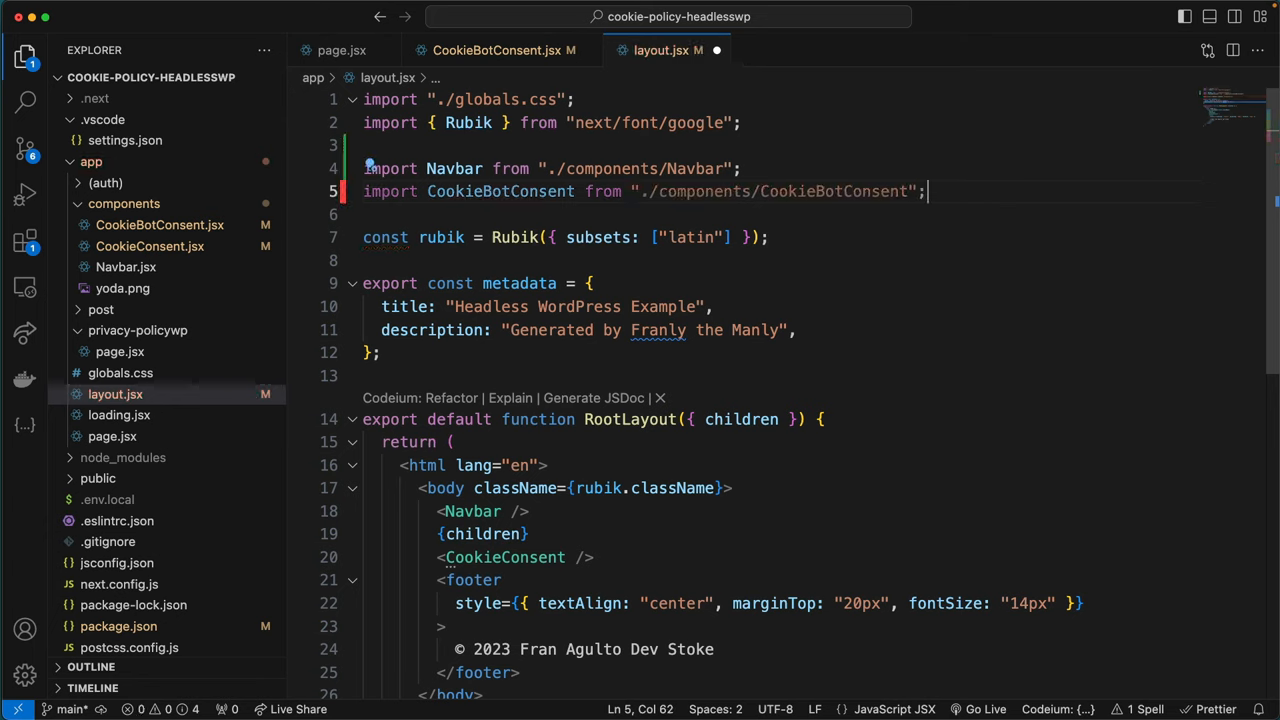
{"action": "mouse_move", "coordinate": [363, 214]}
{"action": "type", "text": "Bot"}
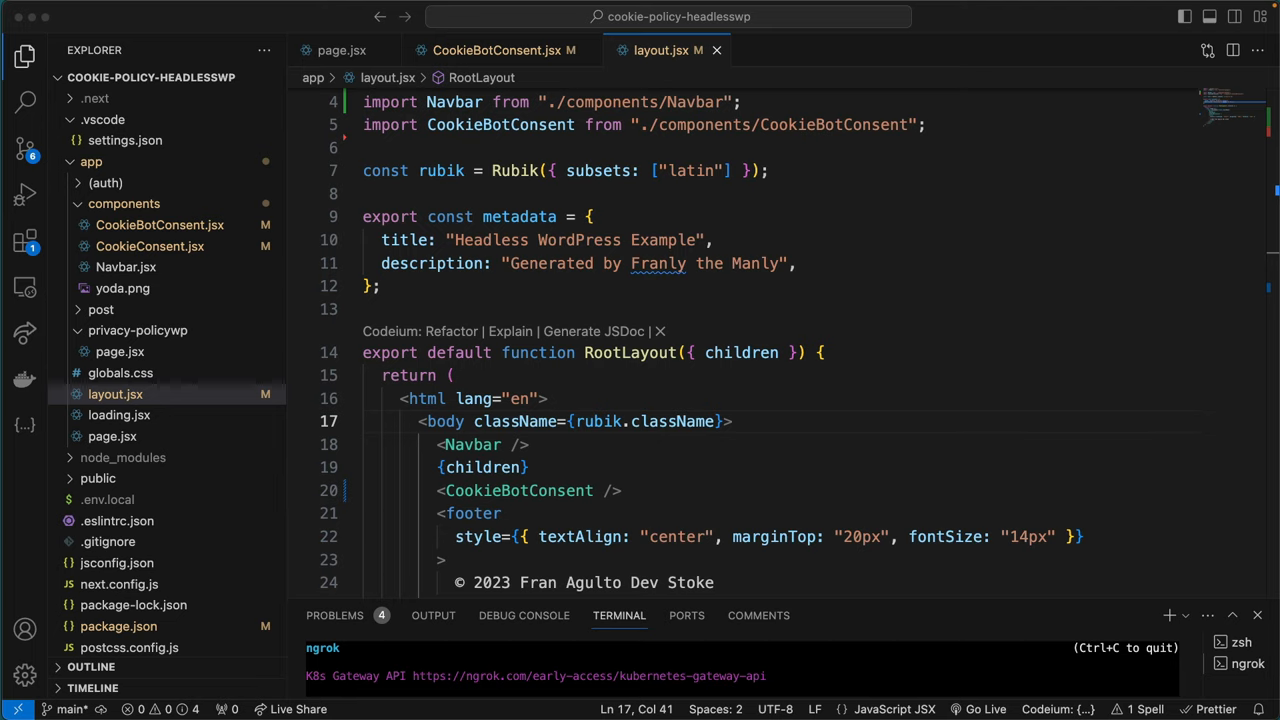
{"action": "mouse_move", "coordinate": [584, 648]}
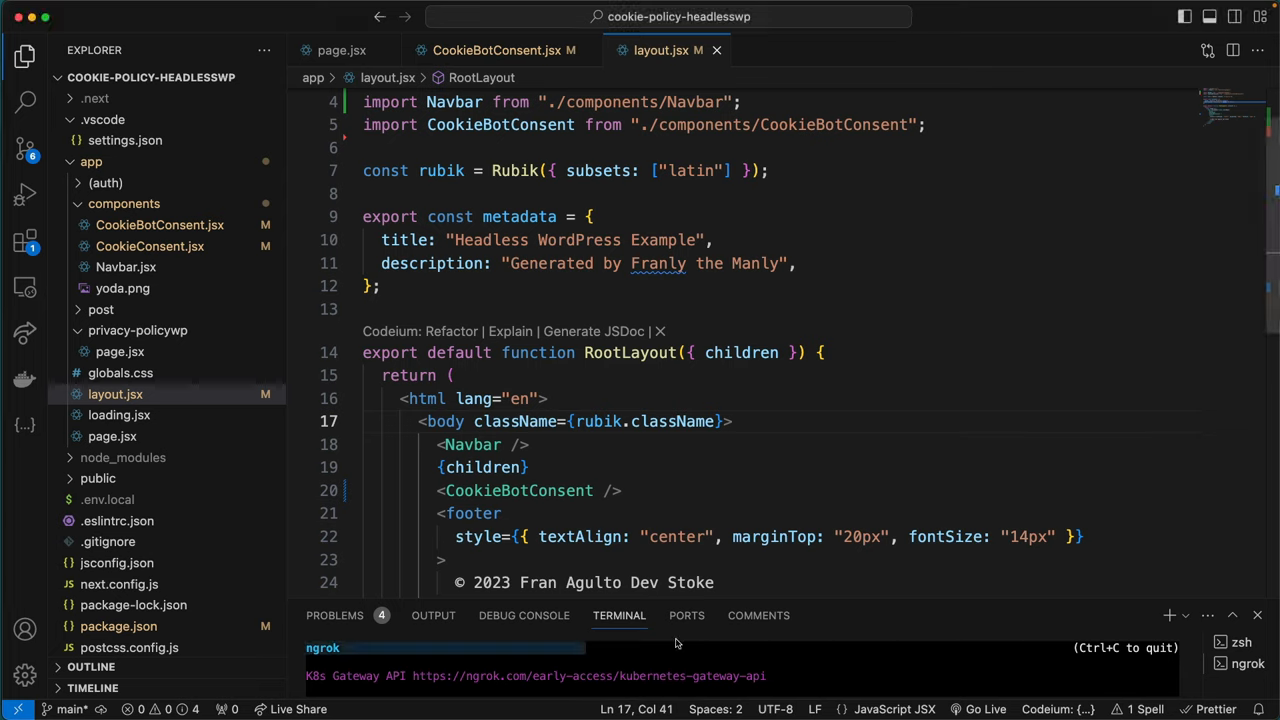
Select the ngrok session text in the integrated terminal.
{"action": "left_click_drag", "start_coordinate": [700, 607], "coordinate": [700, 400]}
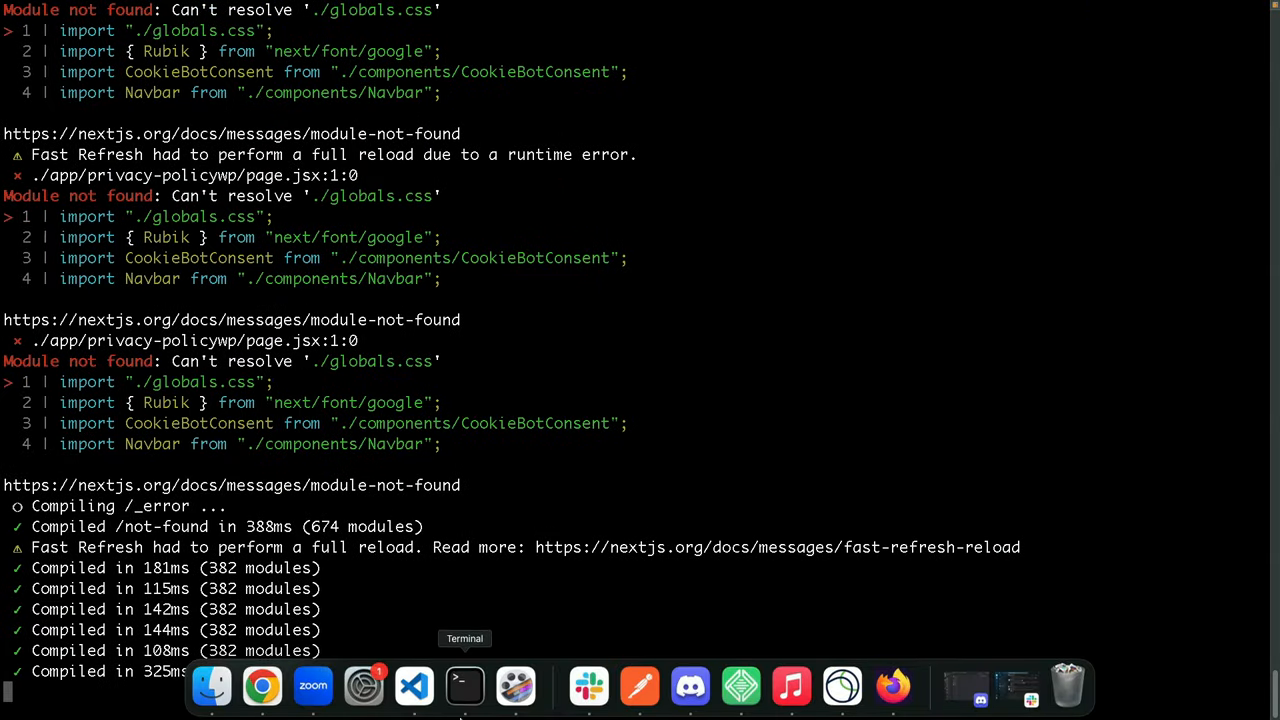
Start adding a domain on Cookiebot's Domains & Aliases, then move to a new Chrome tab.
{"action": "left_click", "coordinate": [262, 686]}
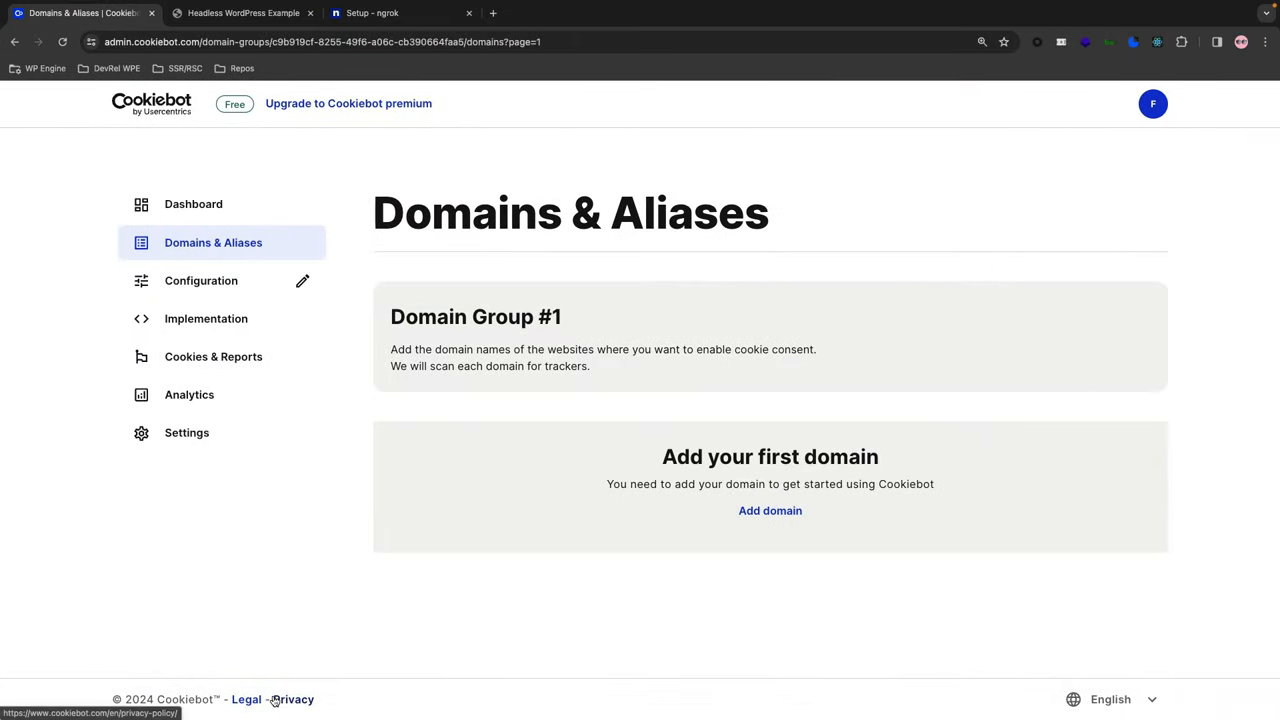
{"action": "mouse_move", "coordinate": [730, 516]}
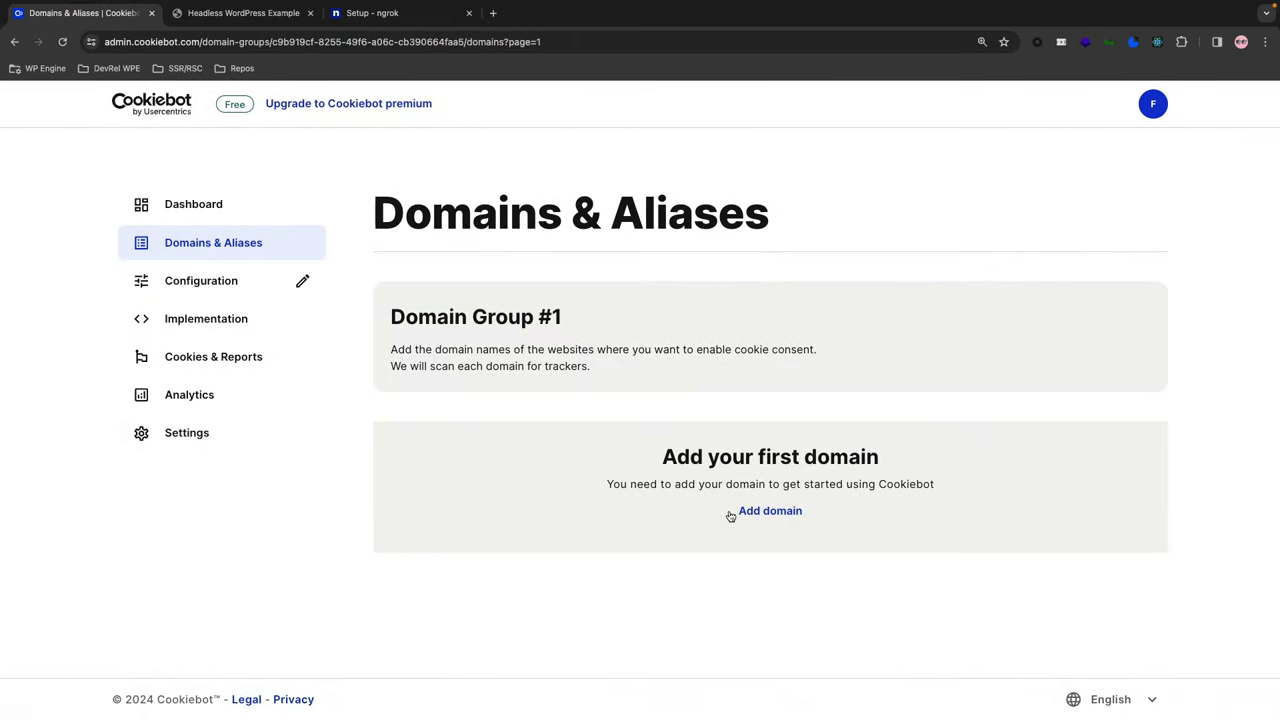
{"action": "left_click", "coordinate": [770, 510]}
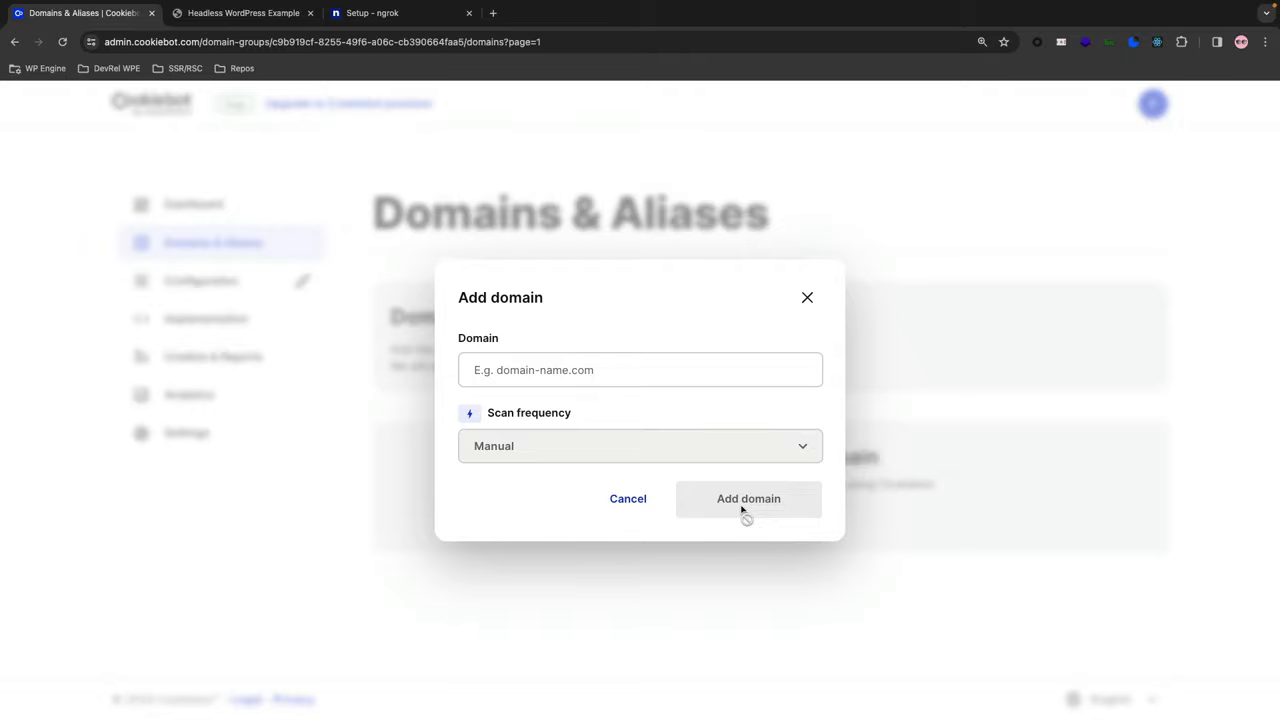
{"action": "left_click", "coordinate": [748, 498]}
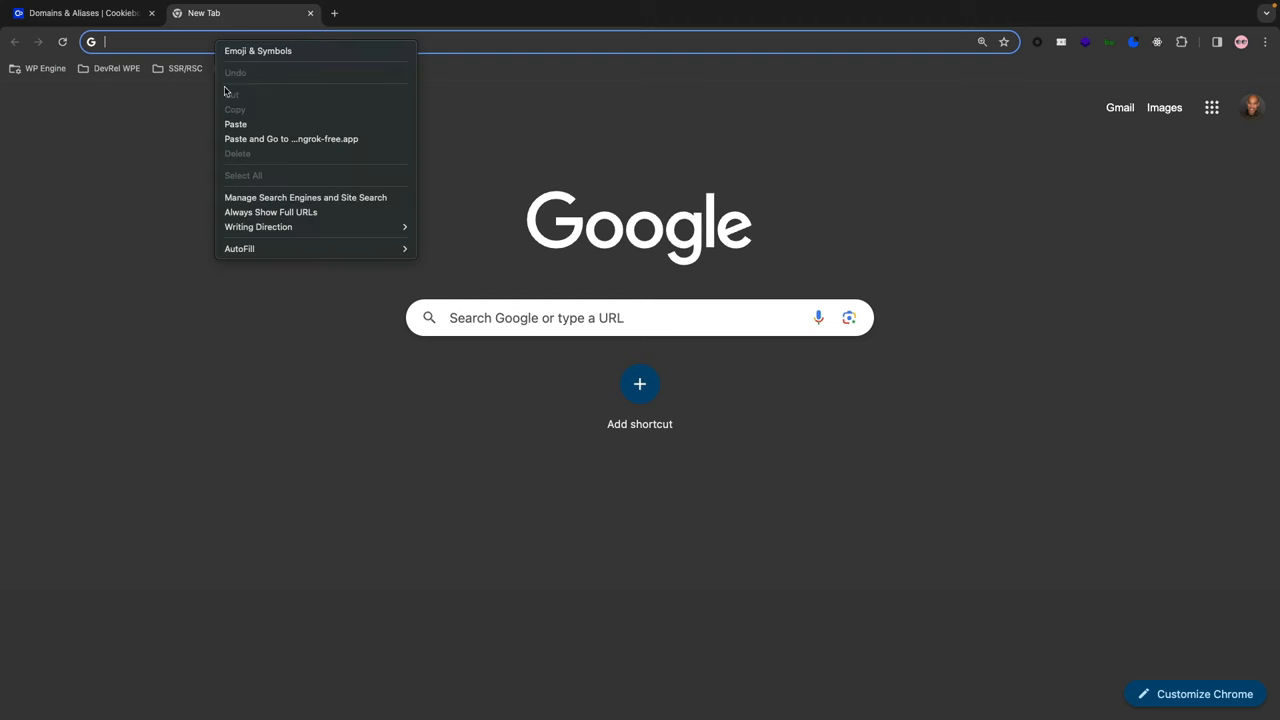
{"action": "mouse_move", "coordinate": [236, 124]}
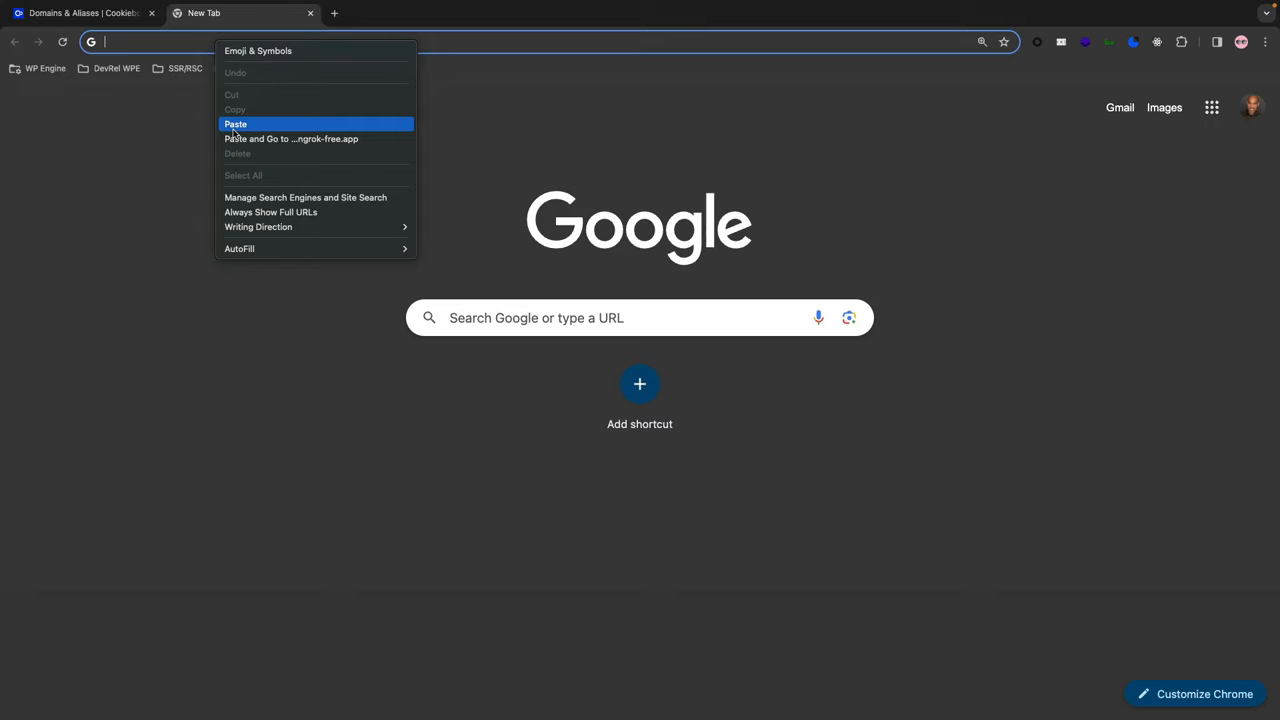
Visit the pasted ngrok-free.app address and continue past the ngrok warning page.
{"action": "left_click", "coordinate": [235, 124]}
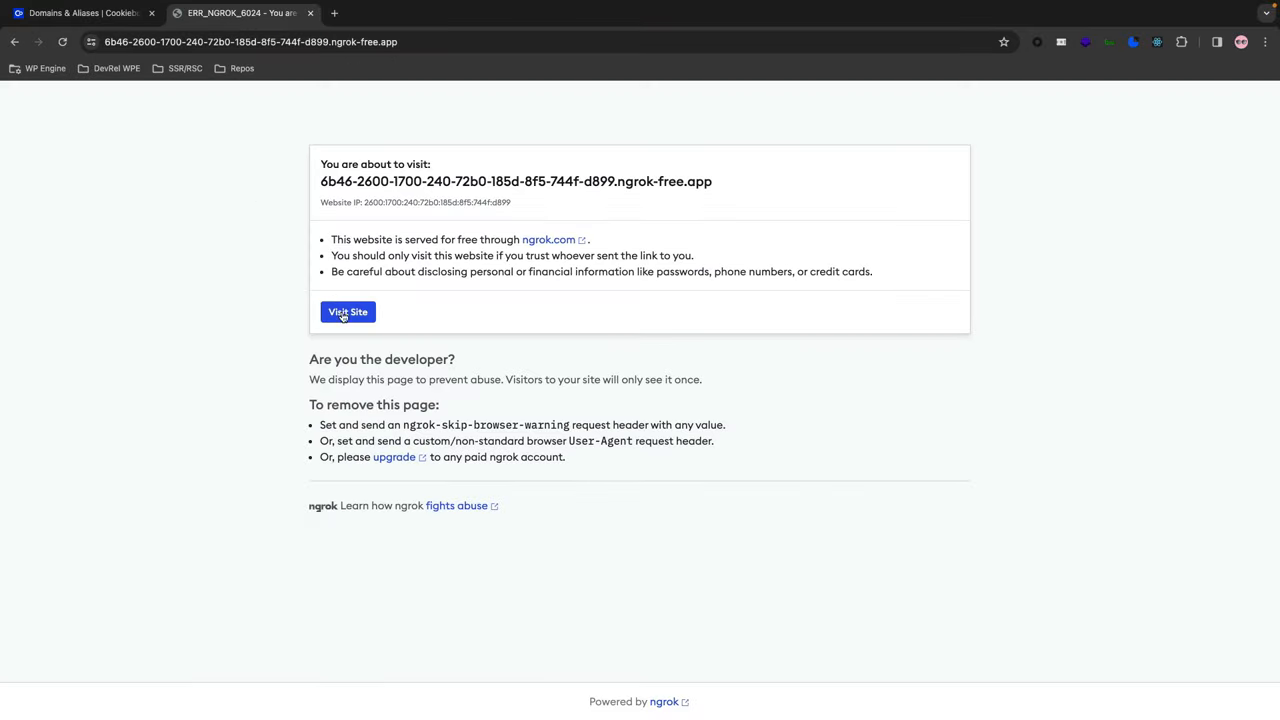
{"action": "left_click", "coordinate": [347, 311]}
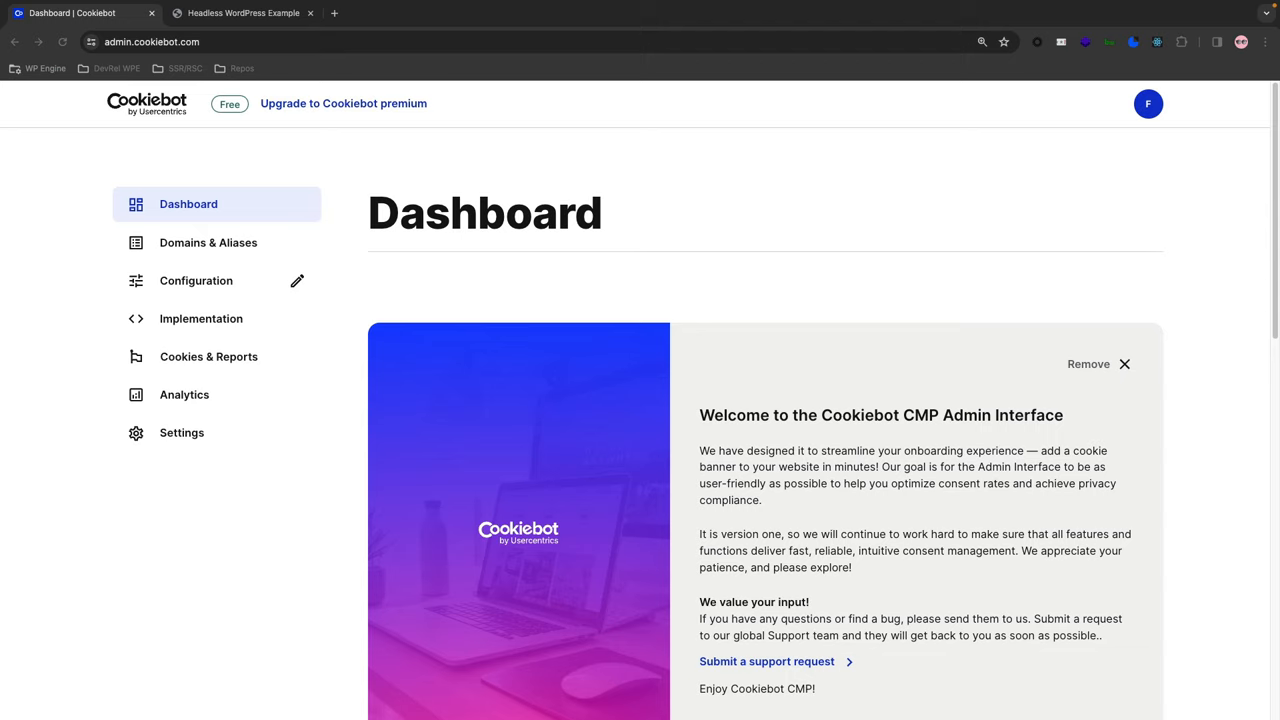
{"action": "mouse_move", "coordinate": [614, 685]}
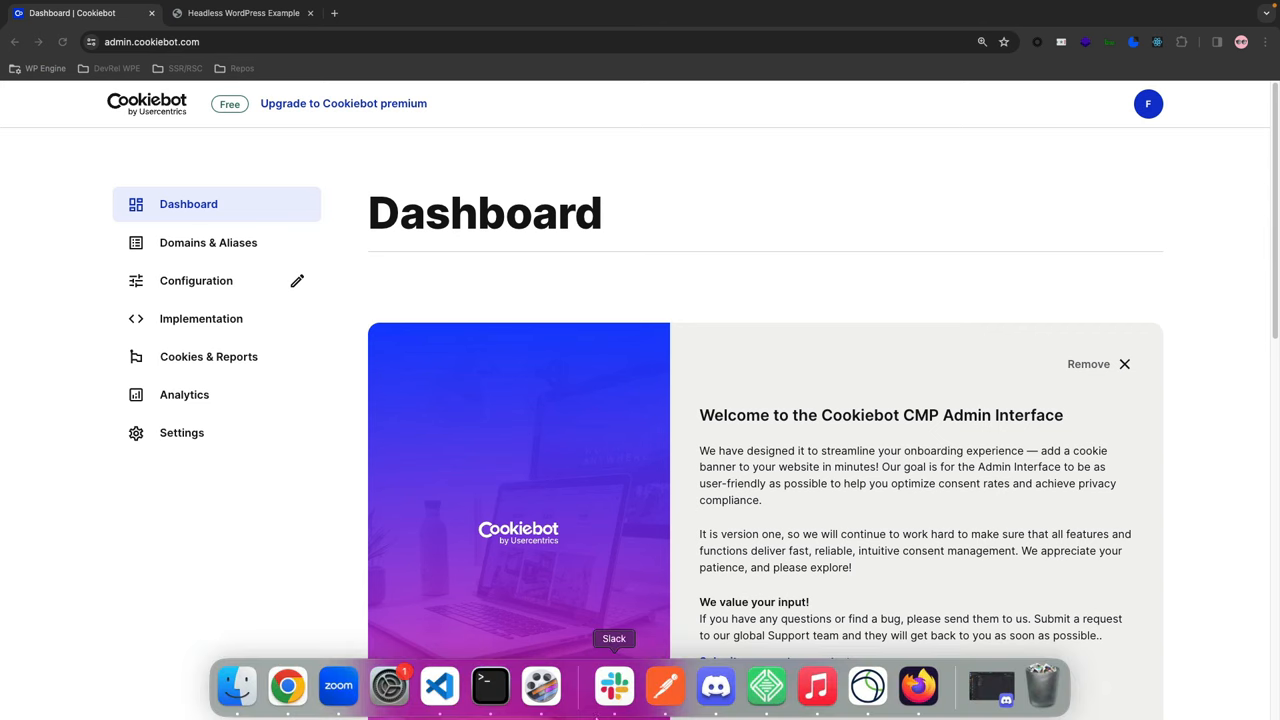
Return to VS Code and open app/privacy-policy/page.jsx.
{"action": "left_click", "coordinate": [438, 685]}
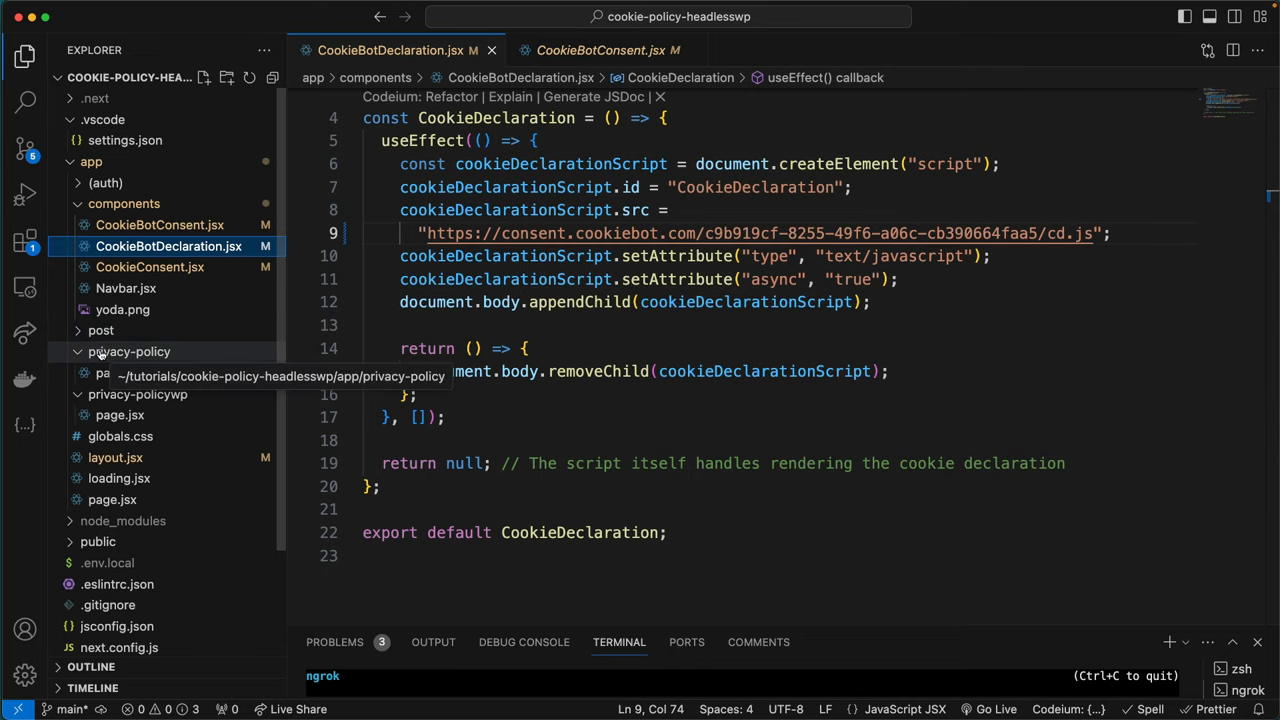
{"action": "left_click", "coordinate": [119, 373]}
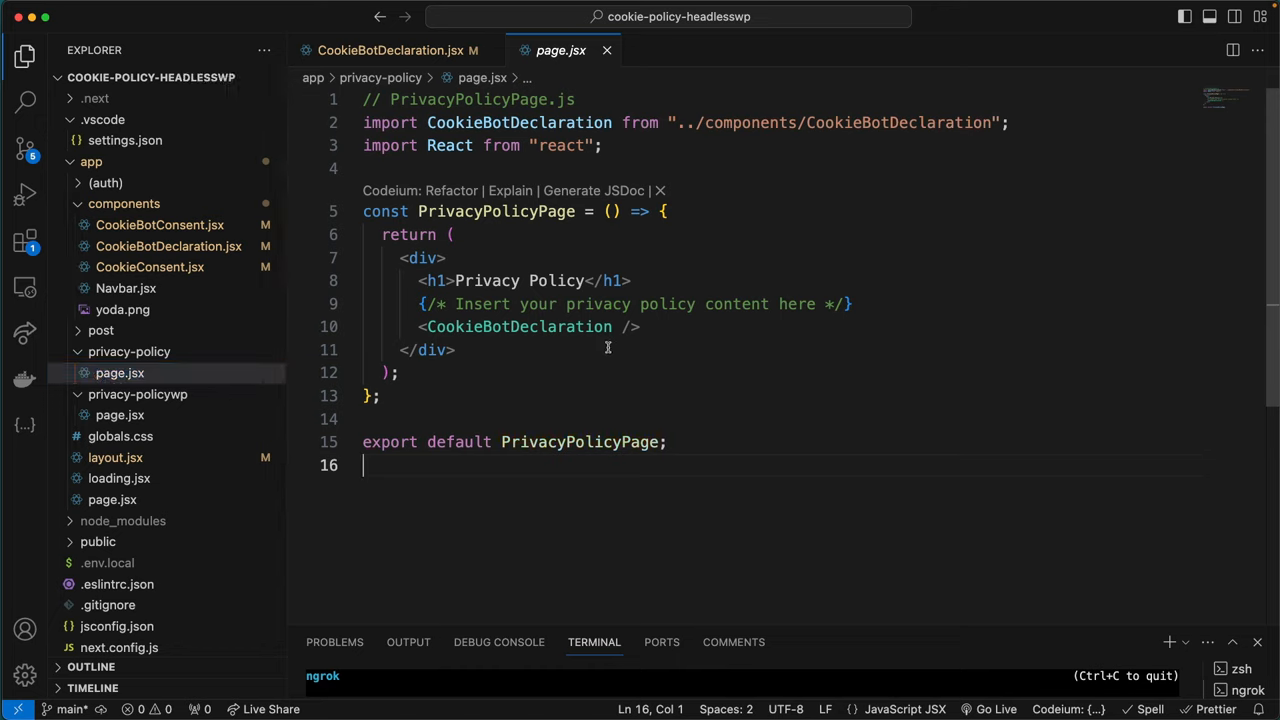
{"action": "mouse_move", "coordinate": [671, 333]}
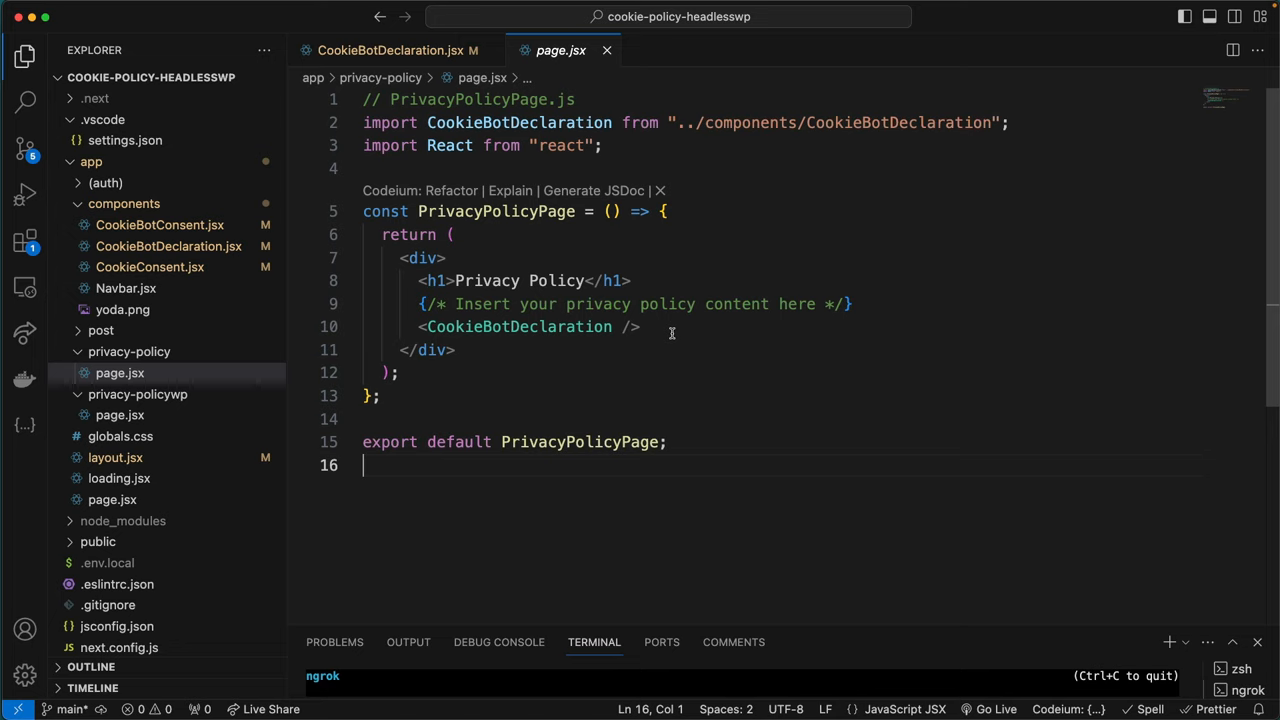
{"action": "mouse_move", "coordinate": [422, 556]}
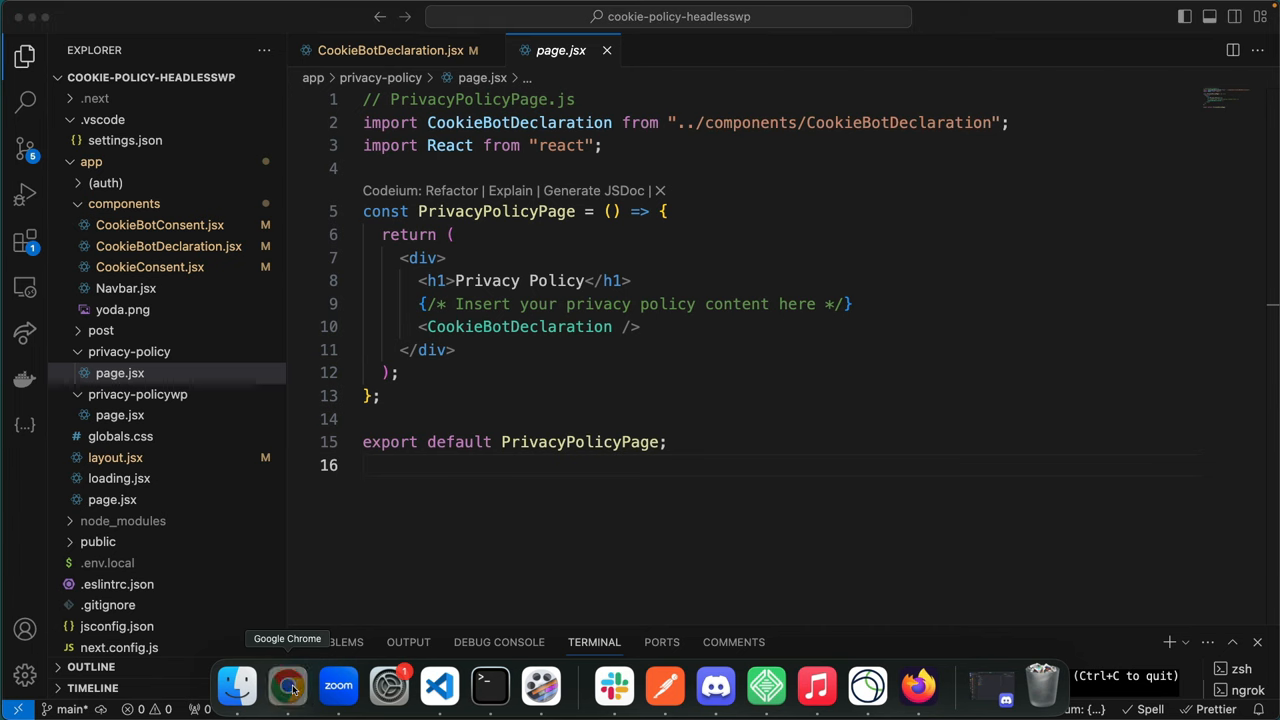
Open /privacy-policy on the ngrok URL in Chrome and scroll through the Cookiebot declaration.
{"action": "left_click", "coordinate": [290, 686]}
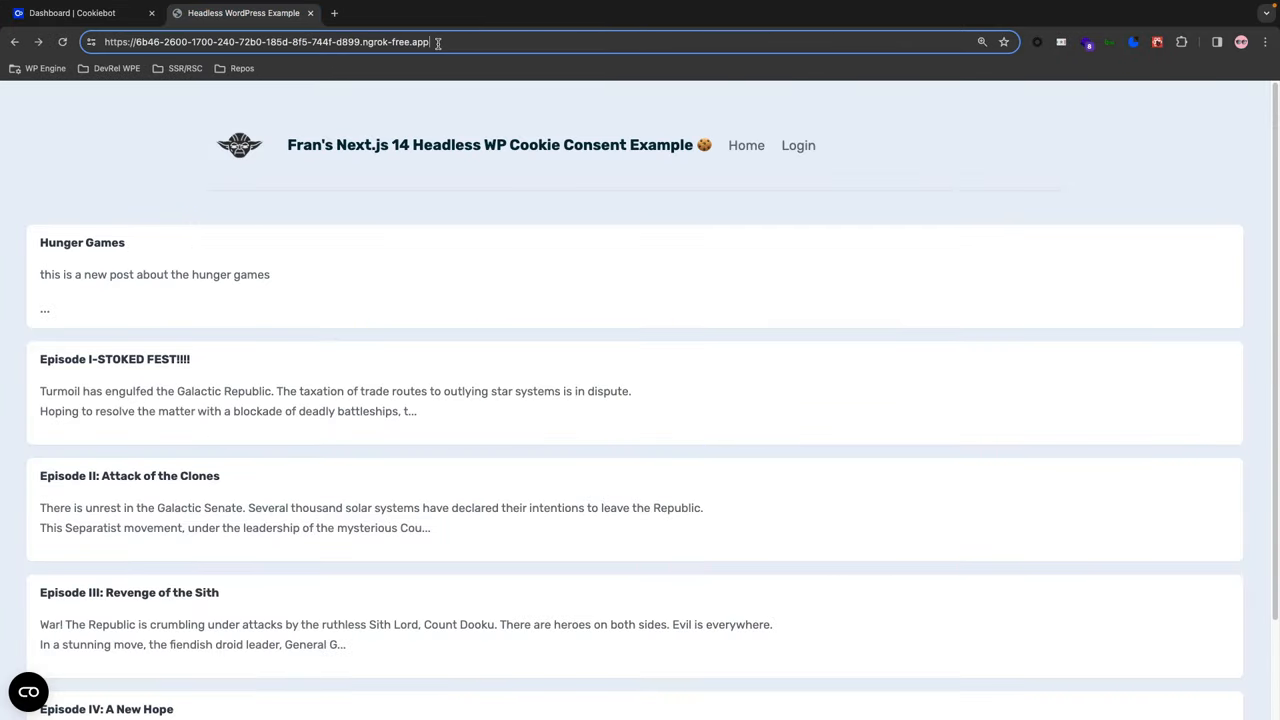
{"action": "left_click", "coordinate": [270, 42]}
{"action": "type", "text": "/privacy-policy"}
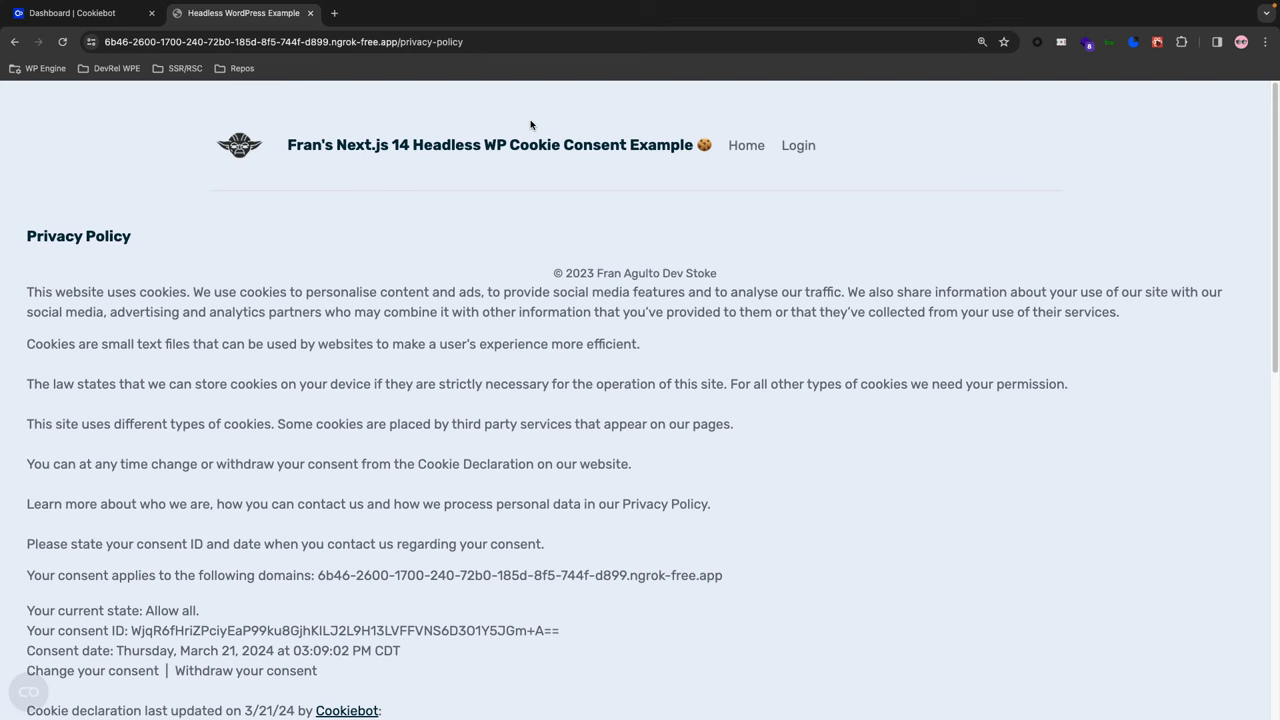
{"action": "scroll", "scroll_direction": "down", "scroll_amount": 3}
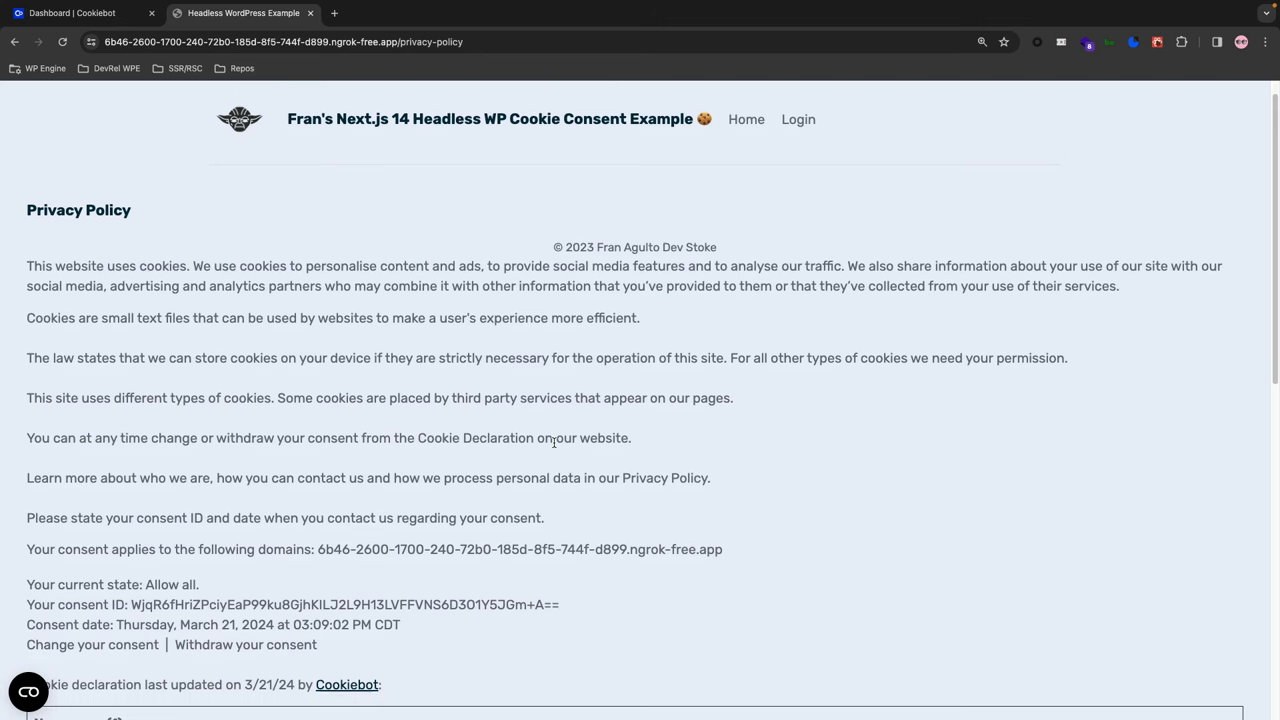
{"action": "scroll", "scroll_direction": "down", "scroll_amount": 3}
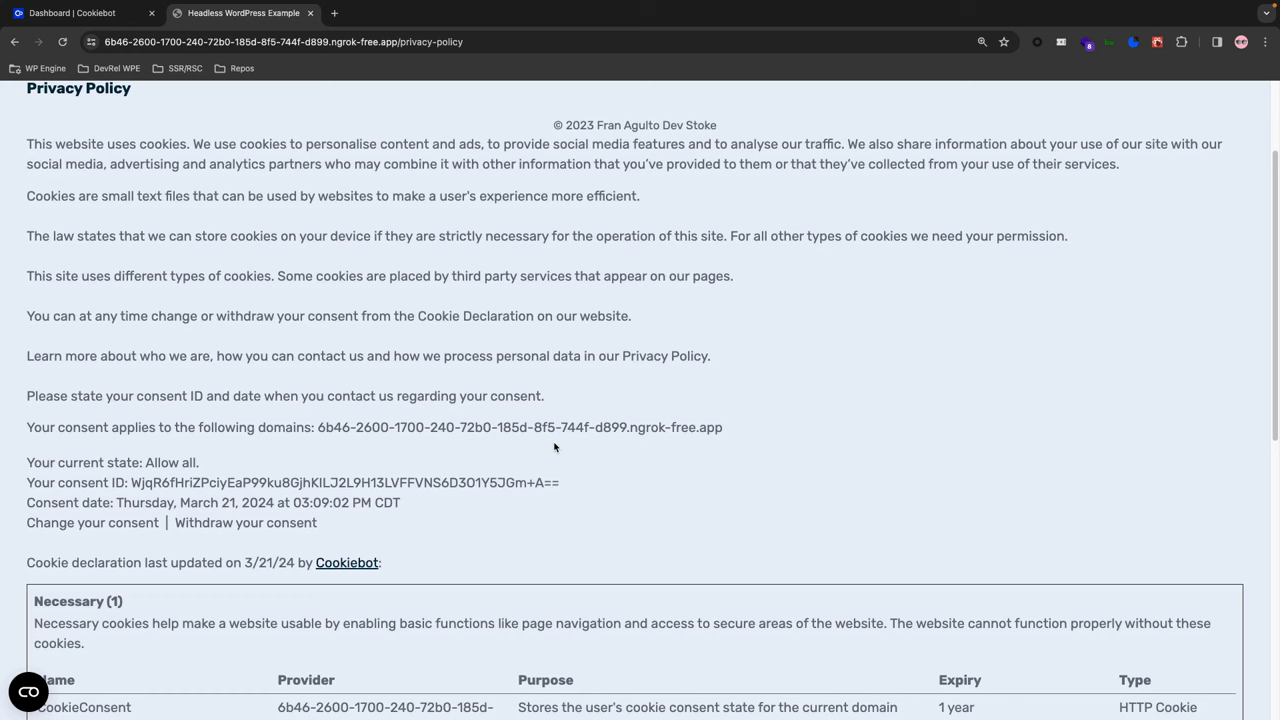
{"action": "mouse_move", "coordinate": [555, 448]}
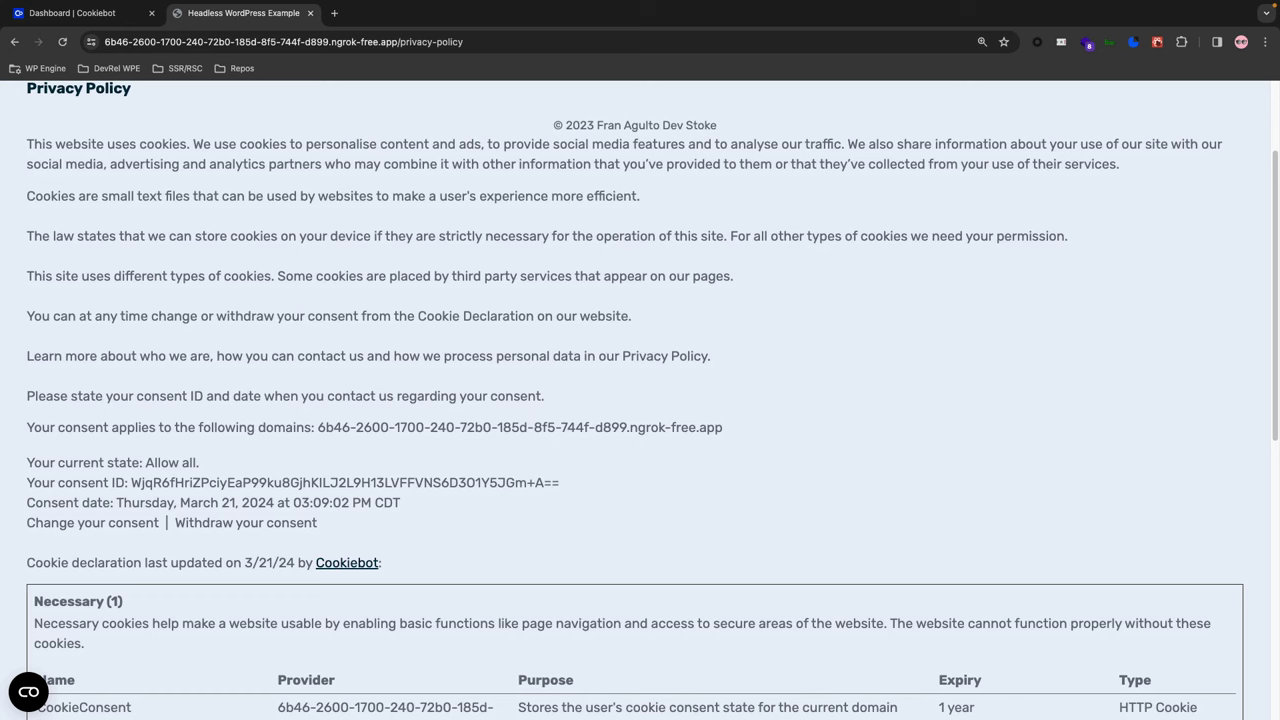
{"action": "scroll", "scroll_direction": "up", "scroll_amount": 3}
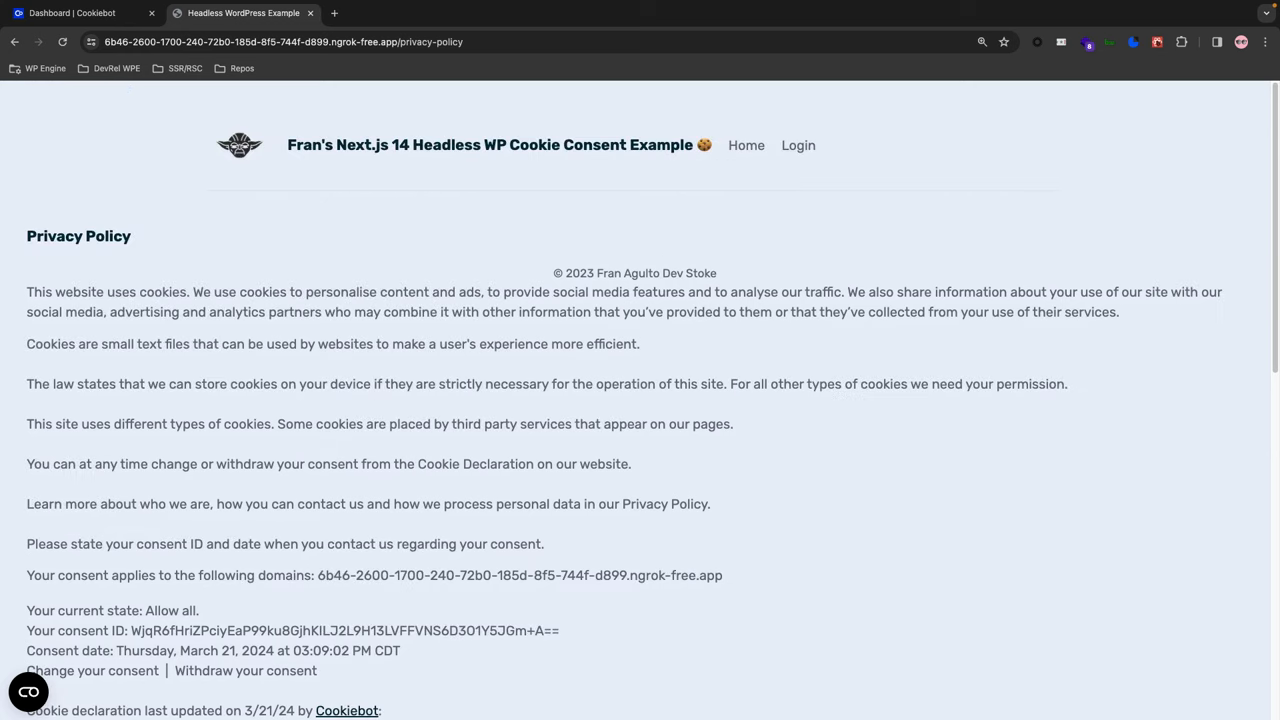